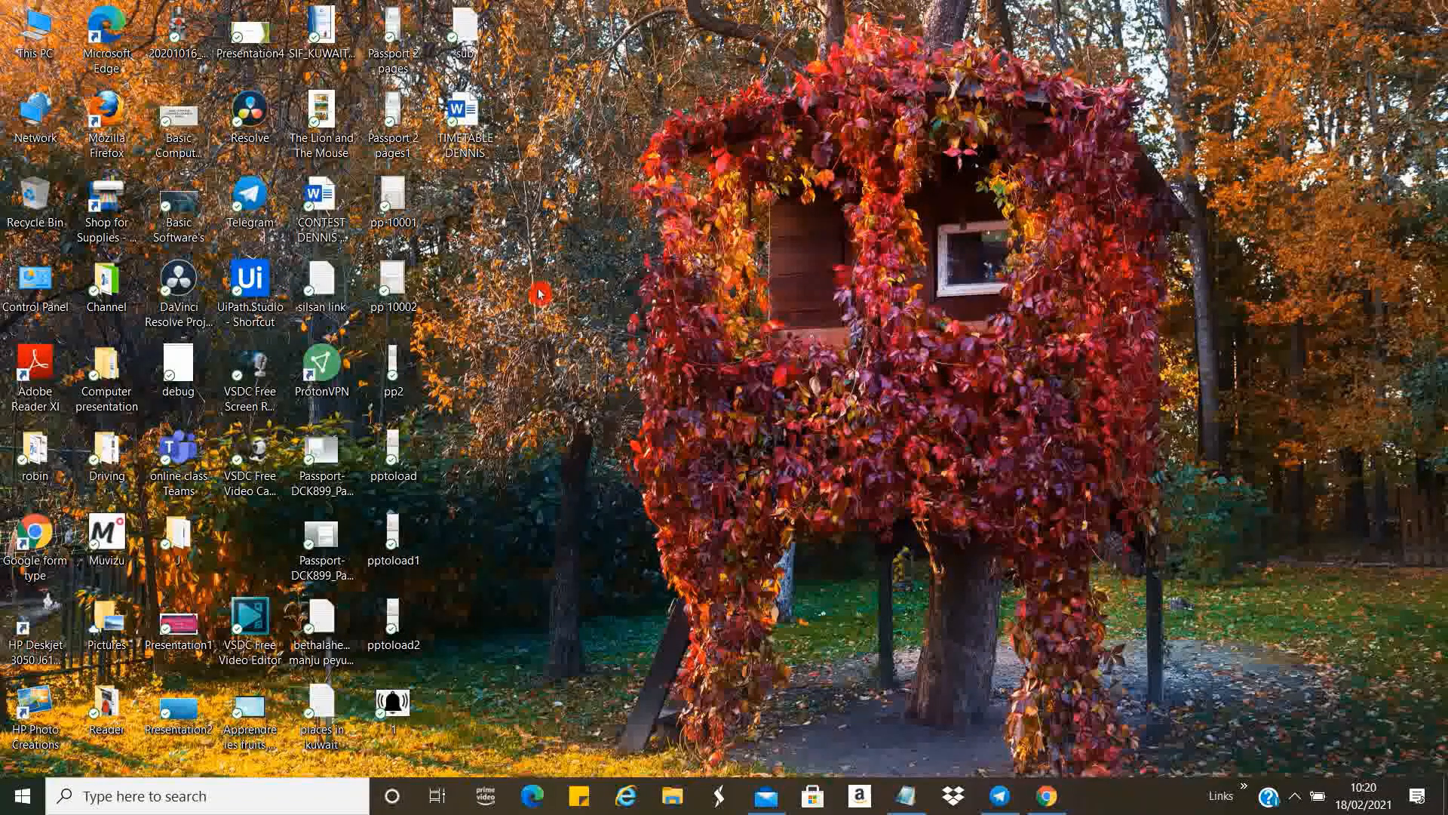
pyautogui.moveTo(515, 236)
pyautogui.write('mouse')
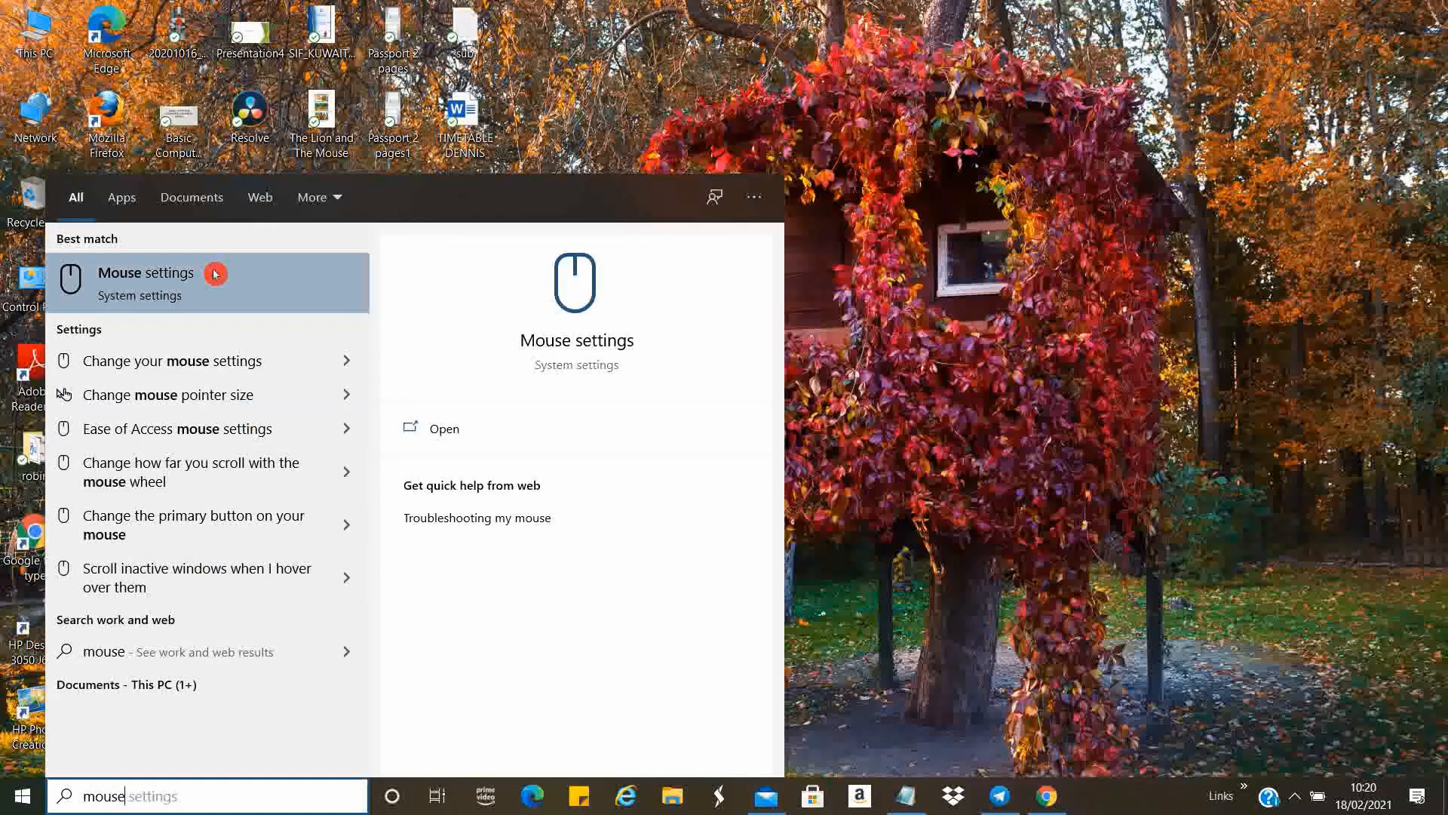
# Reach the Mouse page in Windows 10 Settings via the Start search for 'mouse'.
pyautogui.click(145, 273)
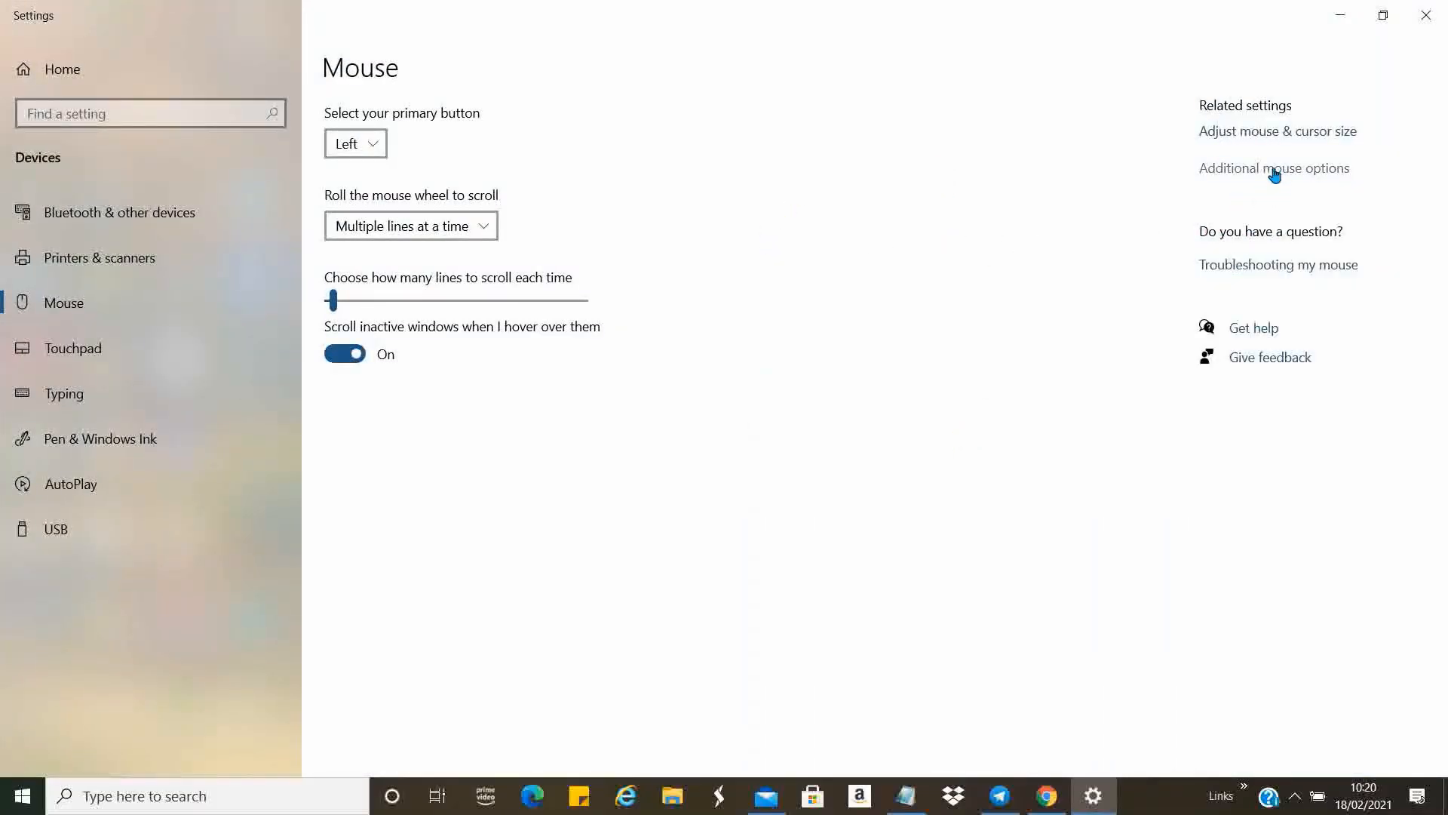
# In Additional mouse options > Pointers, switch the scheme from Highlighter to (None) and apply it.
pyautogui.click(1274, 168)
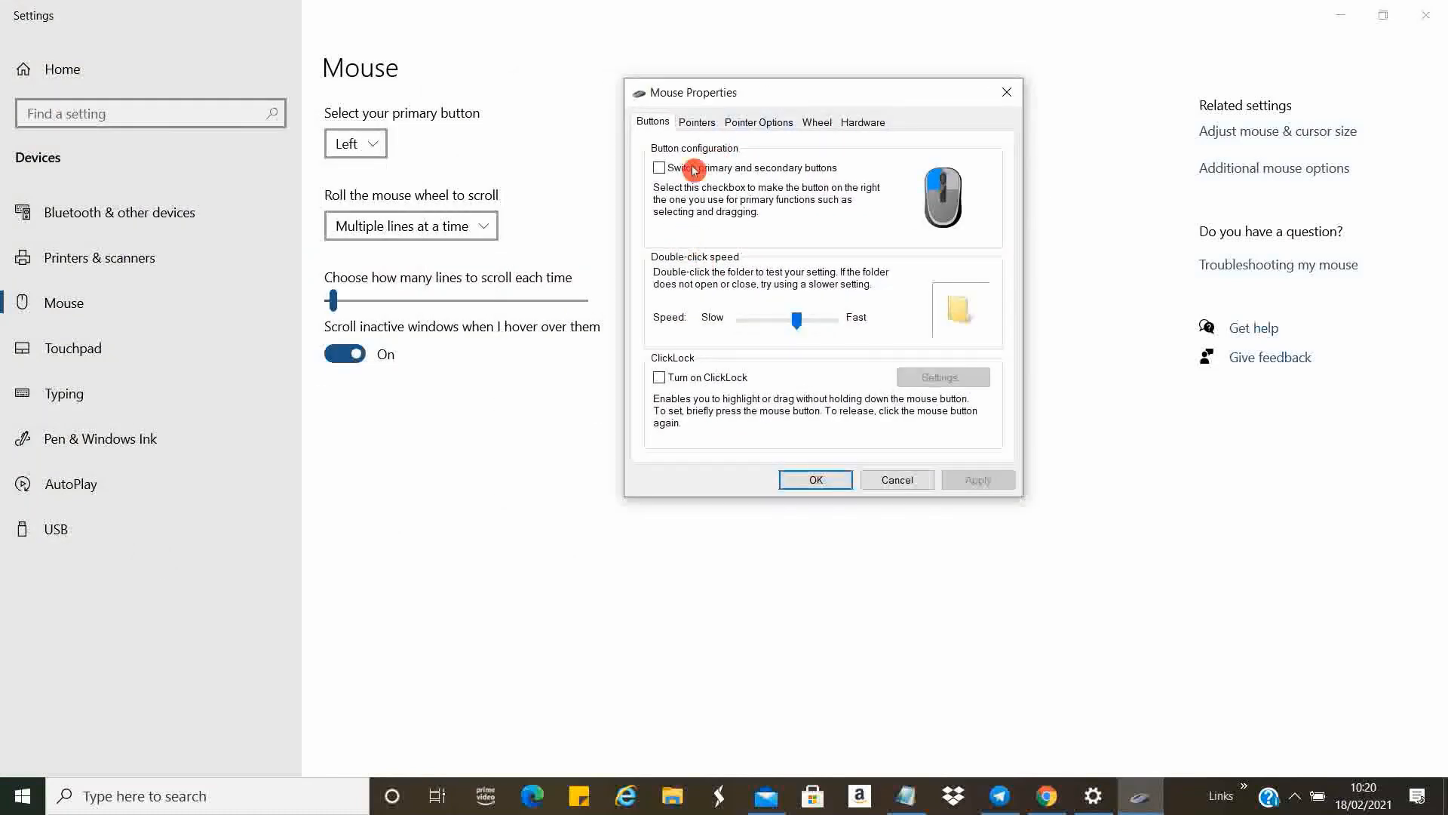
pyautogui.moveTo(700, 125)
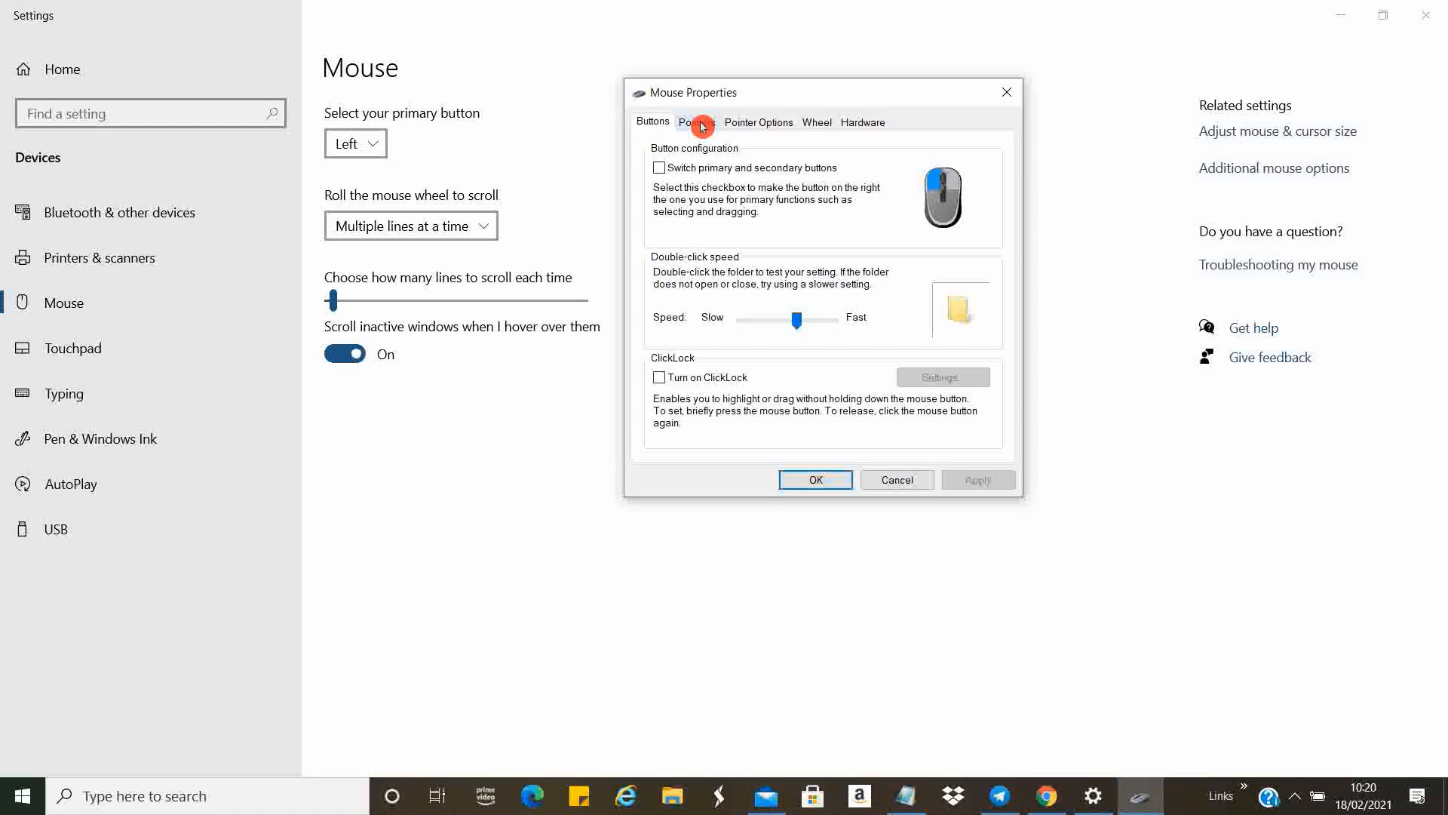
pyautogui.click(696, 121)
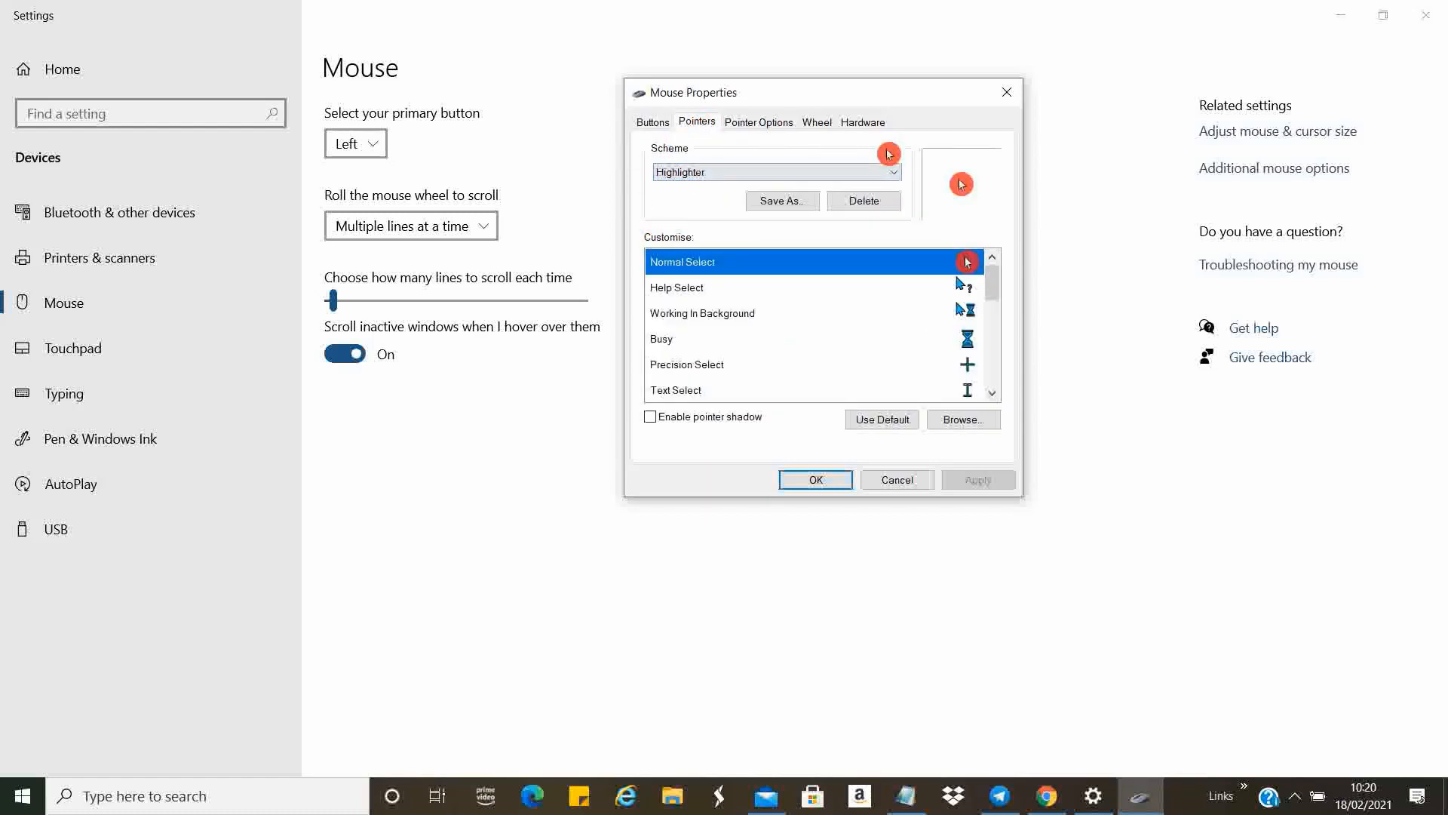
pyautogui.moveTo(880, 307)
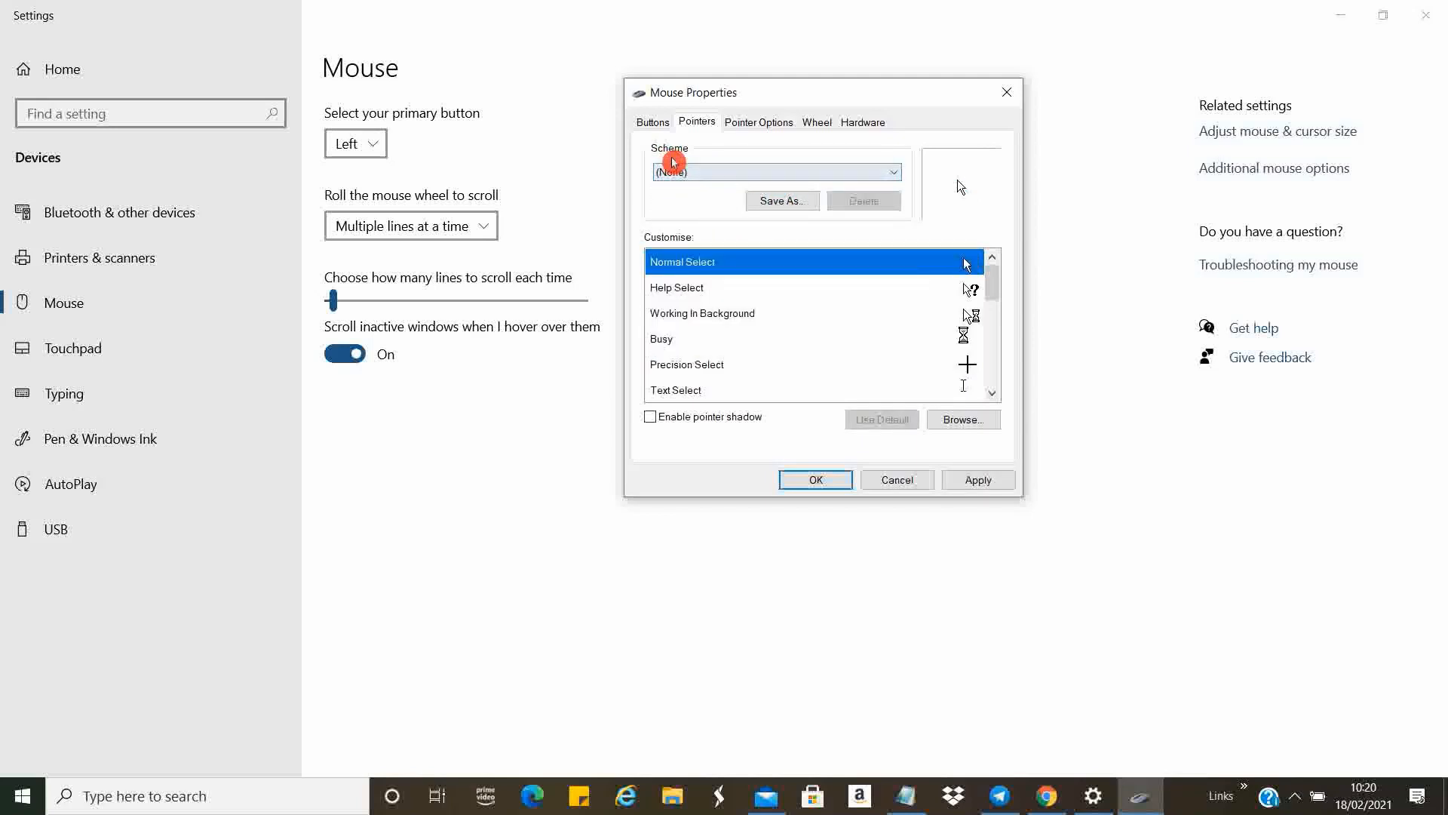
pyautogui.moveTo(717, 282)
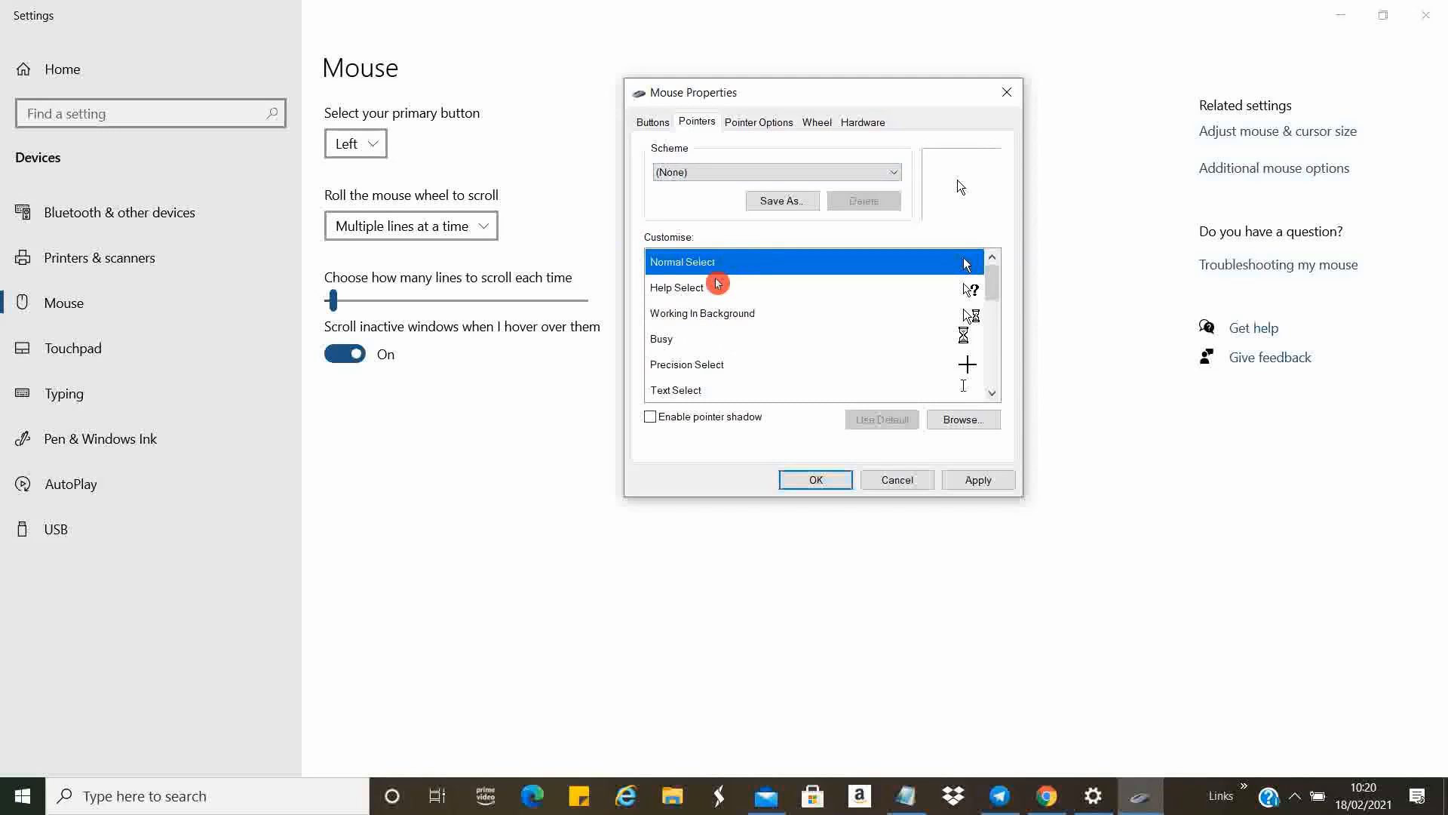
pyautogui.moveTo(709, 376)
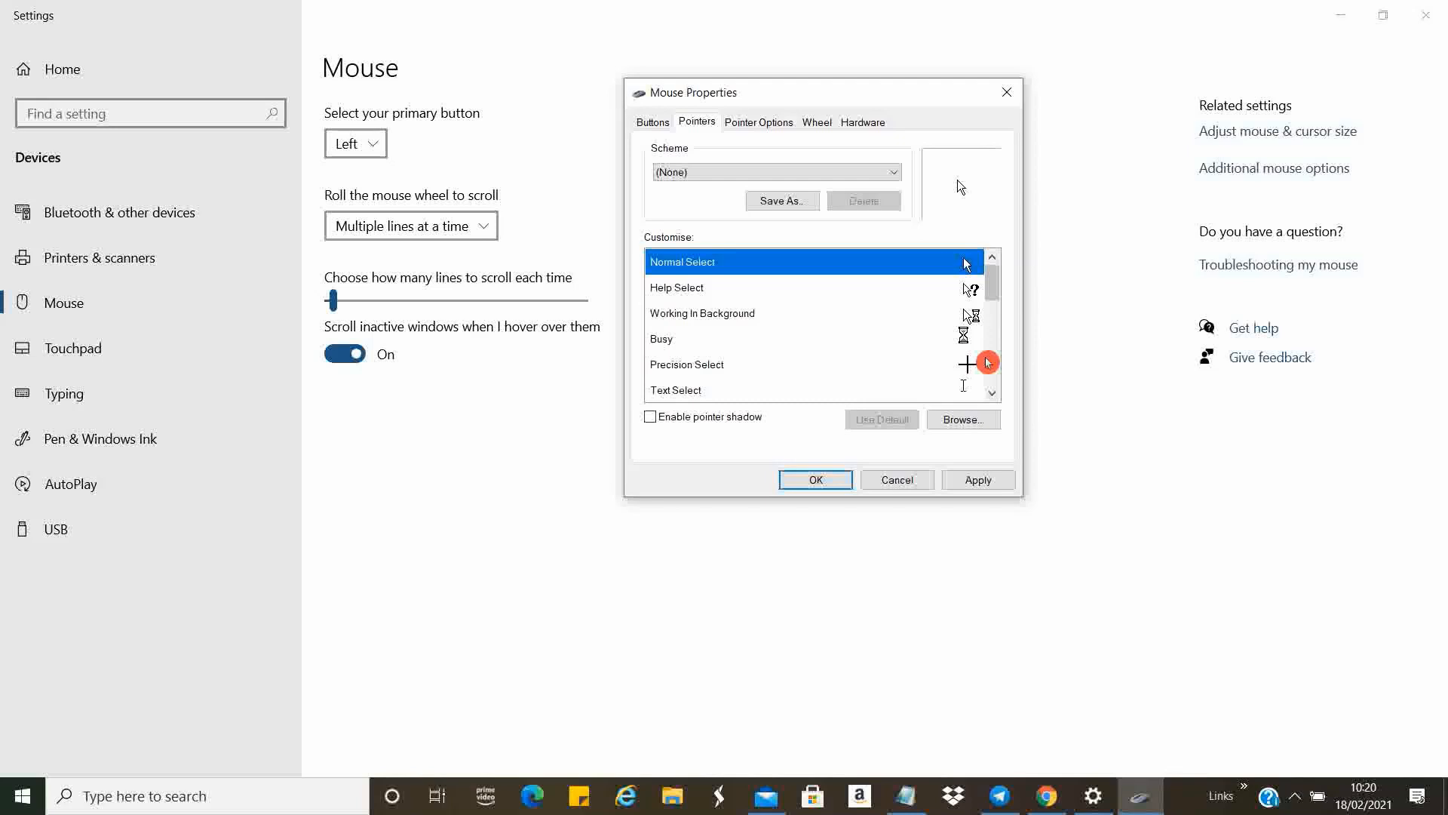
pyautogui.click(978, 480)
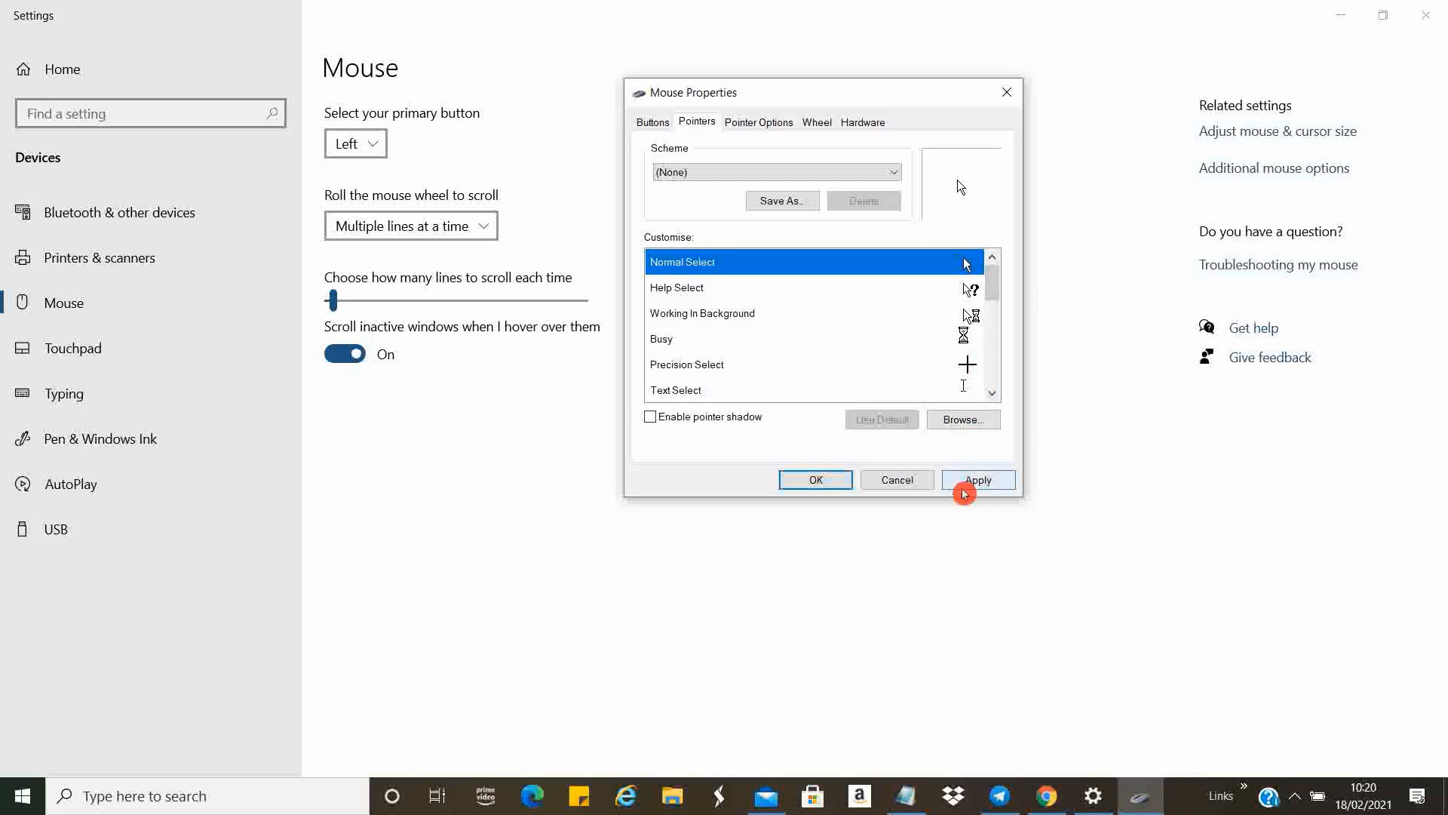
pyautogui.click(978, 480)
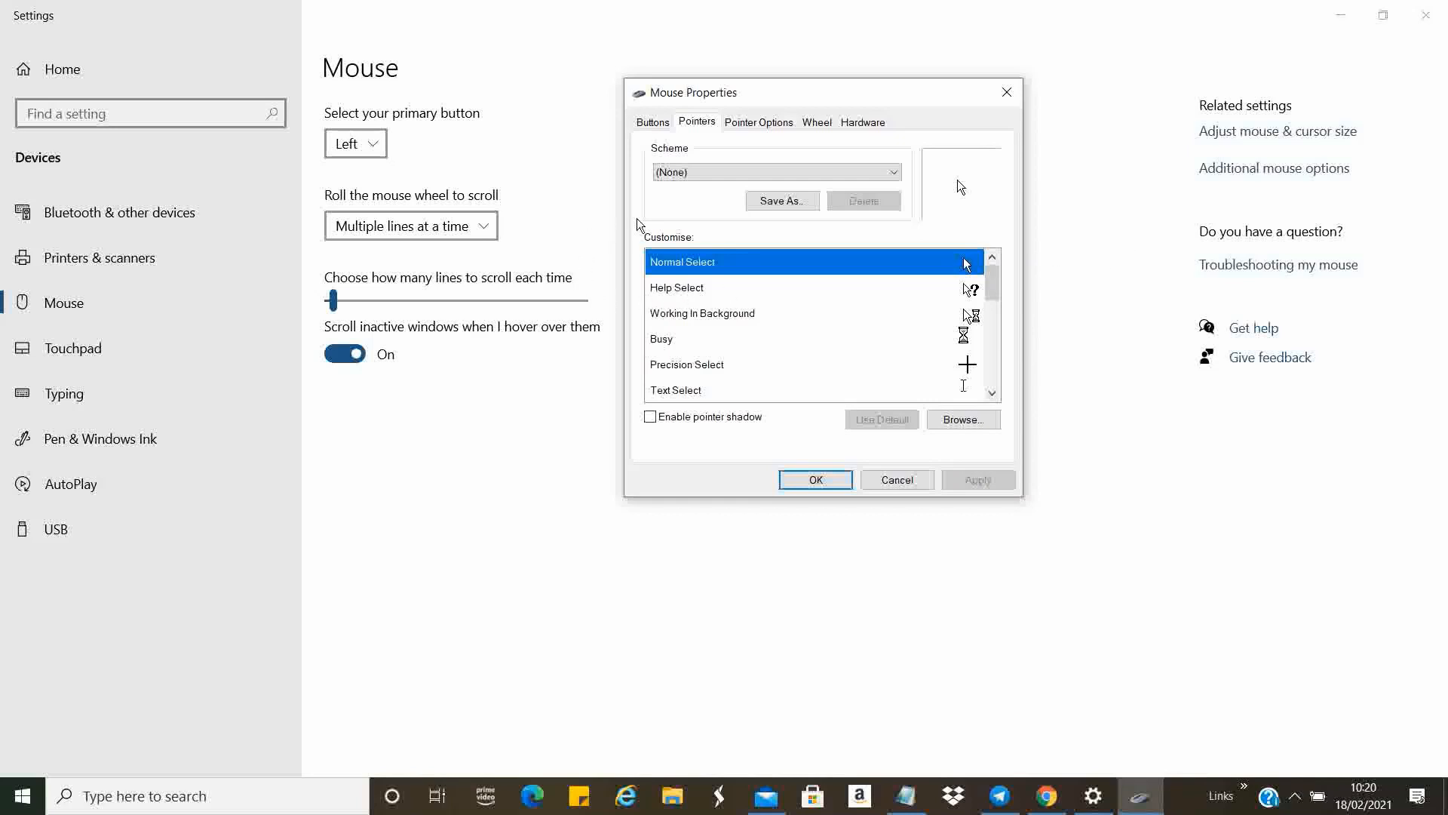
pyautogui.moveTo(762, 235)
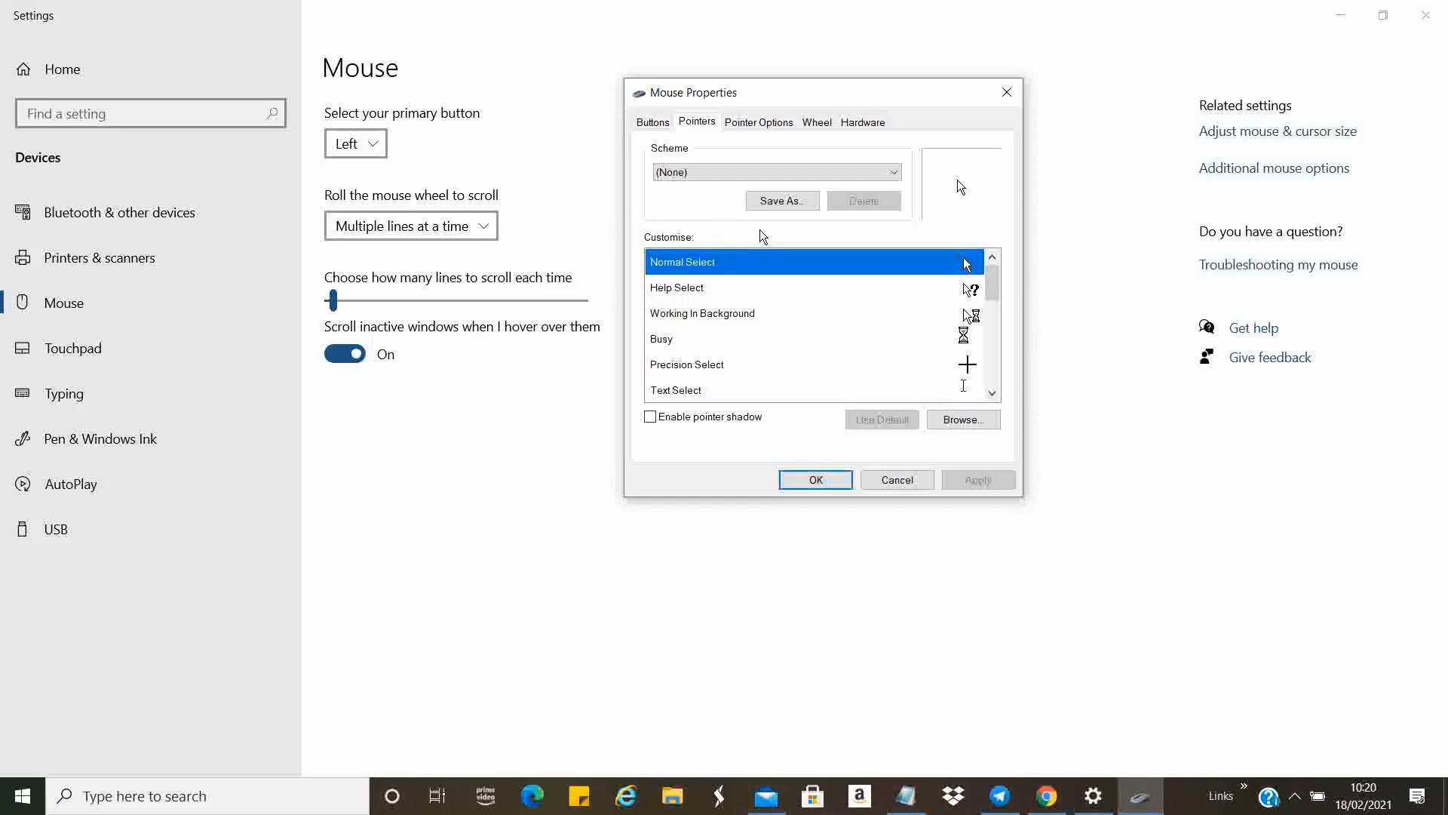
# Switch the pointer scheme back to Highlighter with its red highlight pointer.
pyautogui.click(889, 172)
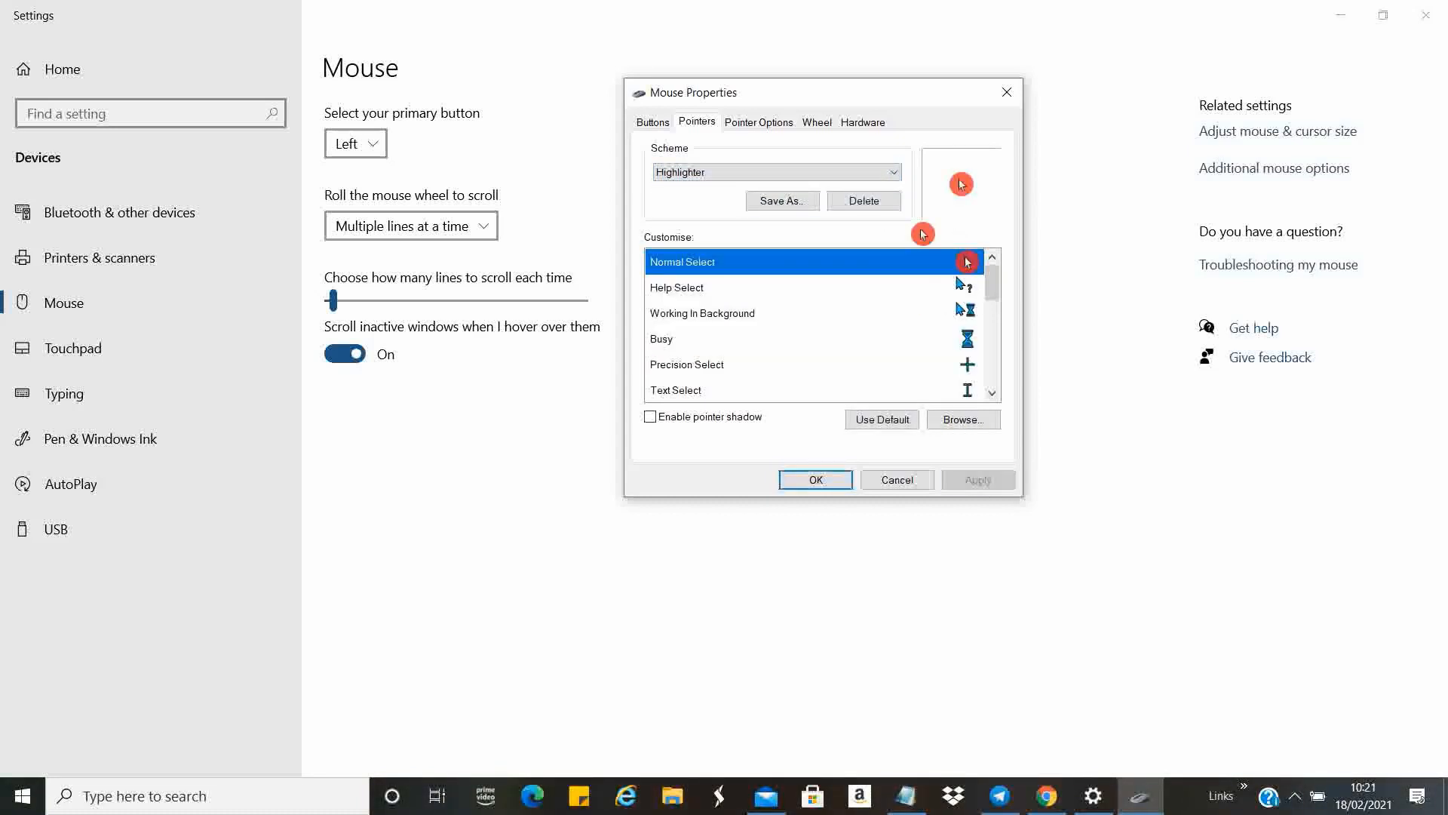
pyautogui.moveTo(783, 125)
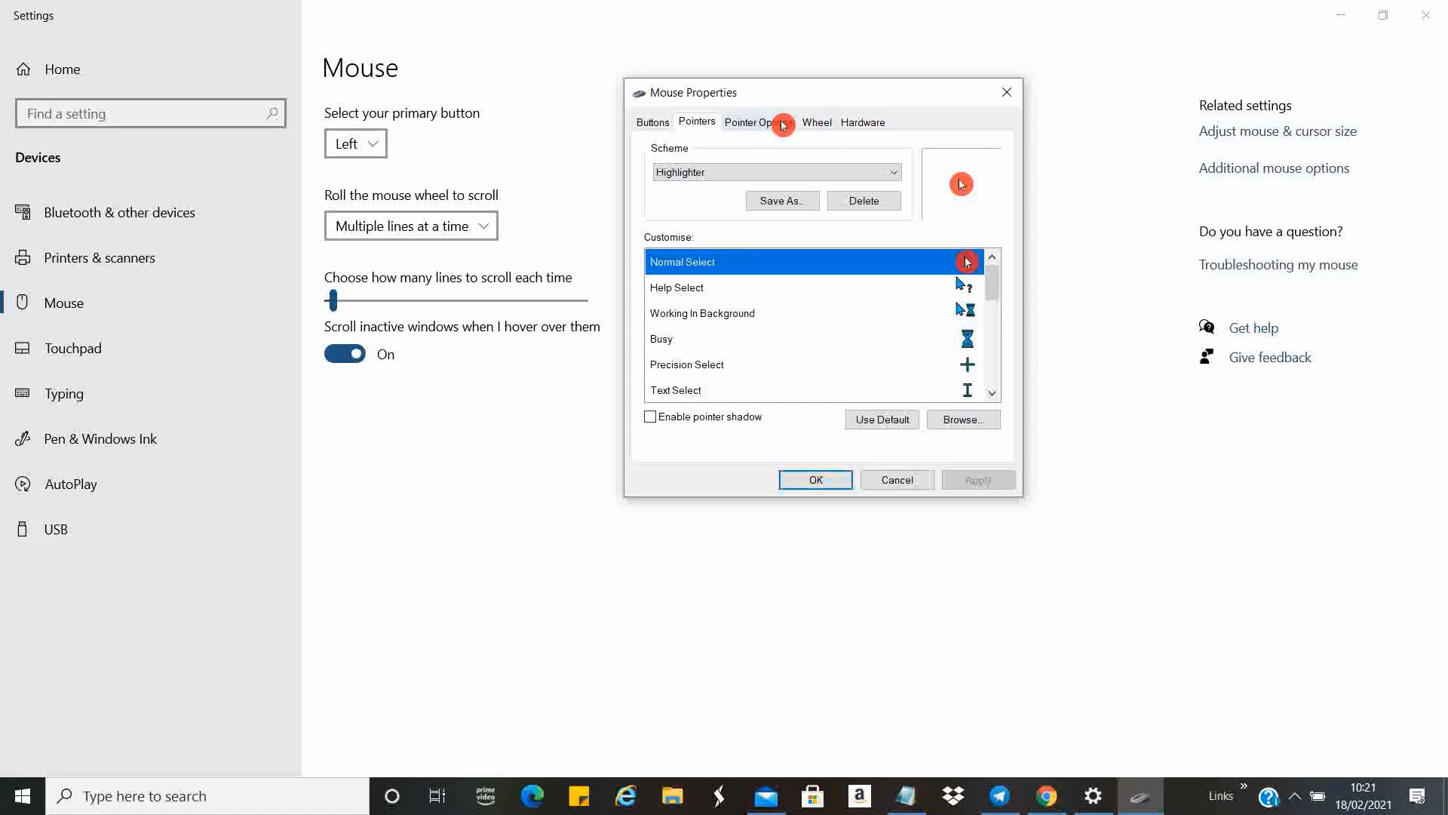
pyautogui.moveTo(659, 280)
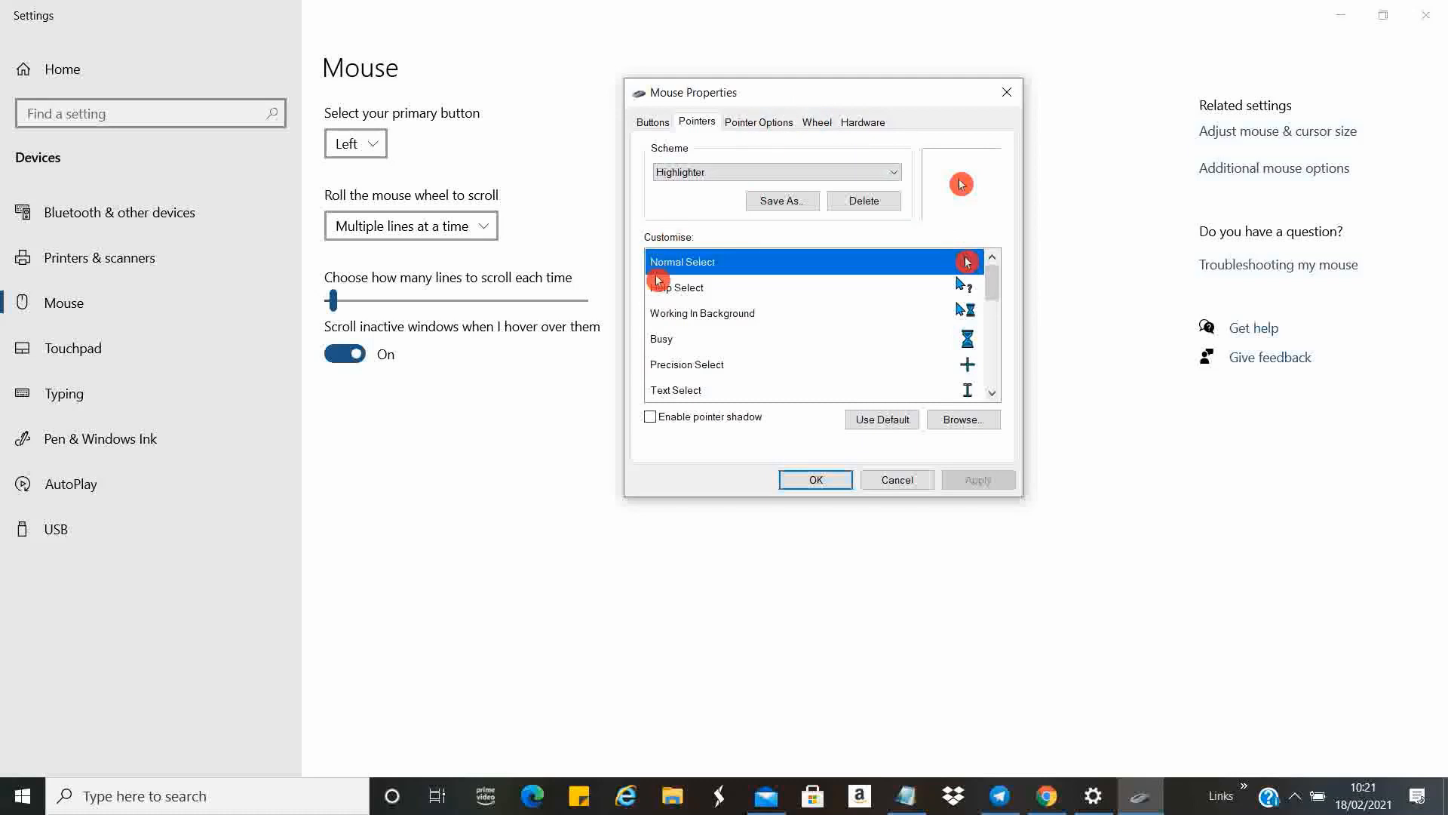
pyautogui.moveTo(697, 257)
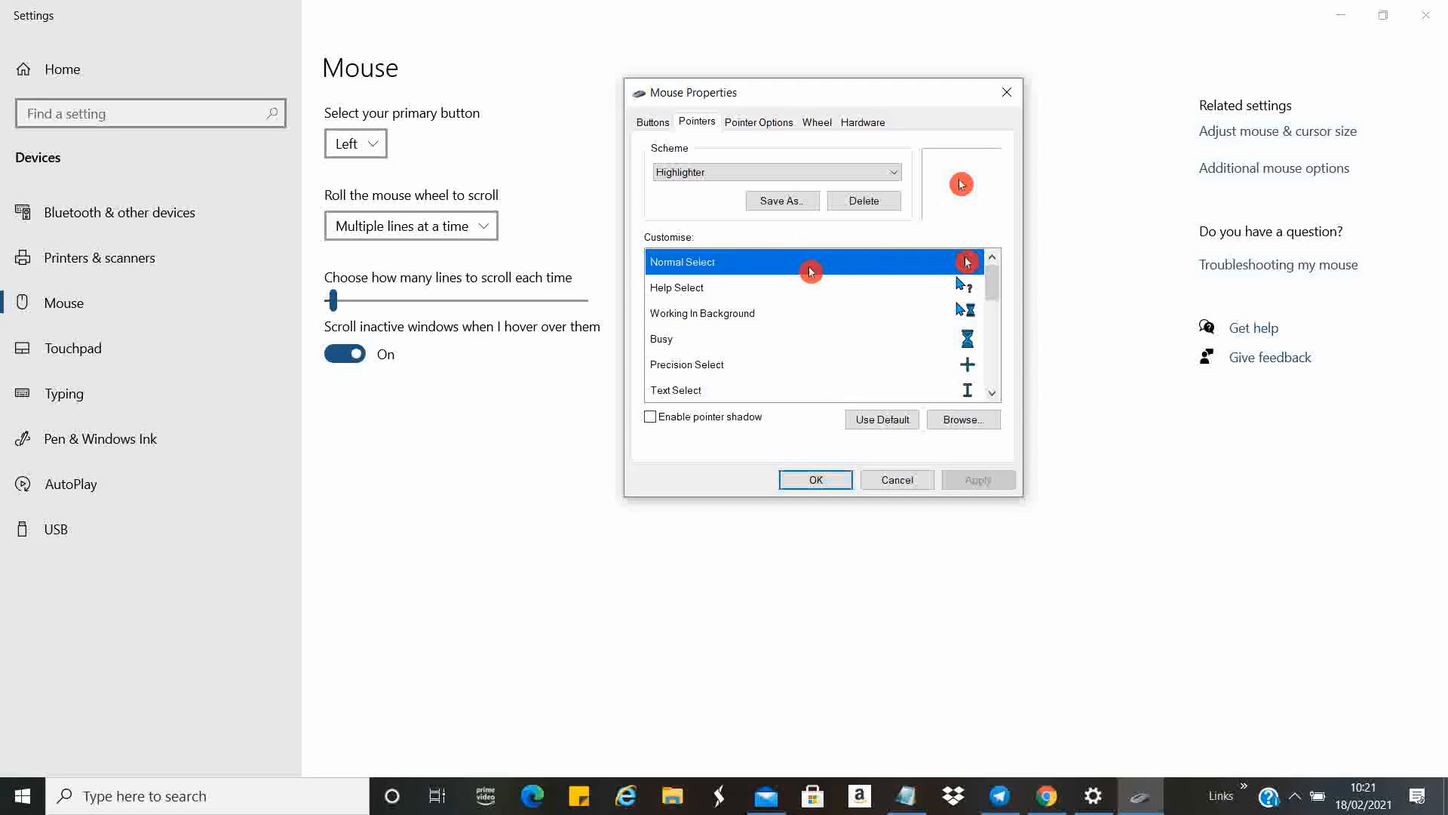
pyautogui.moveTo(806, 240)
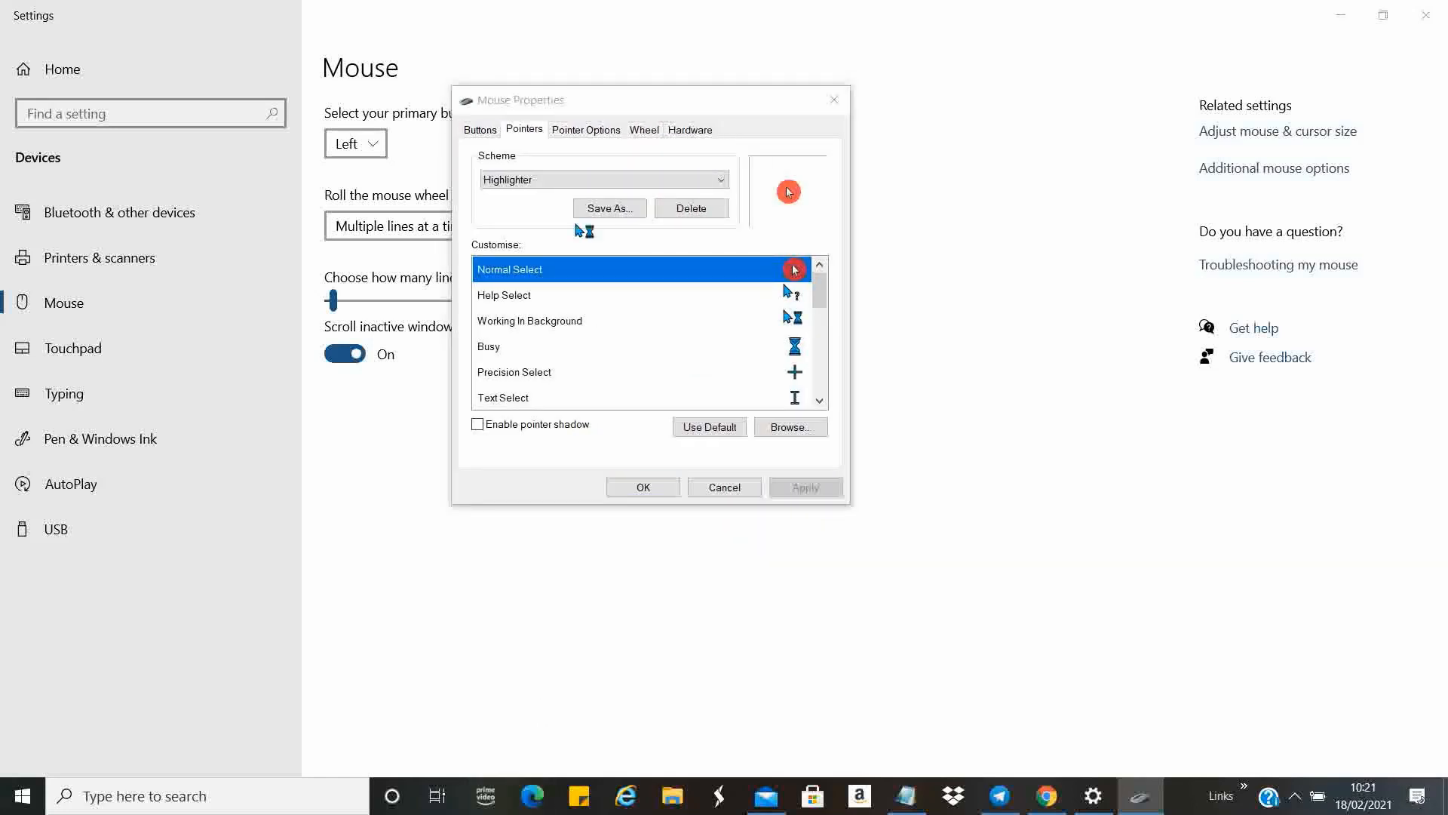
# In Edge, Google 'real world designer' and land on the RealWorld Graphics home page.
pyautogui.click(533, 795)
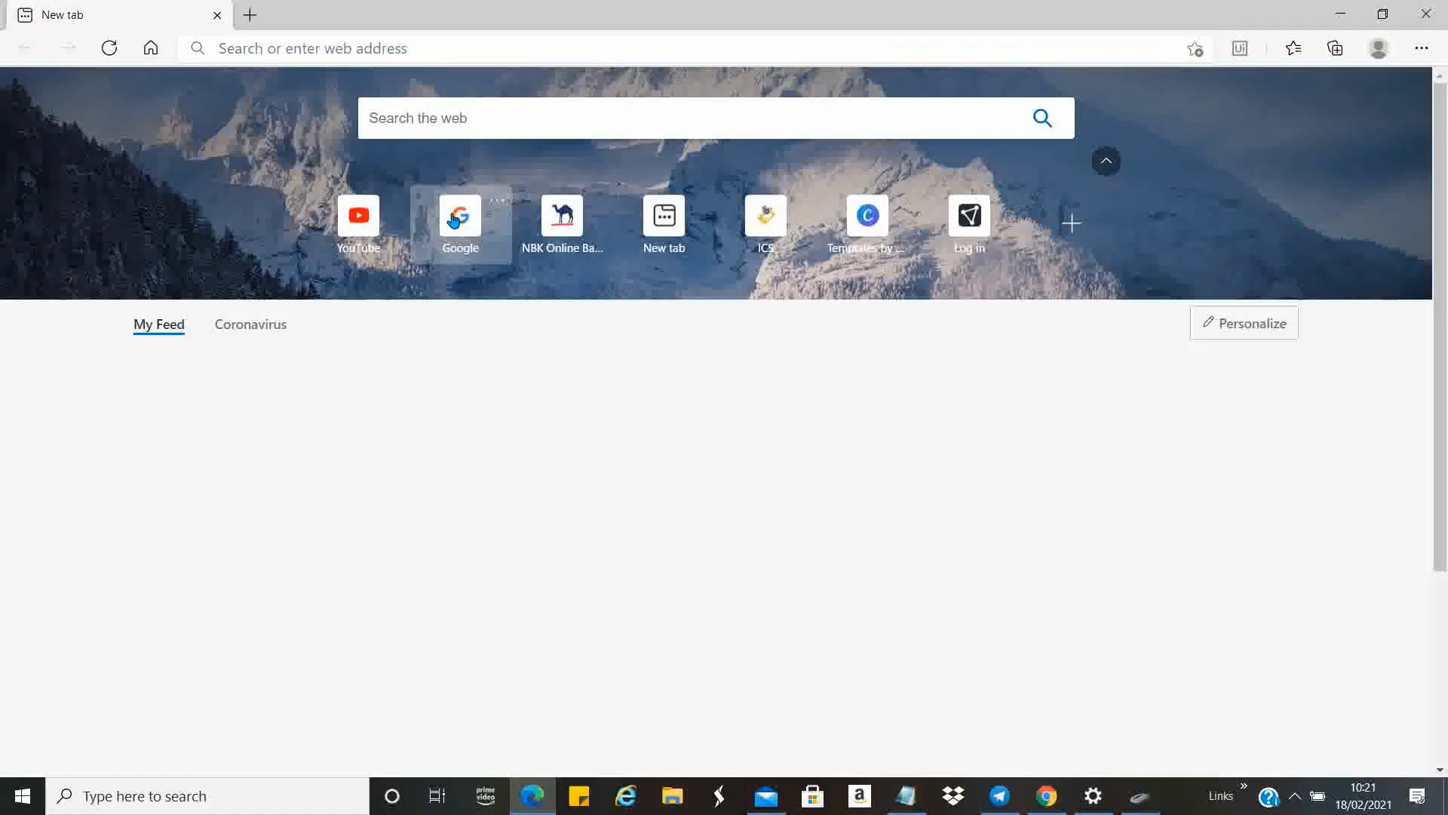
pyautogui.click(458, 220)
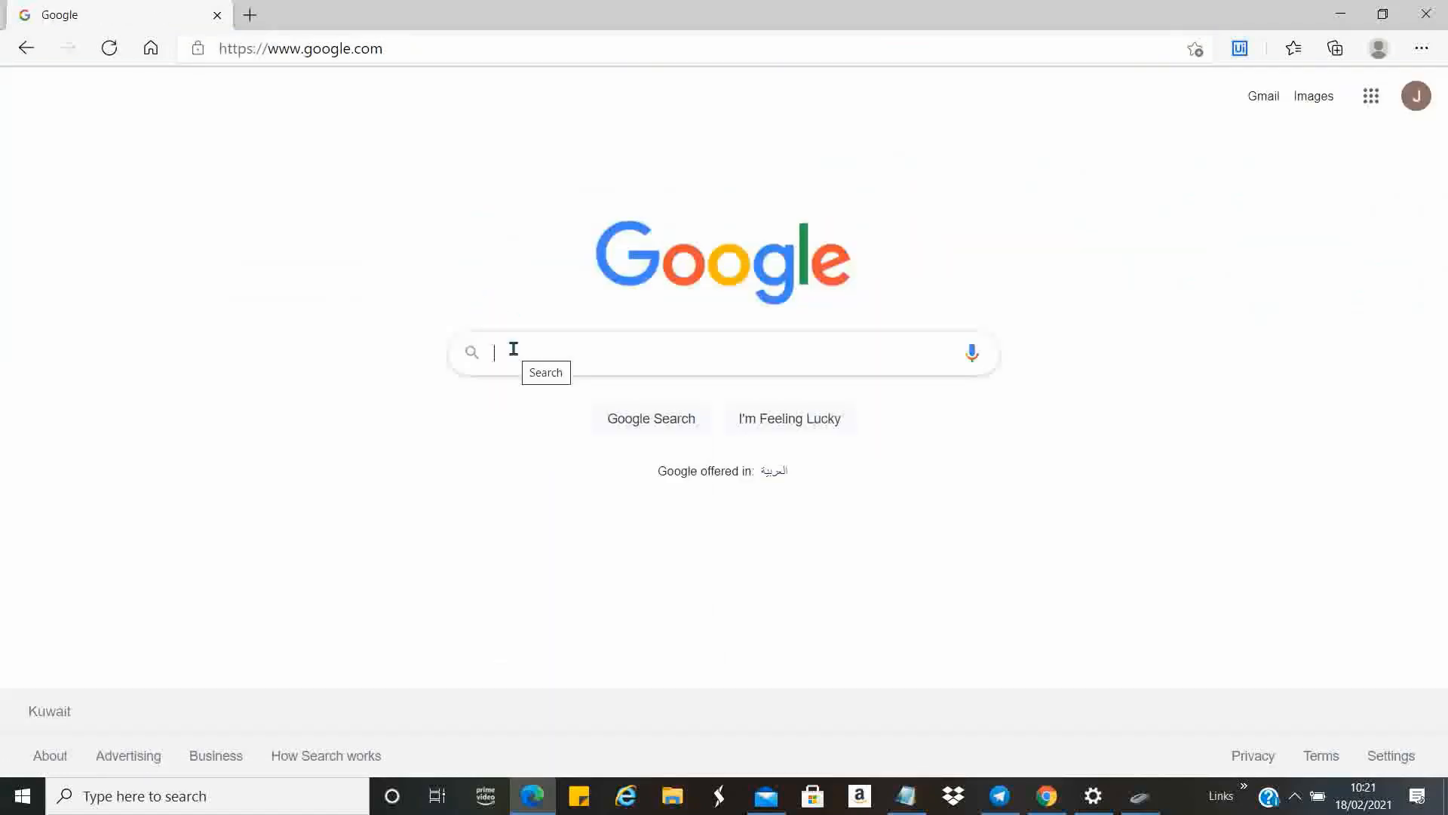
pyautogui.write('real world designer')
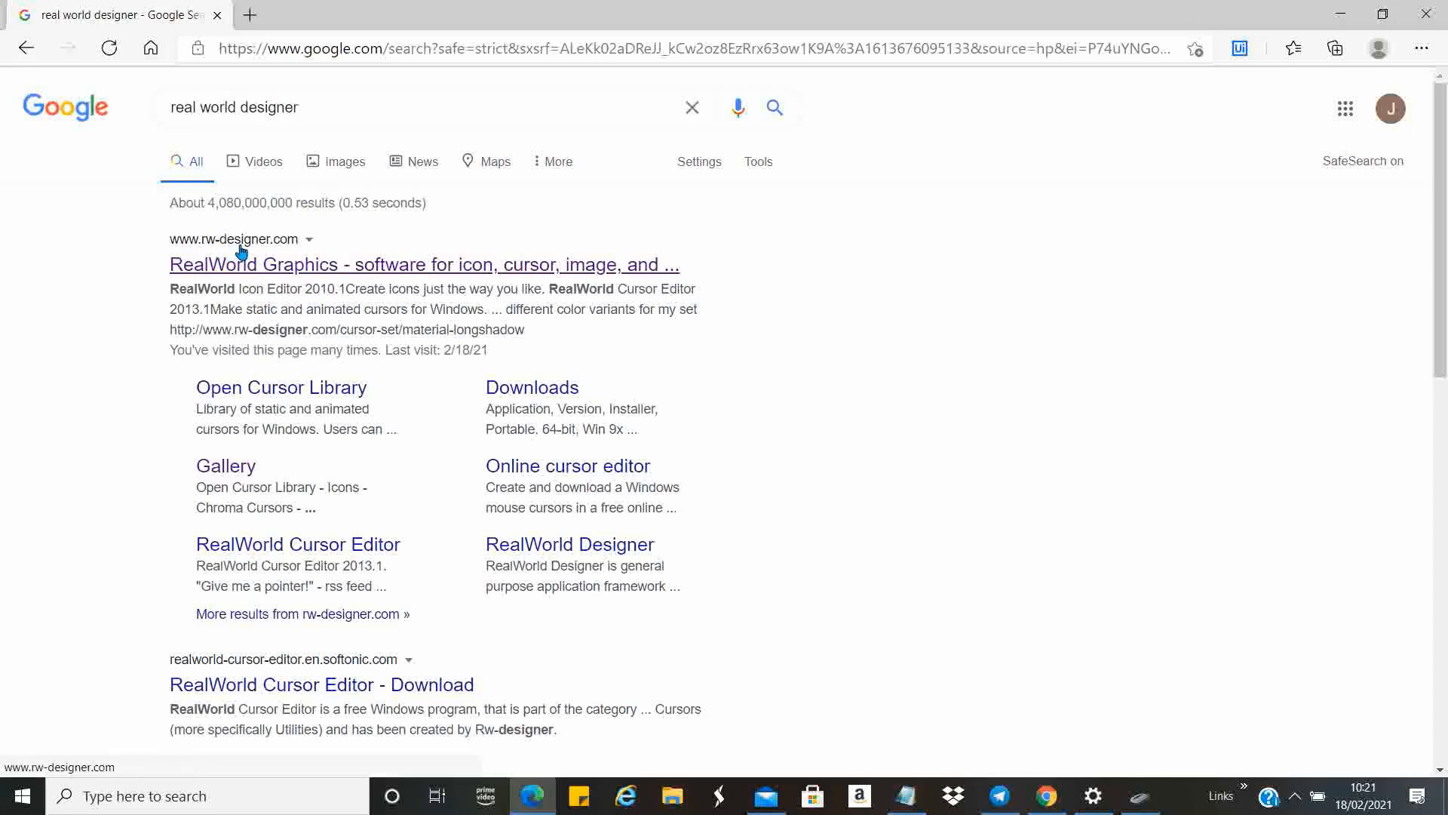
pyautogui.click(424, 266)
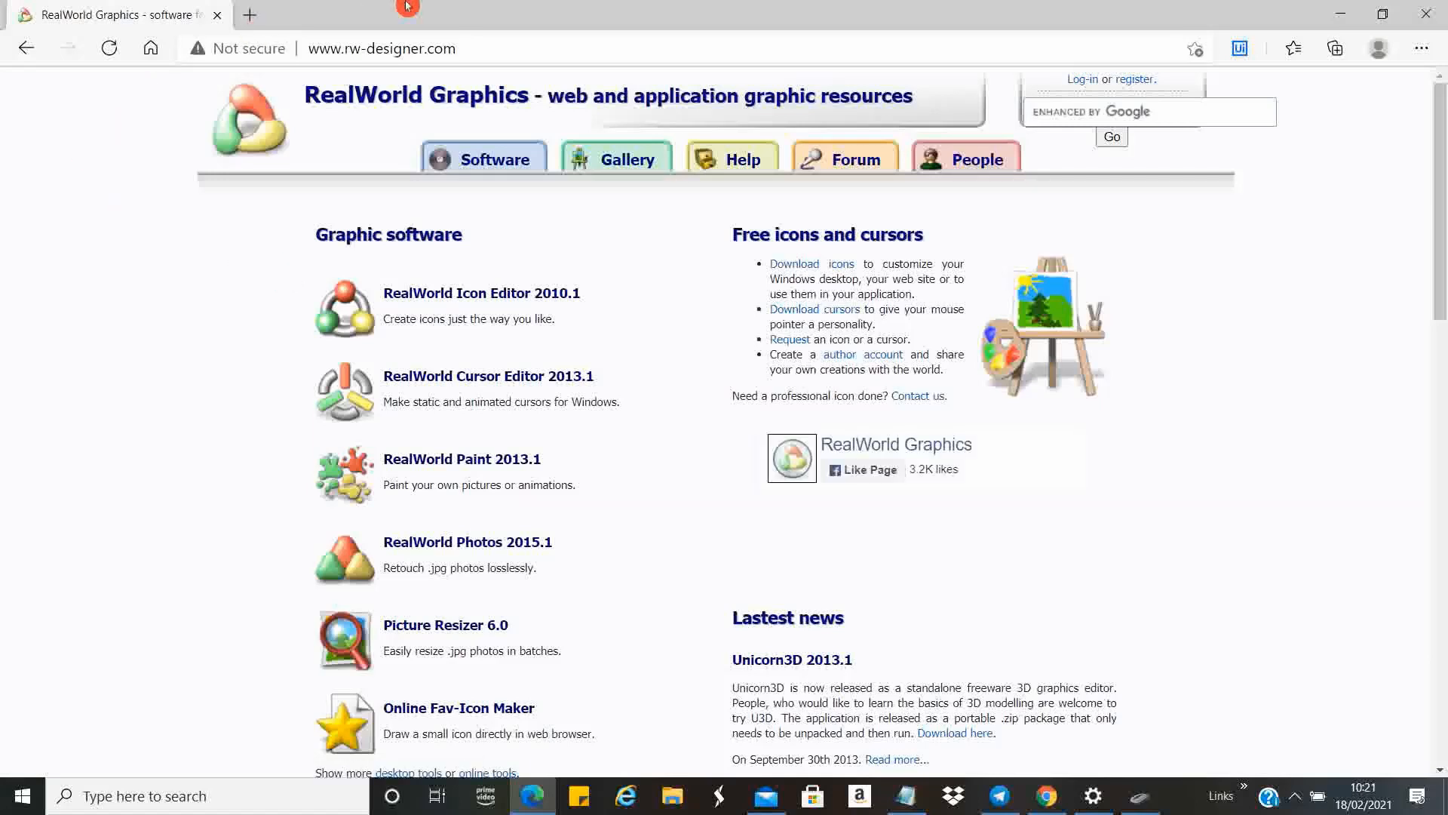
pyautogui.moveTo(356, 246)
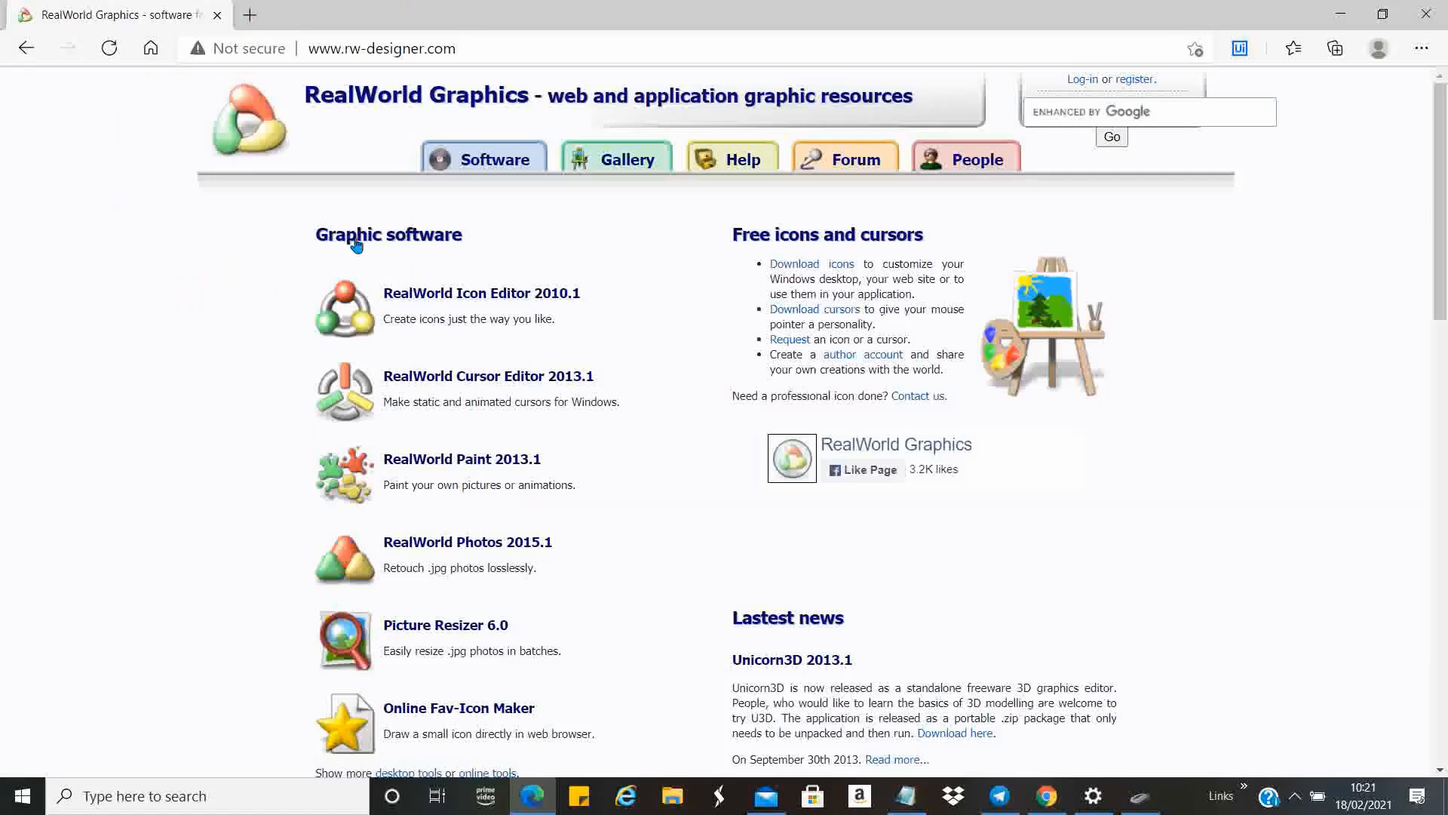
pyautogui.moveTo(488, 375)
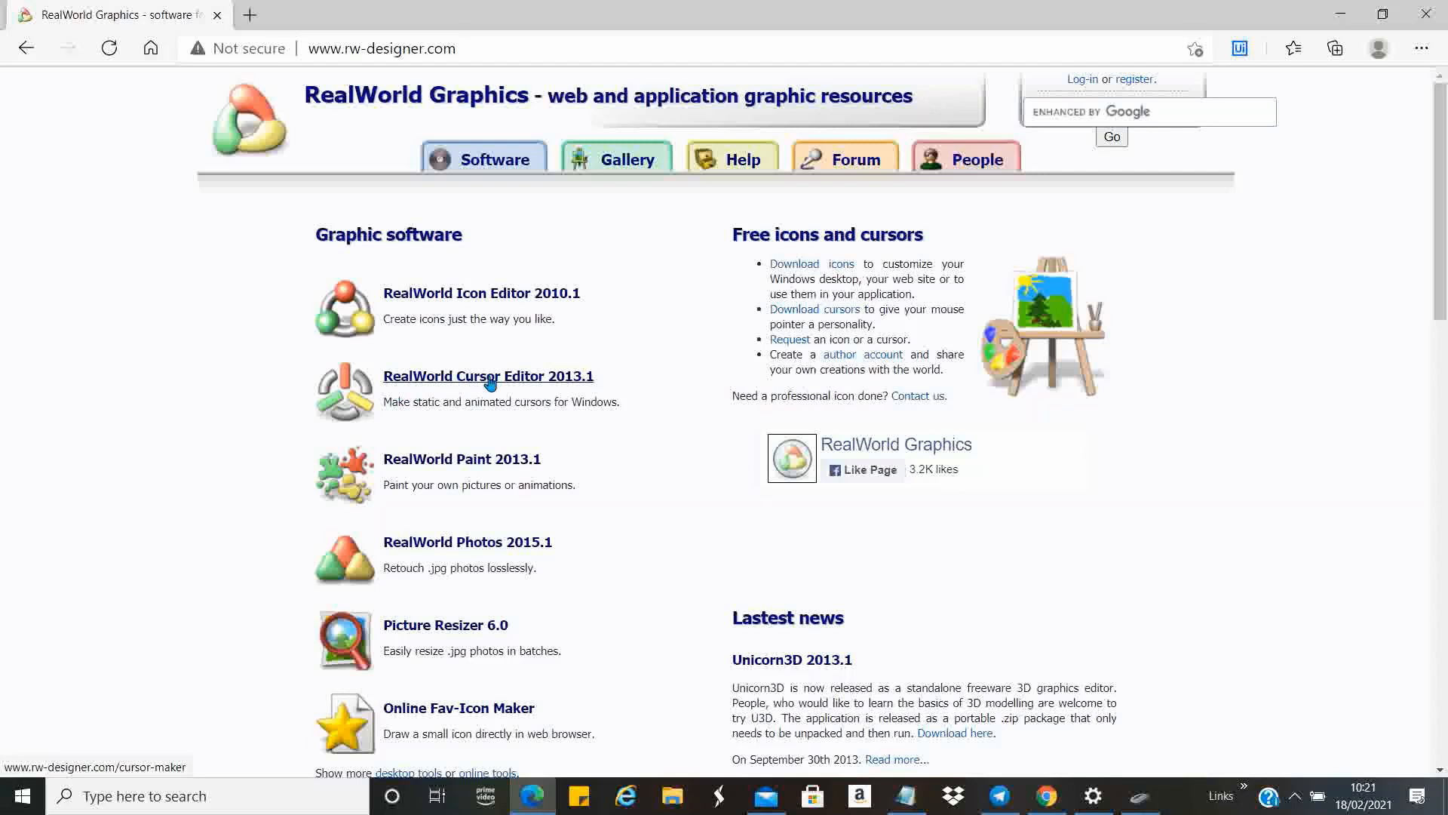
pyautogui.moveTo(678, 364)
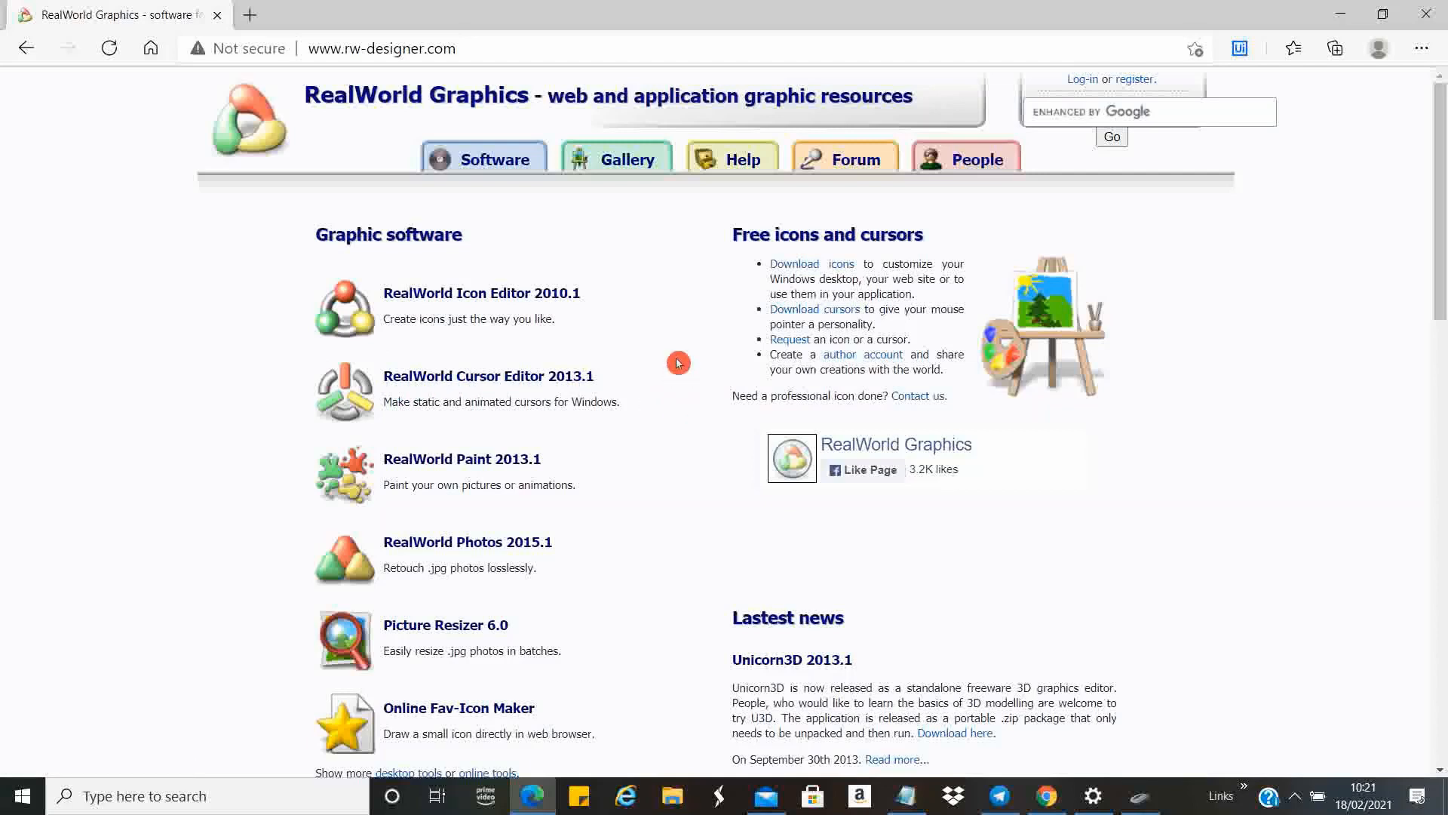
pyautogui.moveTo(619, 200)
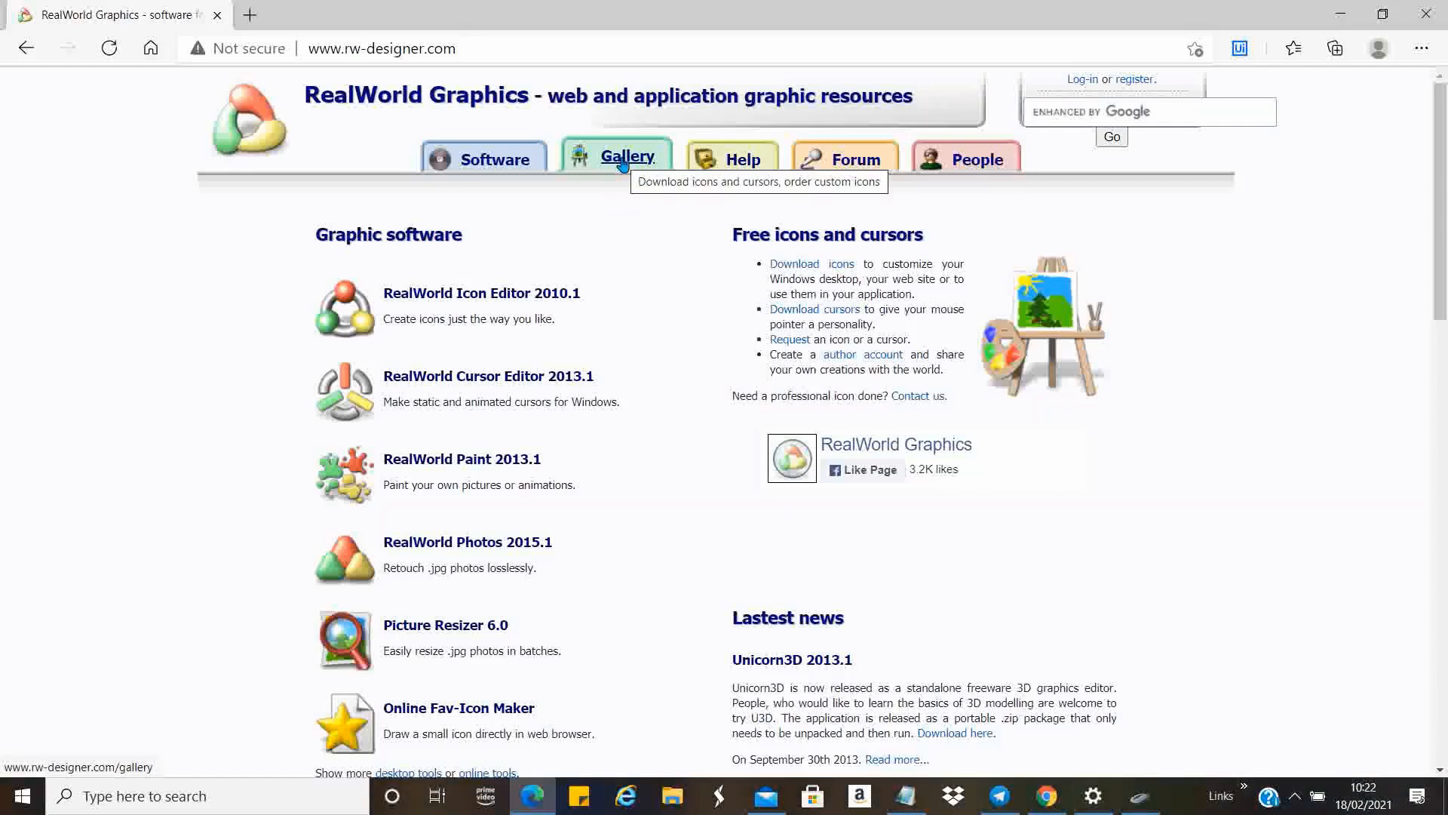
# From the Gallery's Highlight Set Cursors, reach the purple highlight.cur details page.
pyautogui.click(626, 158)
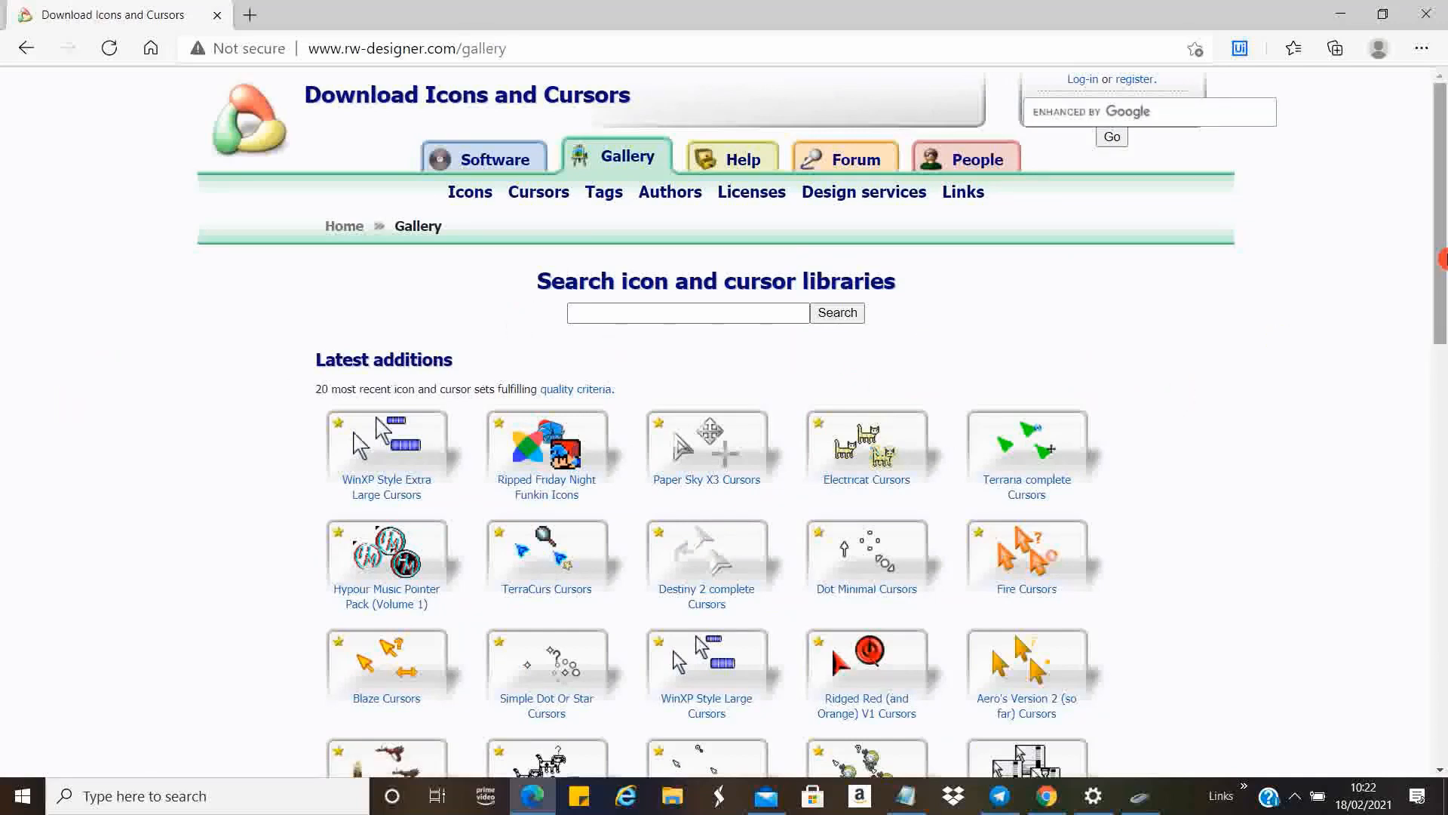
pyautogui.click(688, 313)
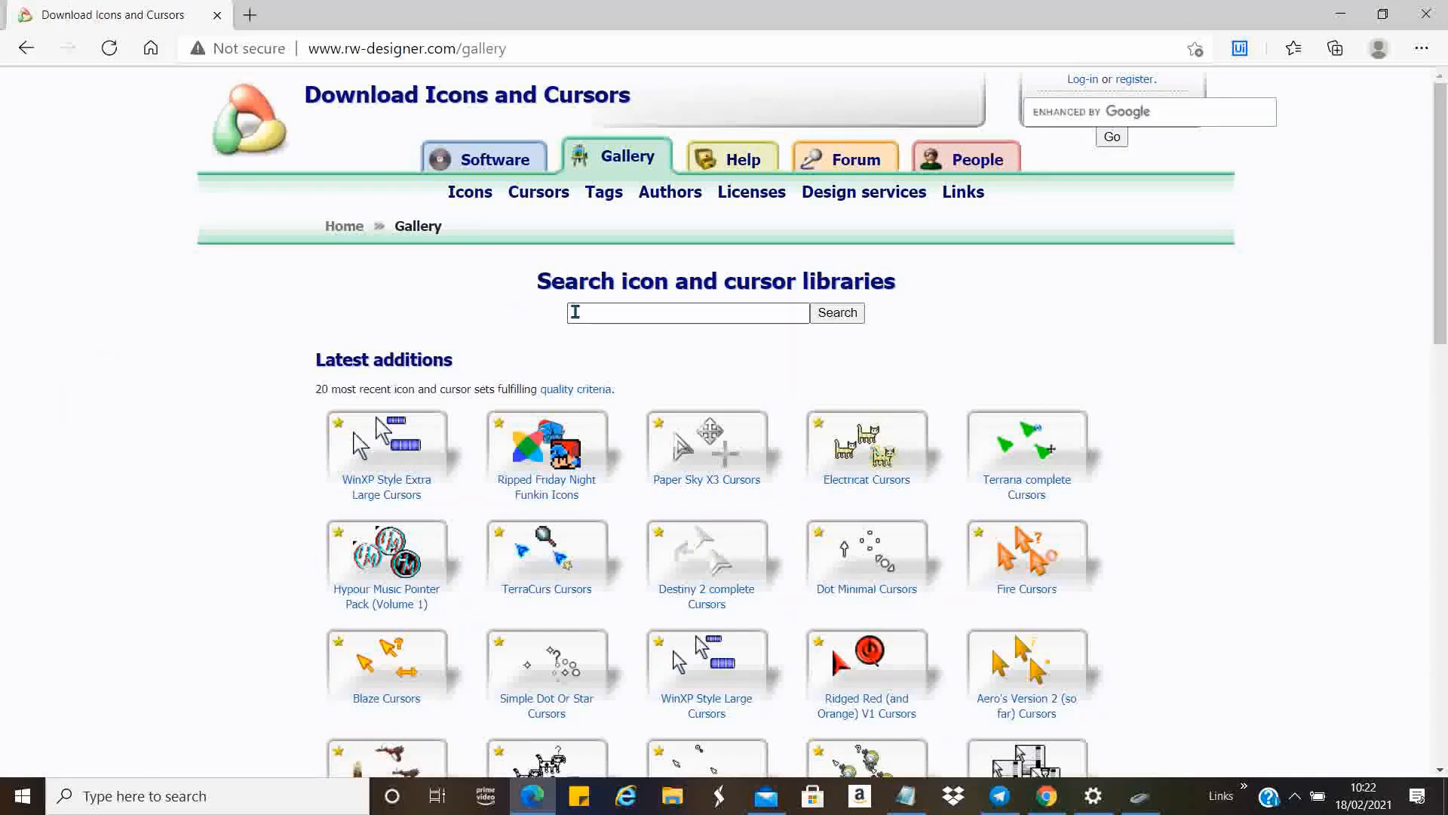
pyautogui.click(688, 312)
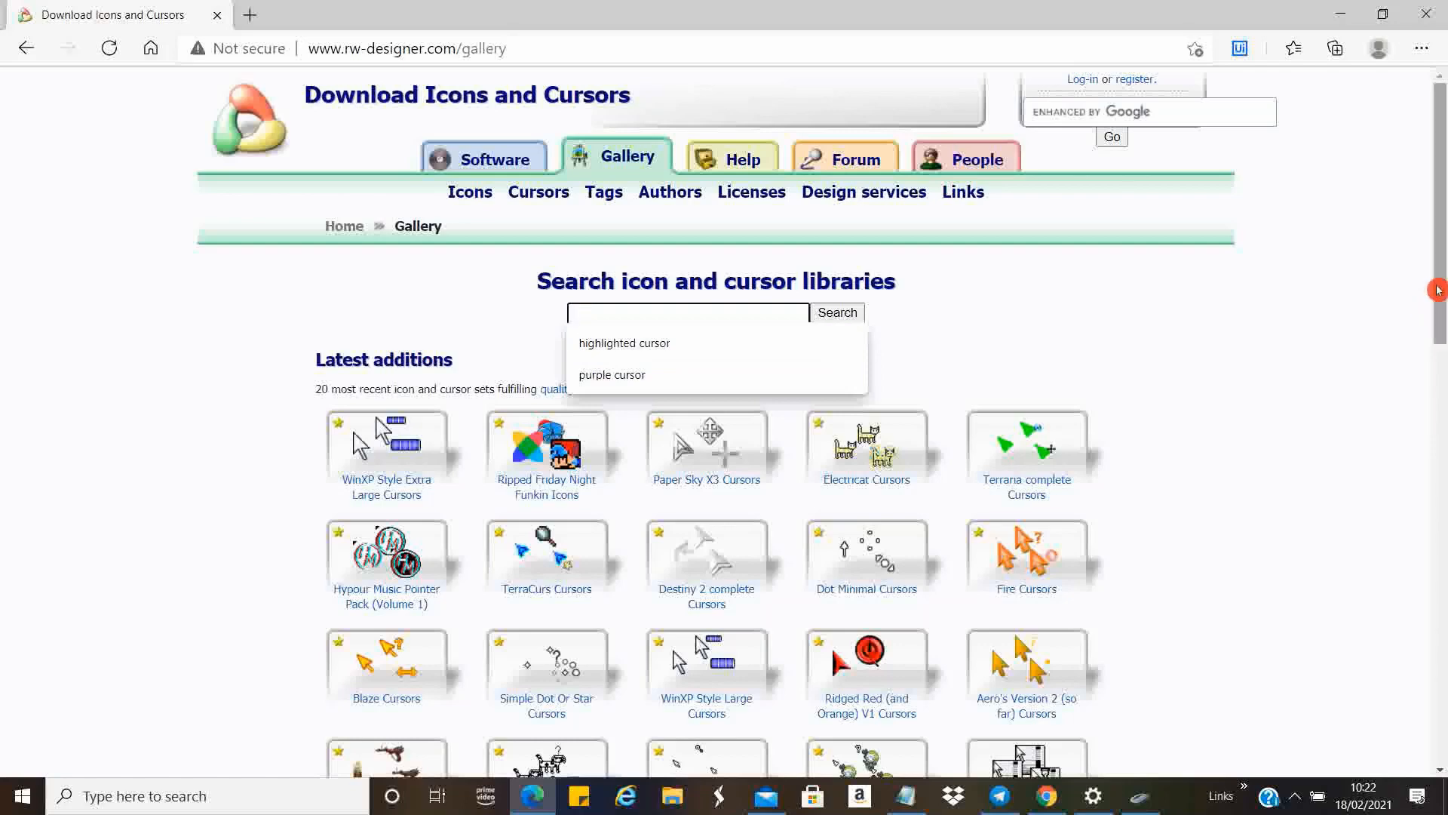
pyautogui.scroll(-3)
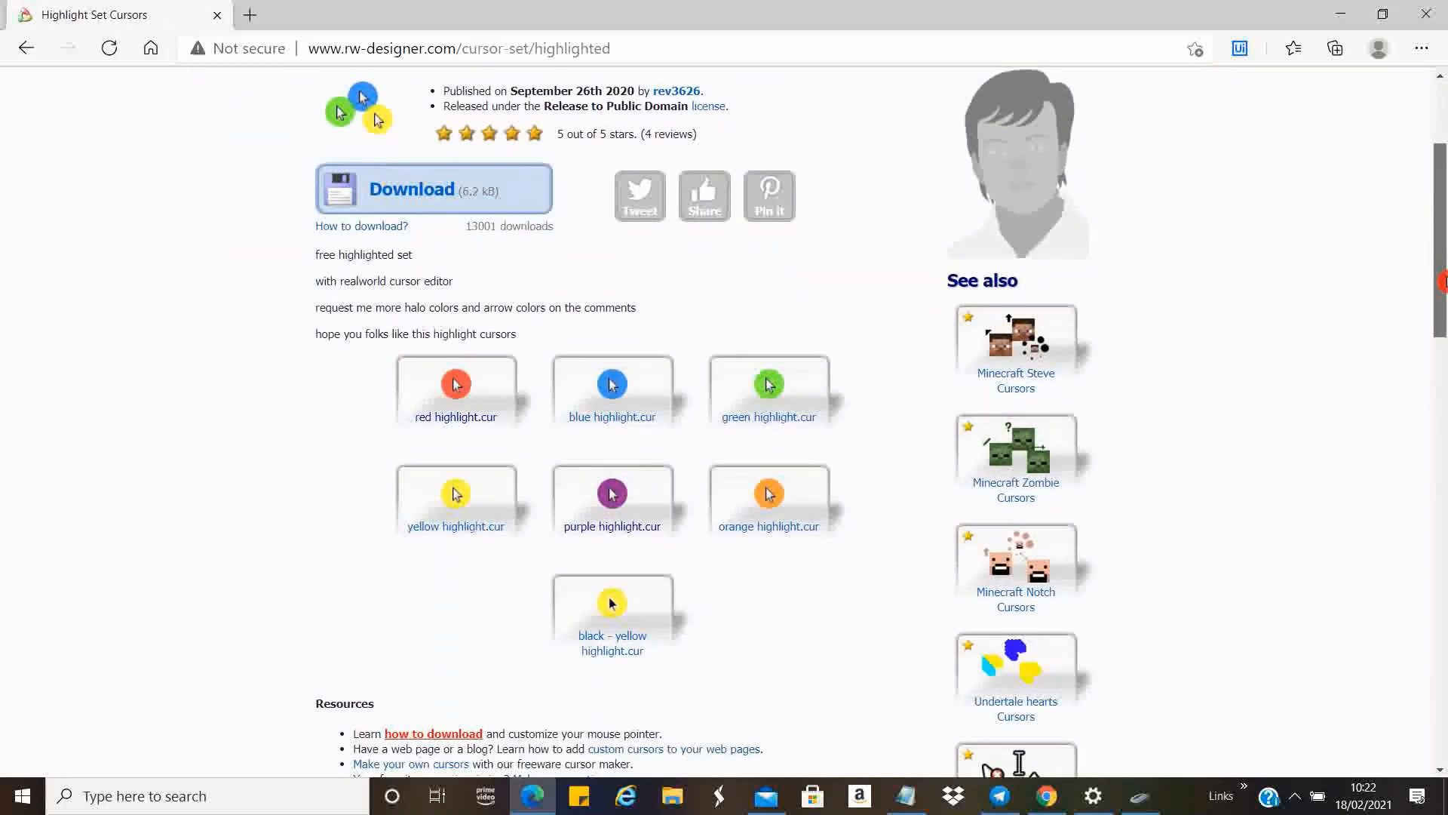
pyautogui.scroll(-3)
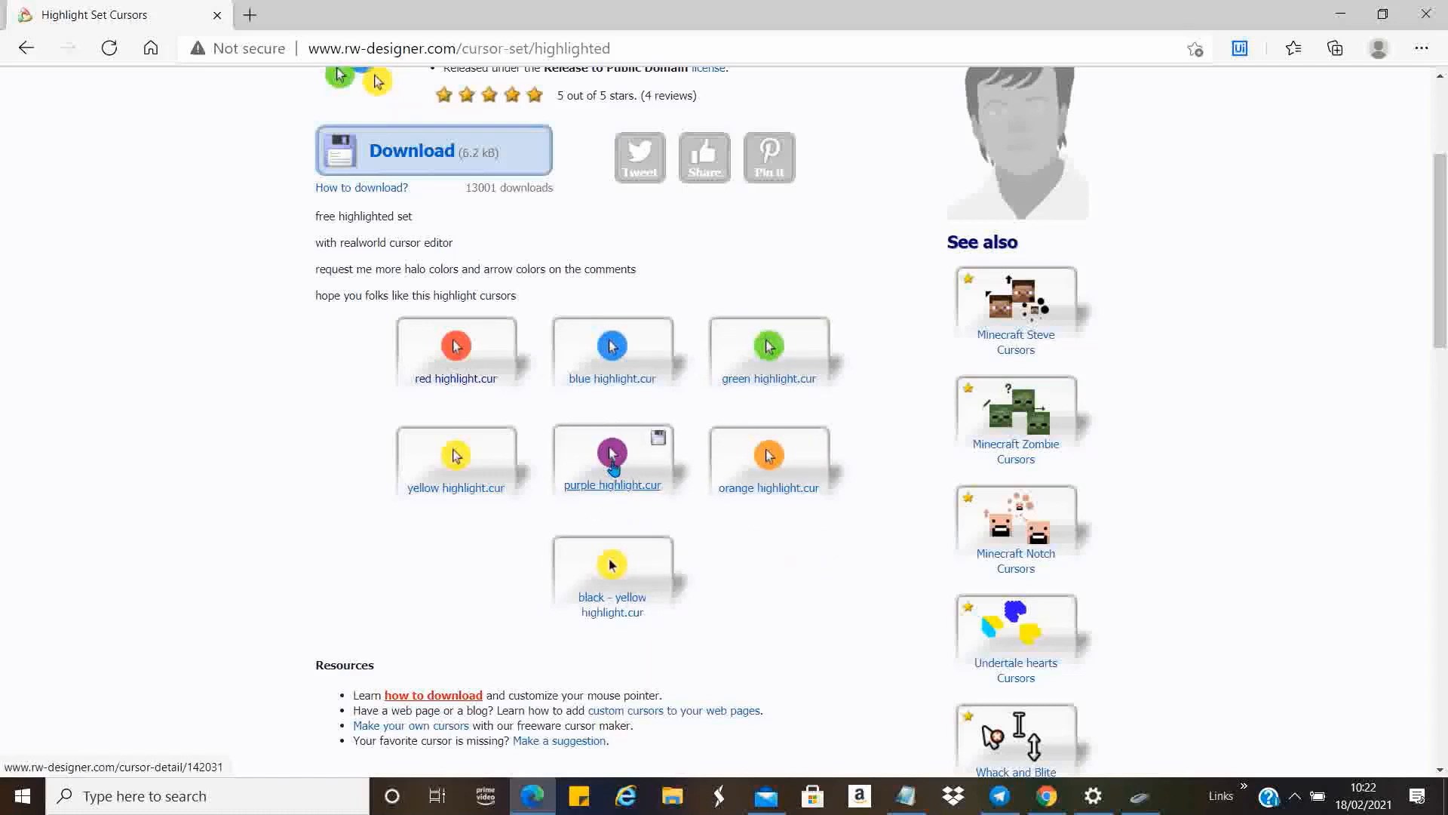
pyautogui.moveTo(617, 494)
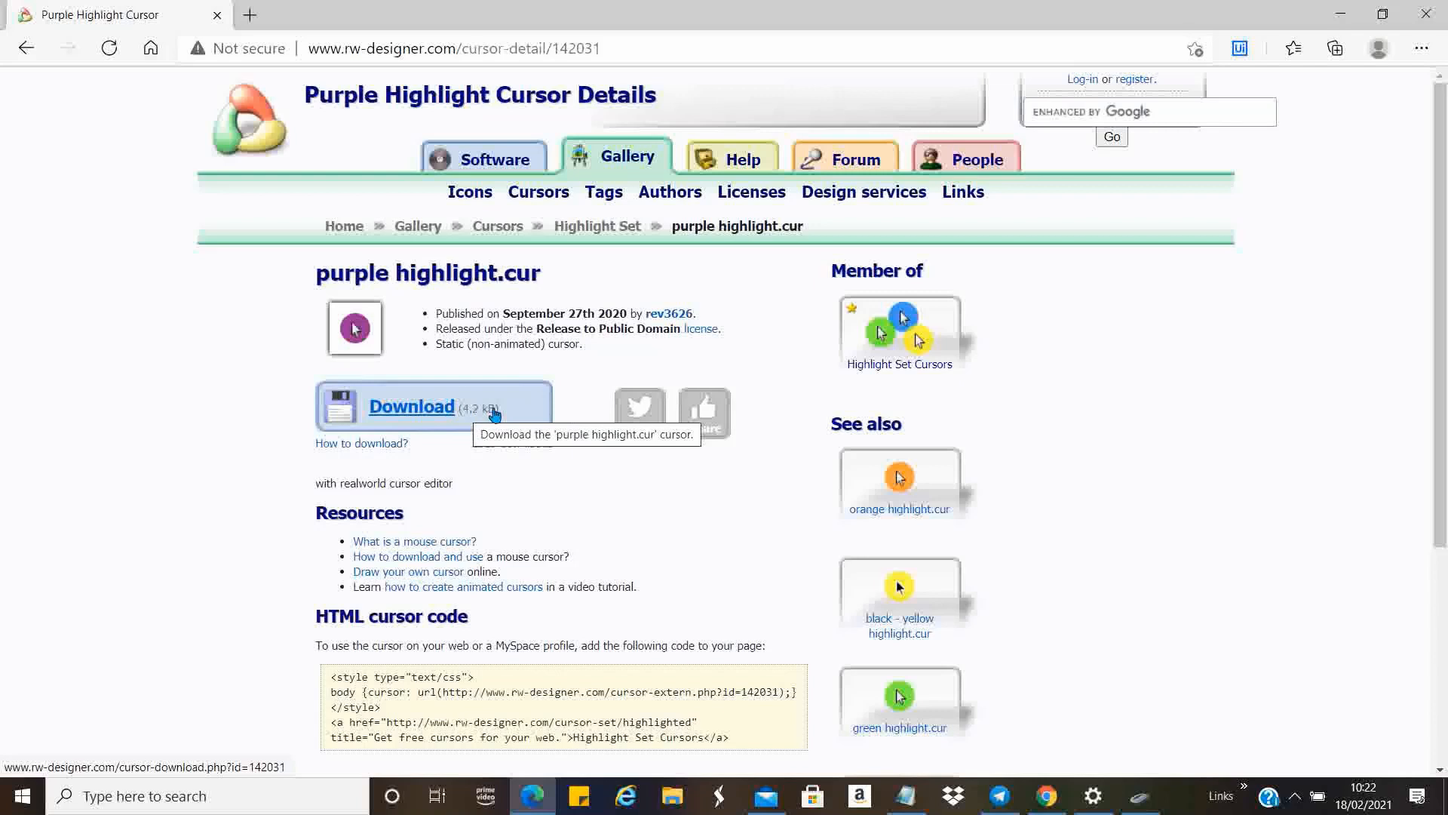
pyautogui.click(410, 406)
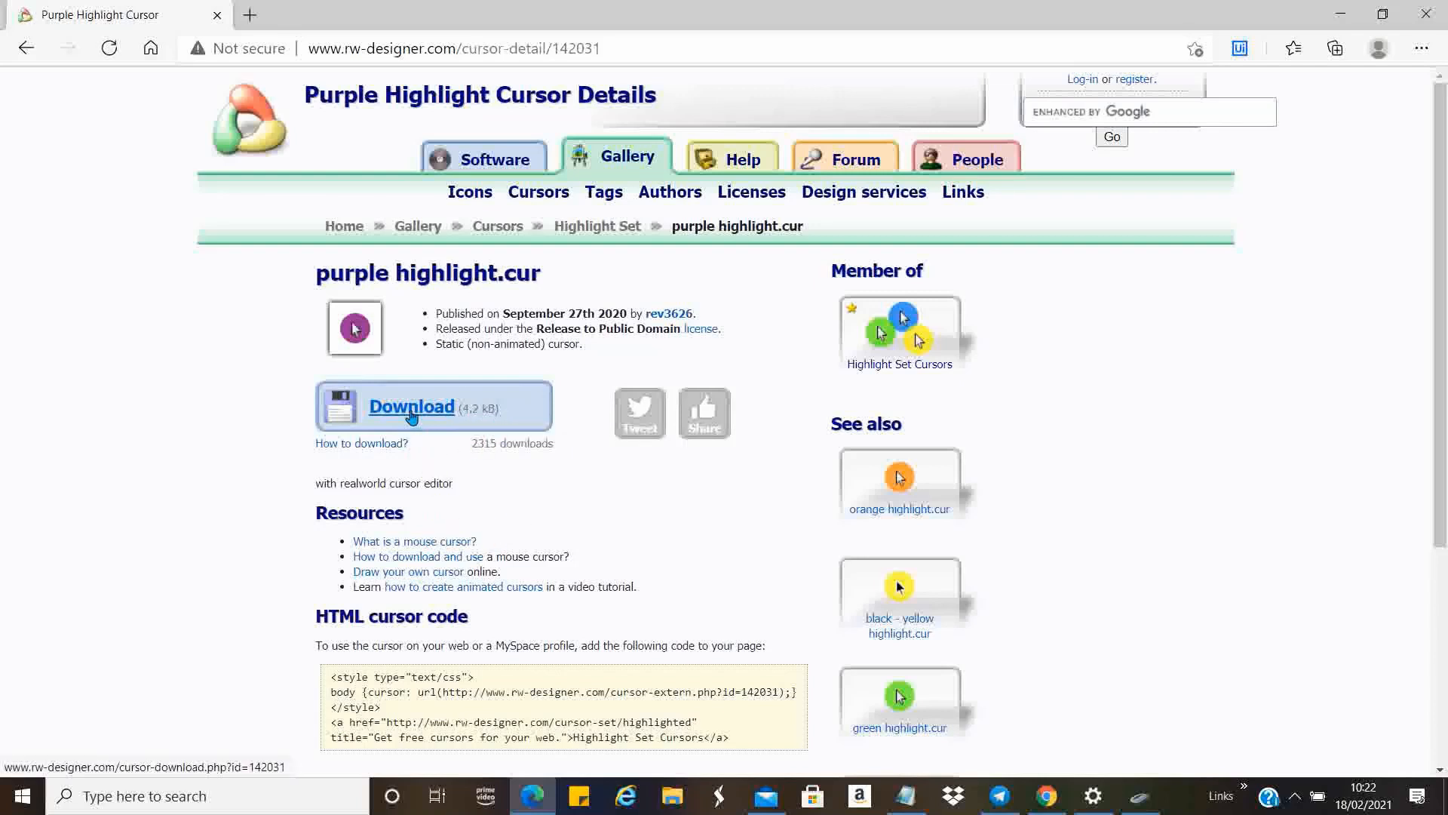
# Download purple highlight.cur and launch it from the Edge download bar into File Explorer.
pyautogui.click(410, 406)
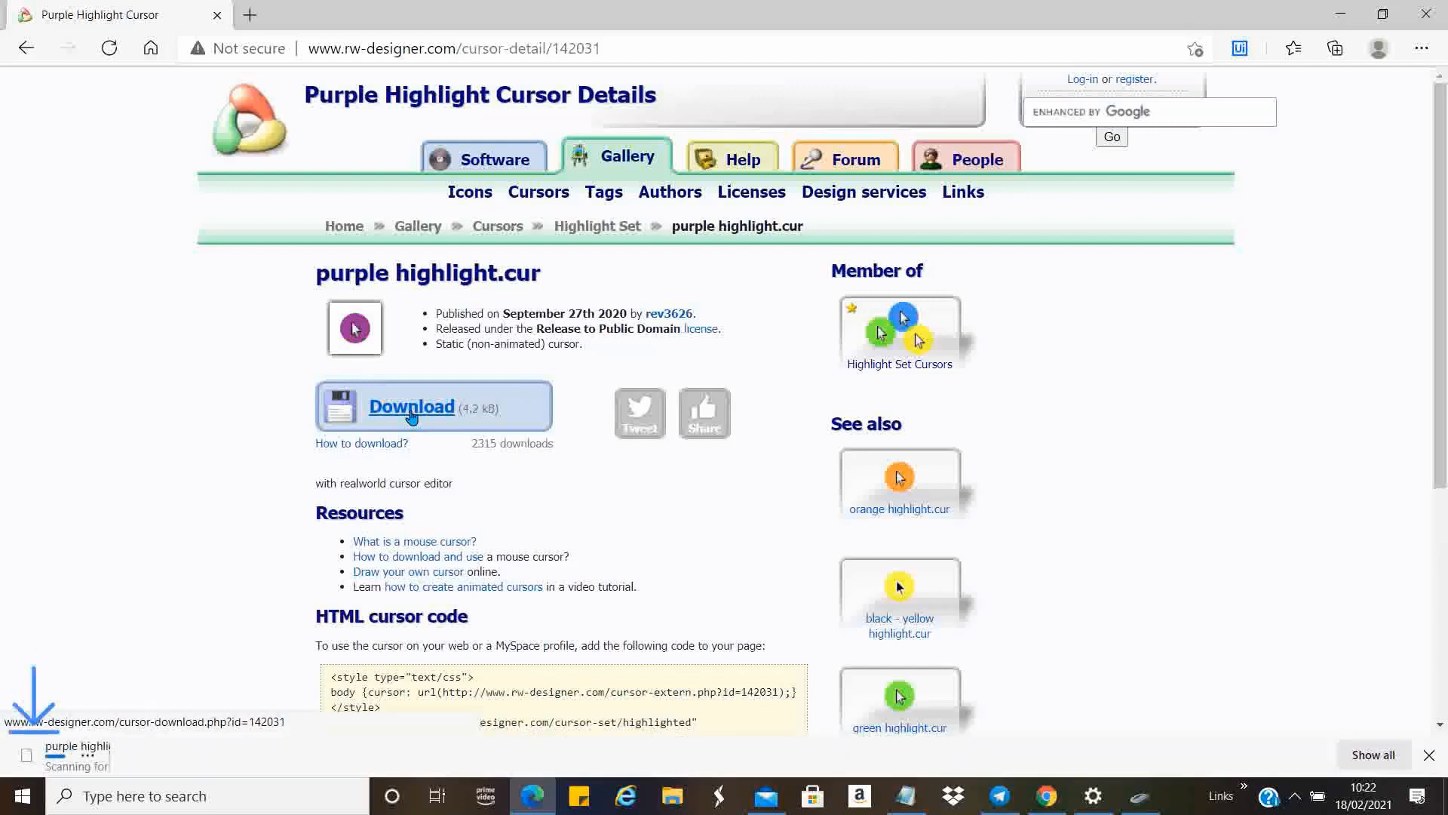
pyautogui.click(410, 405)
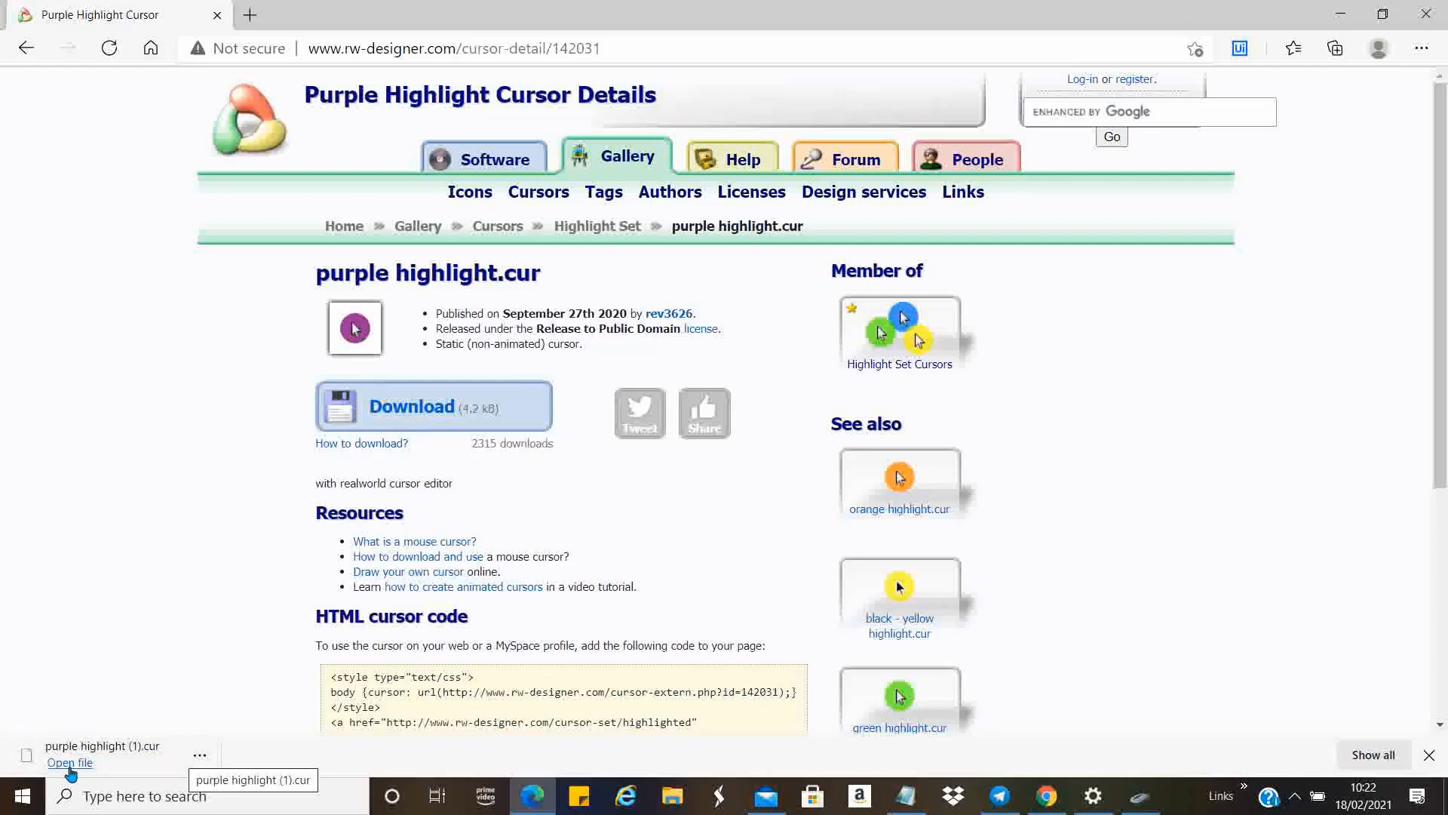
pyautogui.click(199, 756)
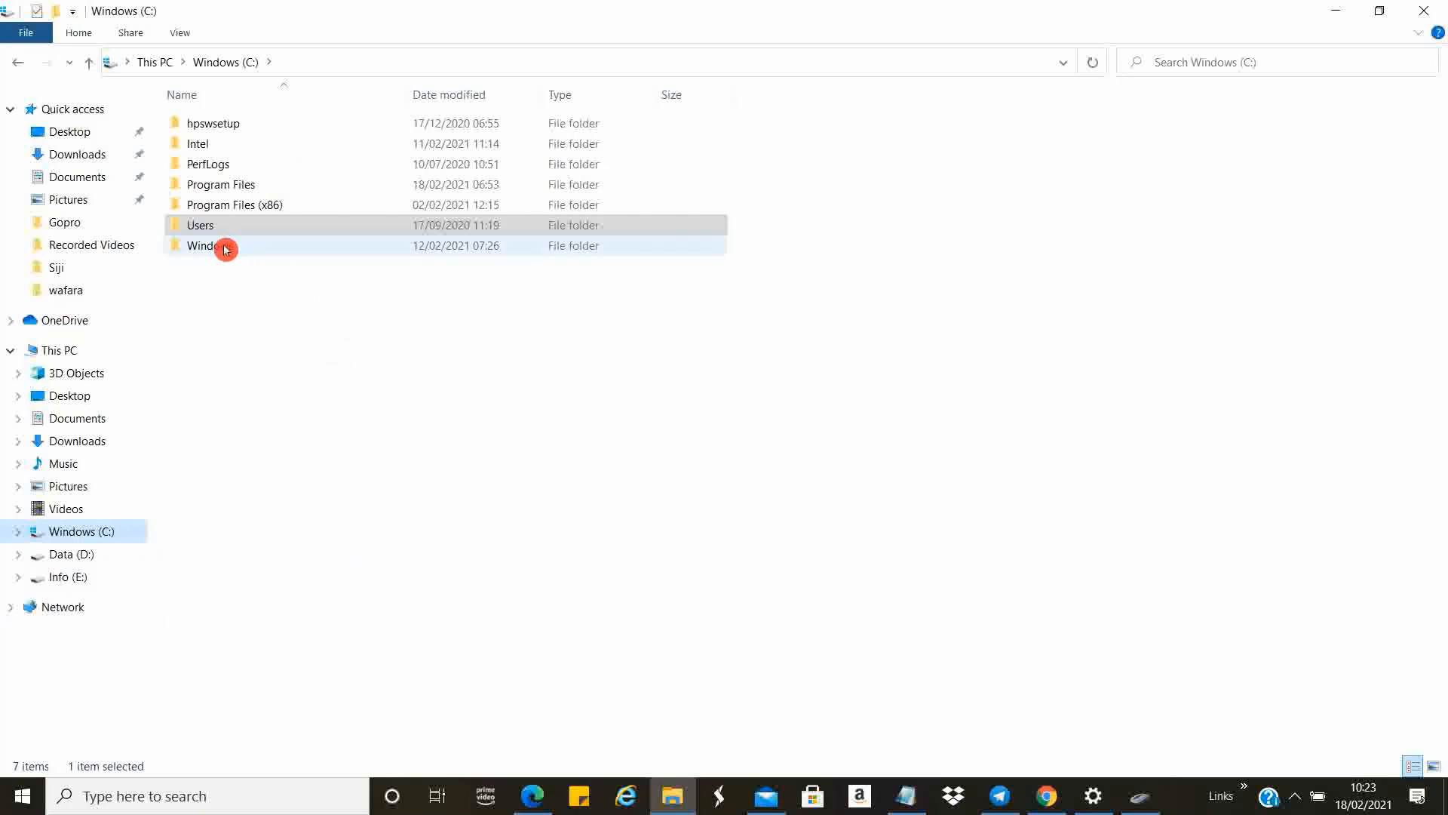
# Place the cursor file in C:\Windows\Cursors, granting administrator permission to copy.
pyautogui.doubleClick(200, 245)
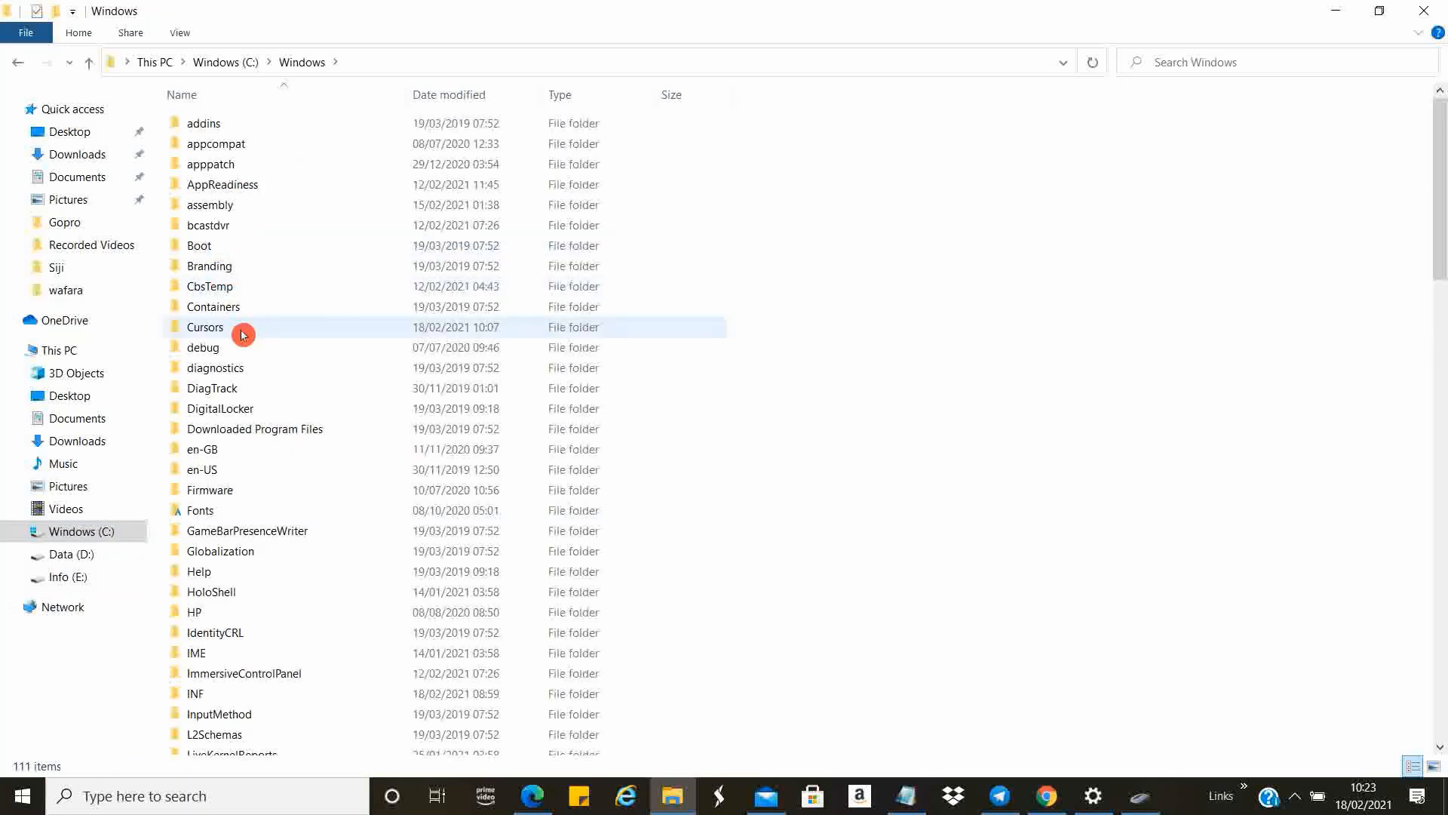
pyautogui.moveTo(221, 329)
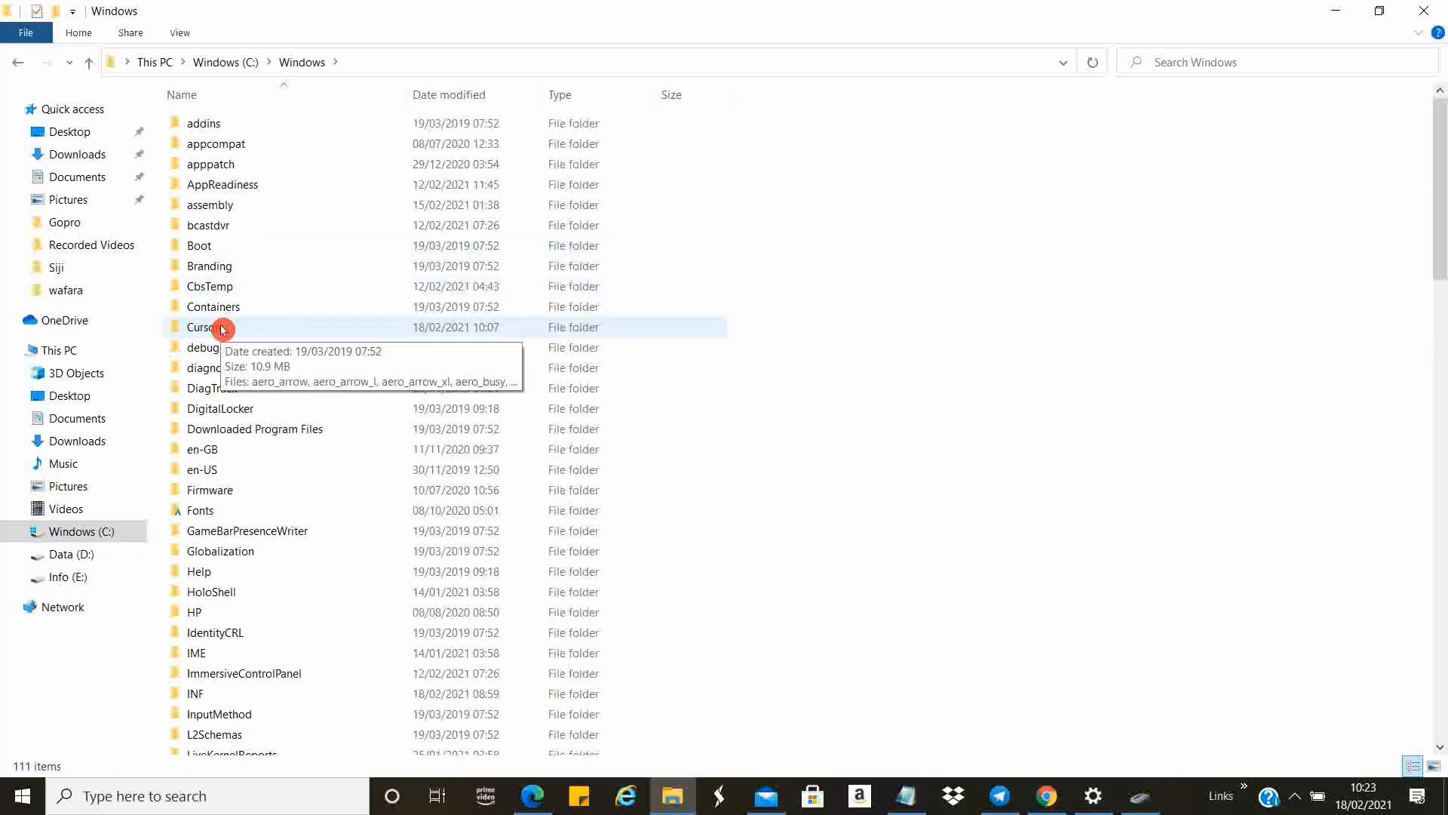
pyautogui.doubleClick(203, 328)
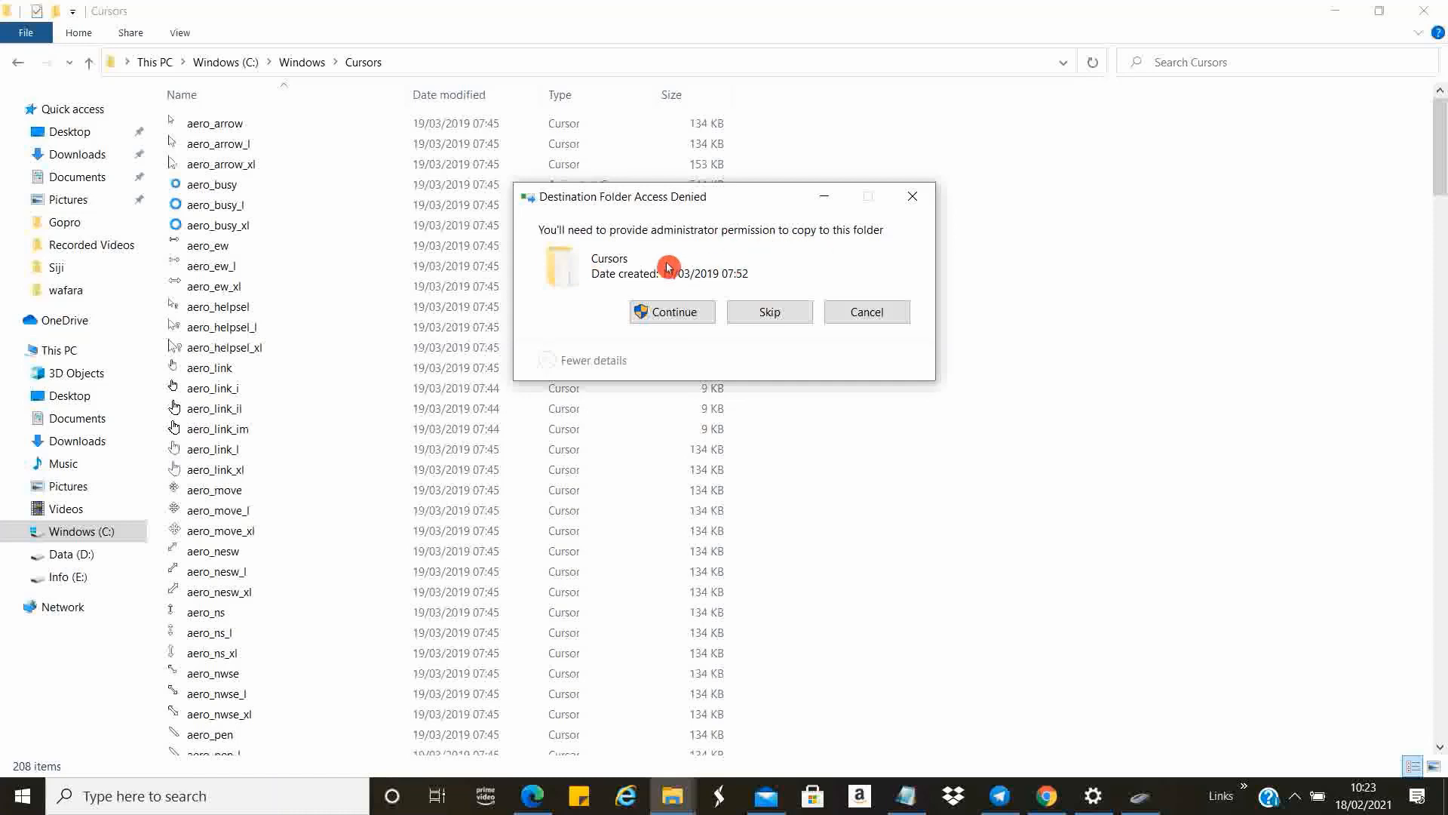
pyautogui.click(671, 311)
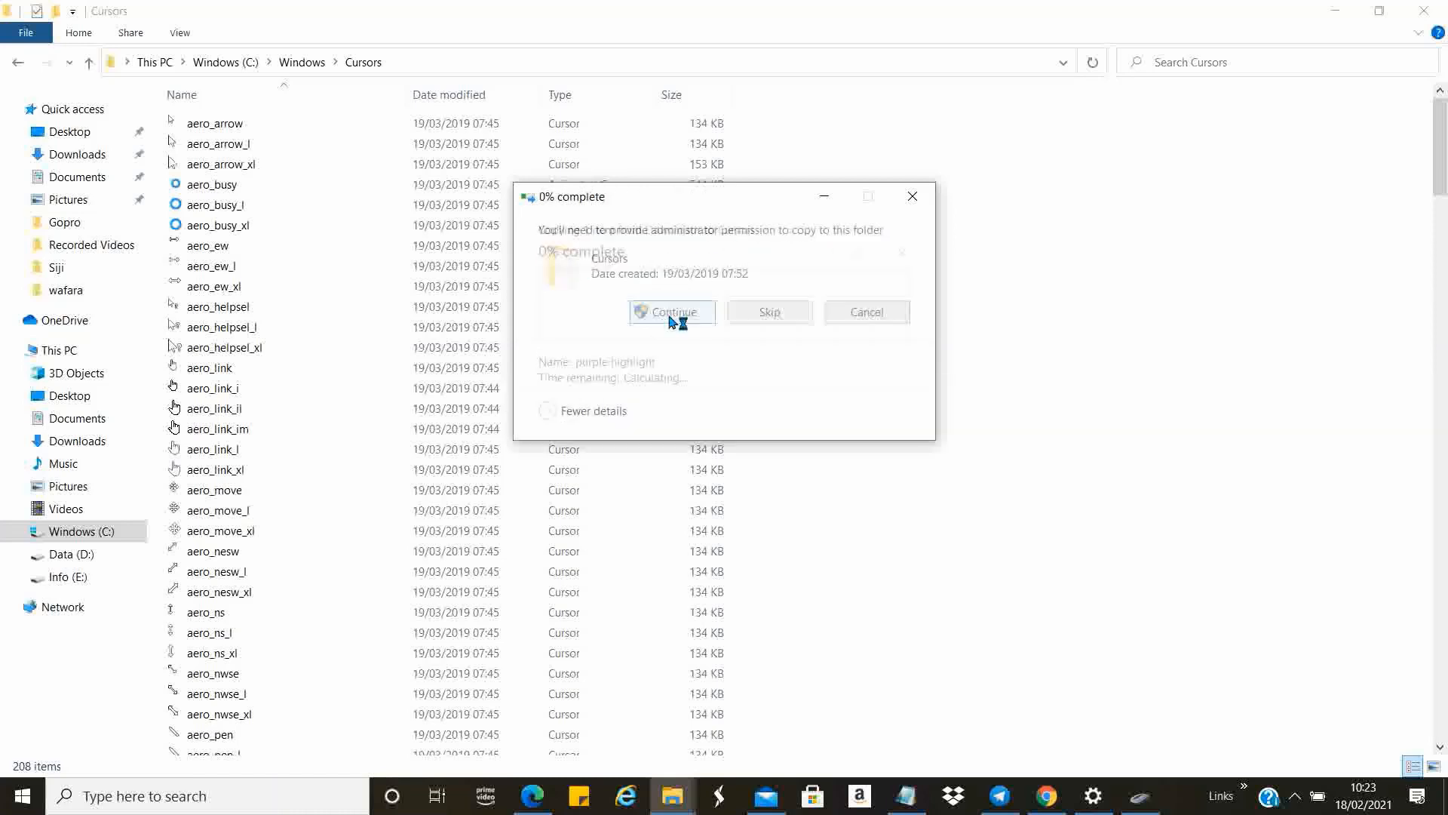
pyautogui.click(671, 311)
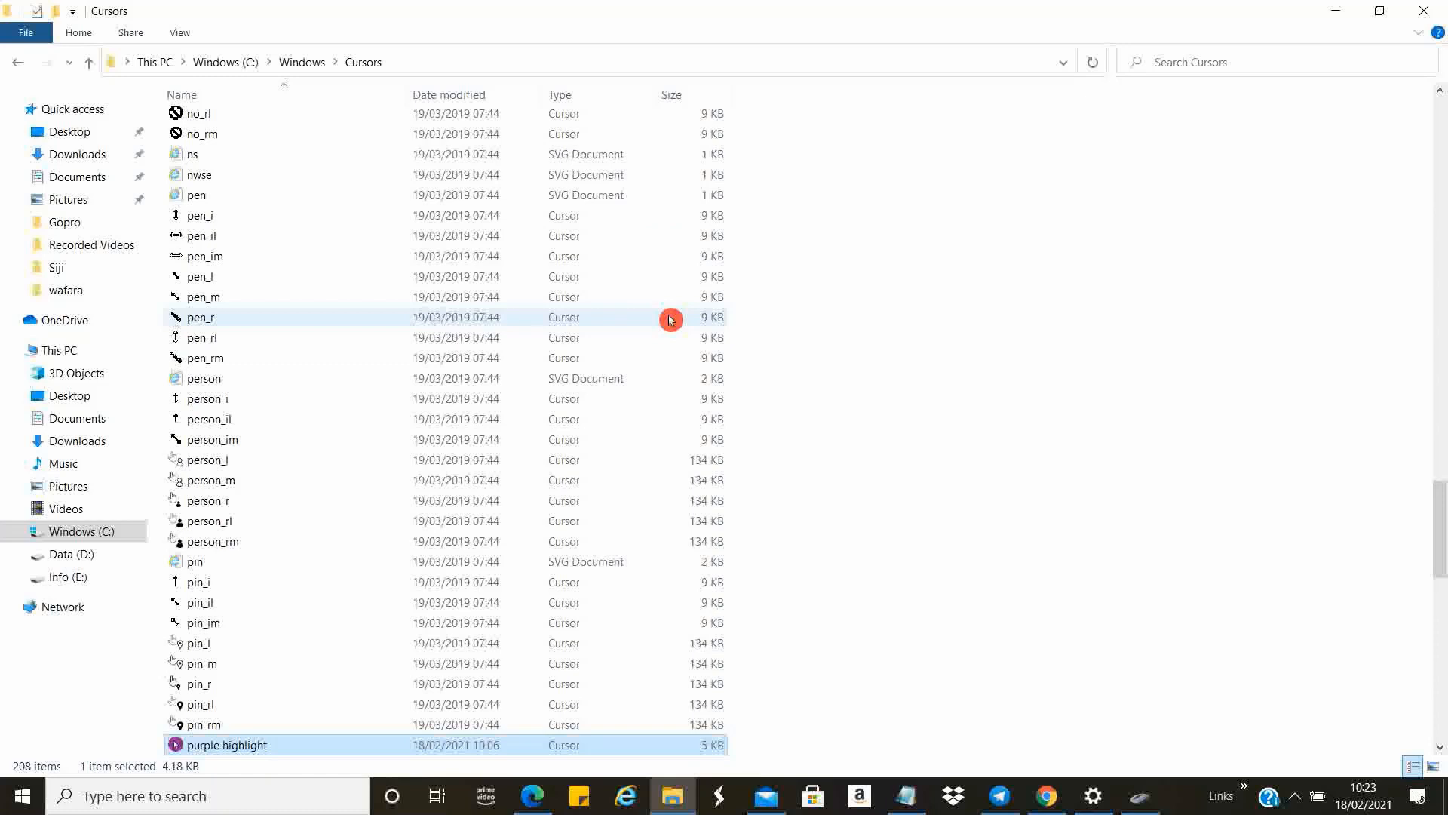
pyautogui.moveTo(207, 767)
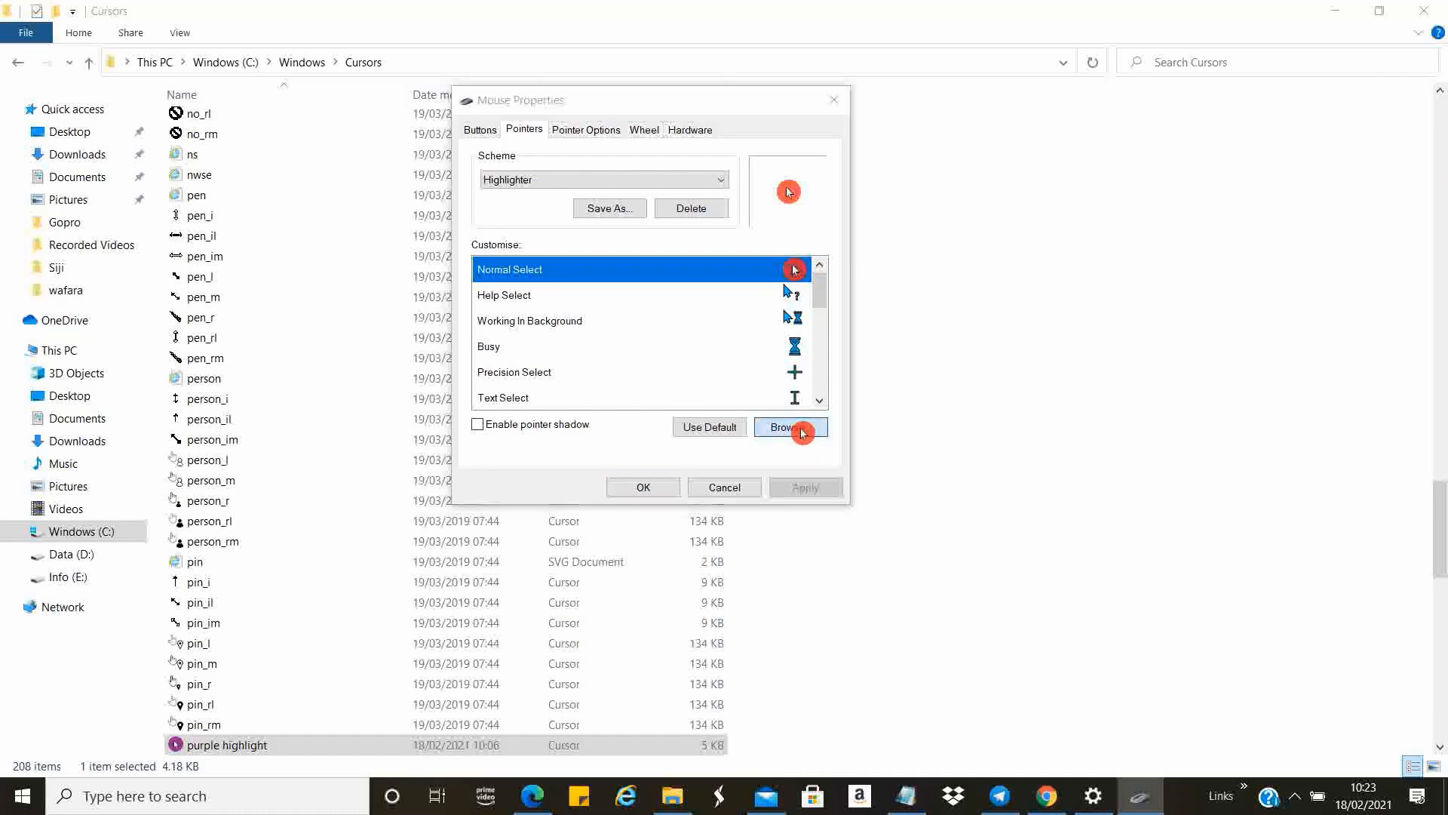
# Browse the Cursors folder and assign purple highlight as the Normal Select pointer.
pyautogui.click(788, 427)
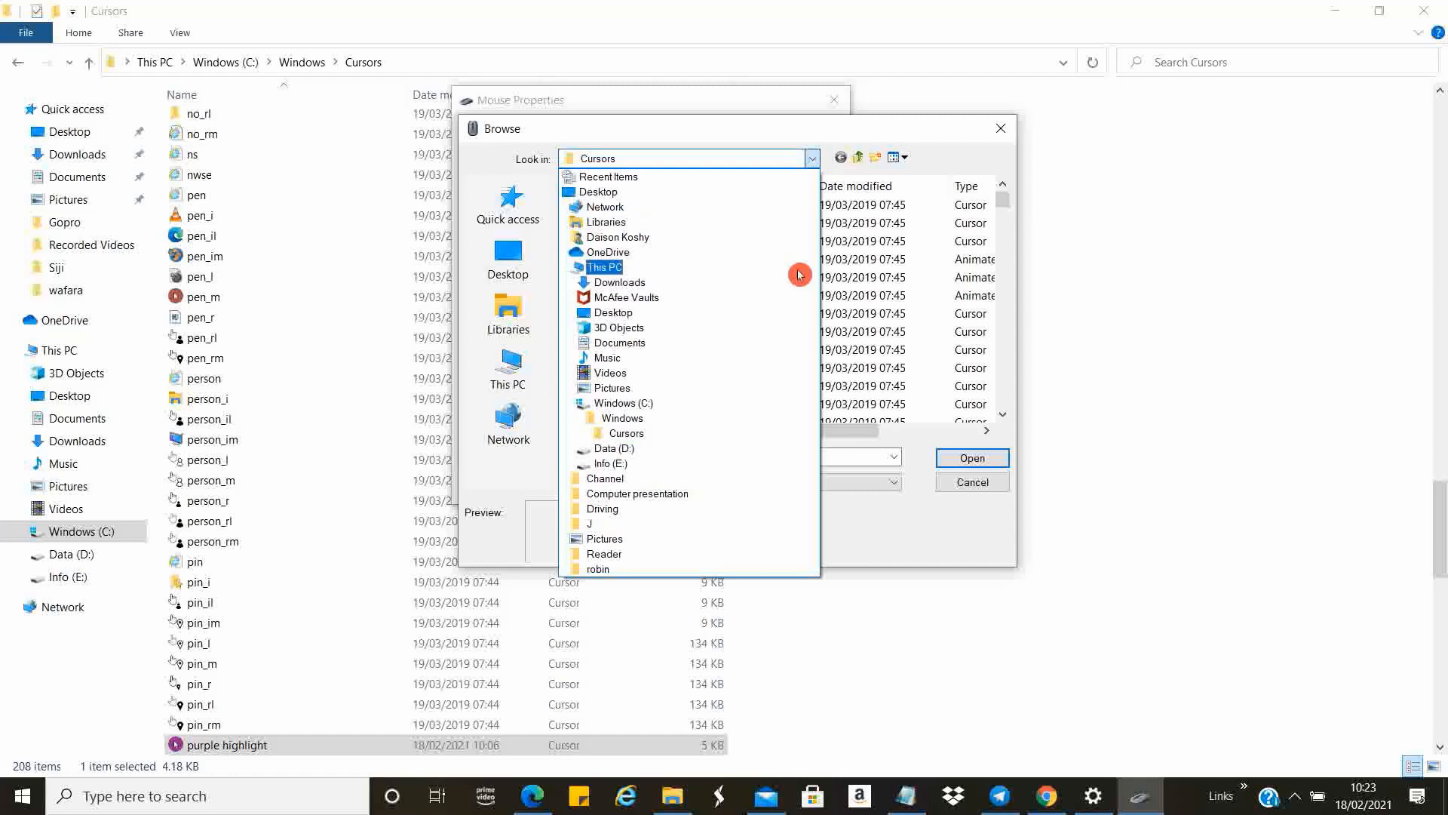
pyautogui.click(604, 479)
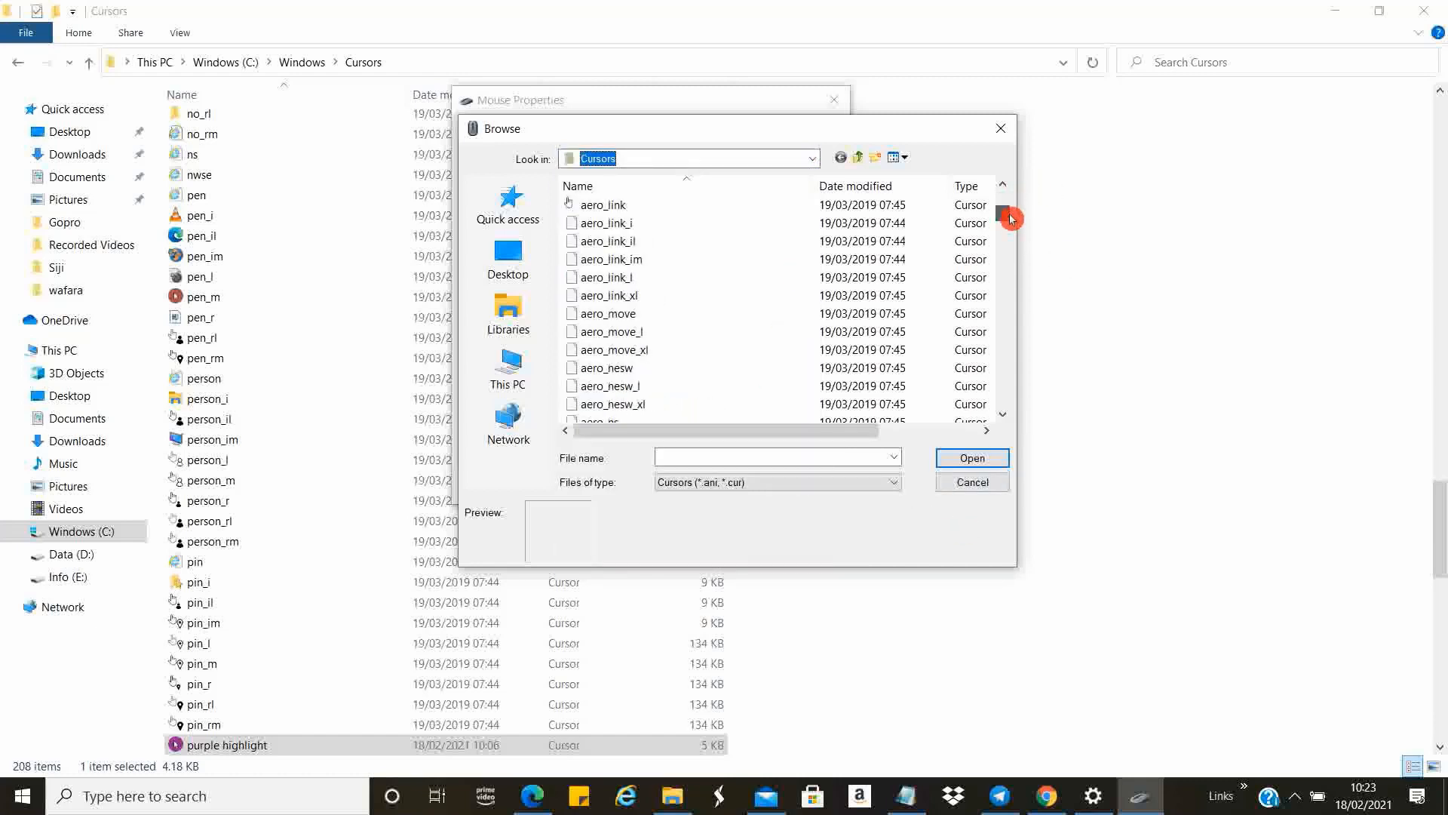
pyautogui.scroll(-3)
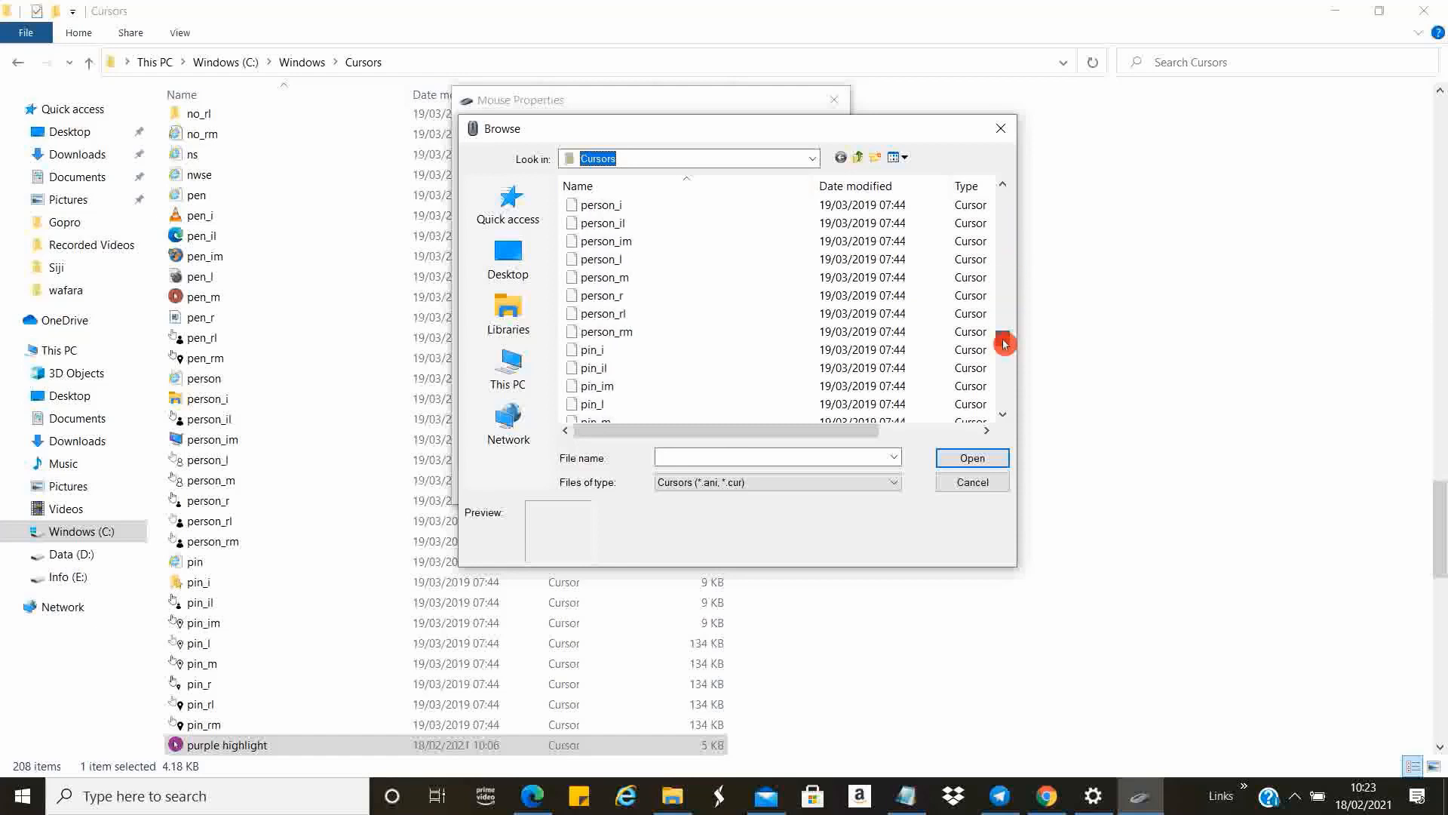
pyautogui.scroll(-3)
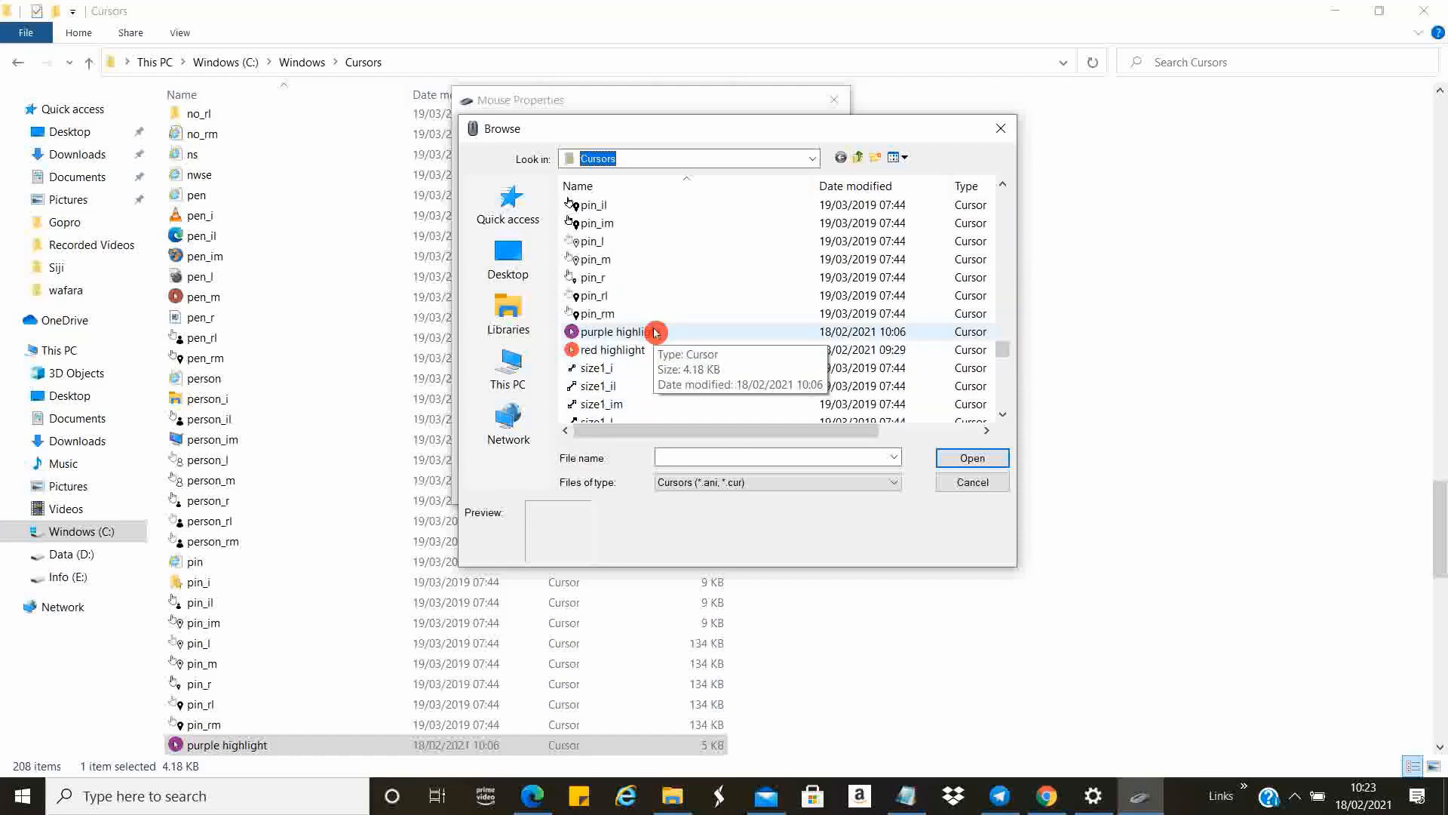
pyautogui.click(615, 332)
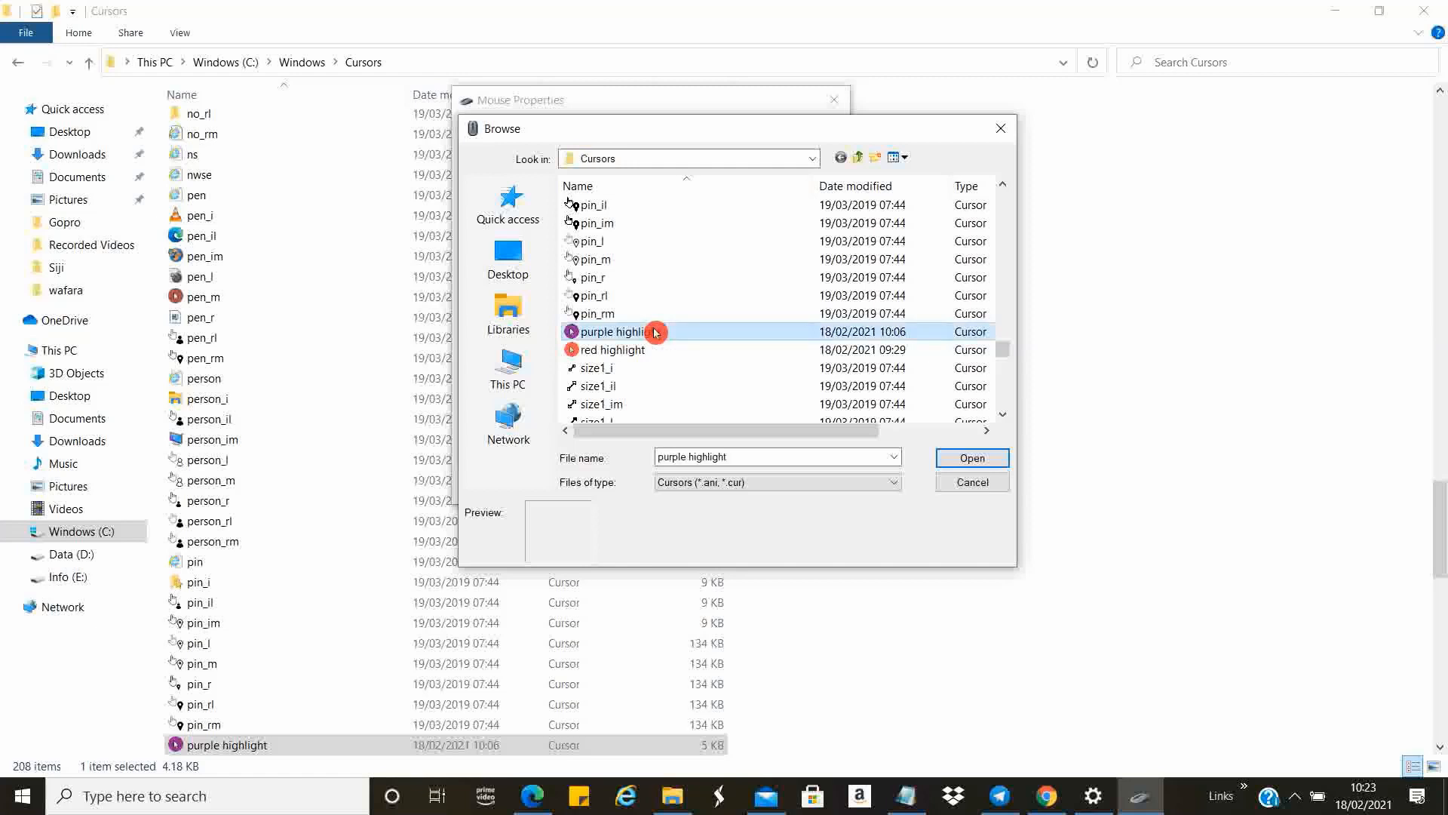
pyautogui.click(972, 458)
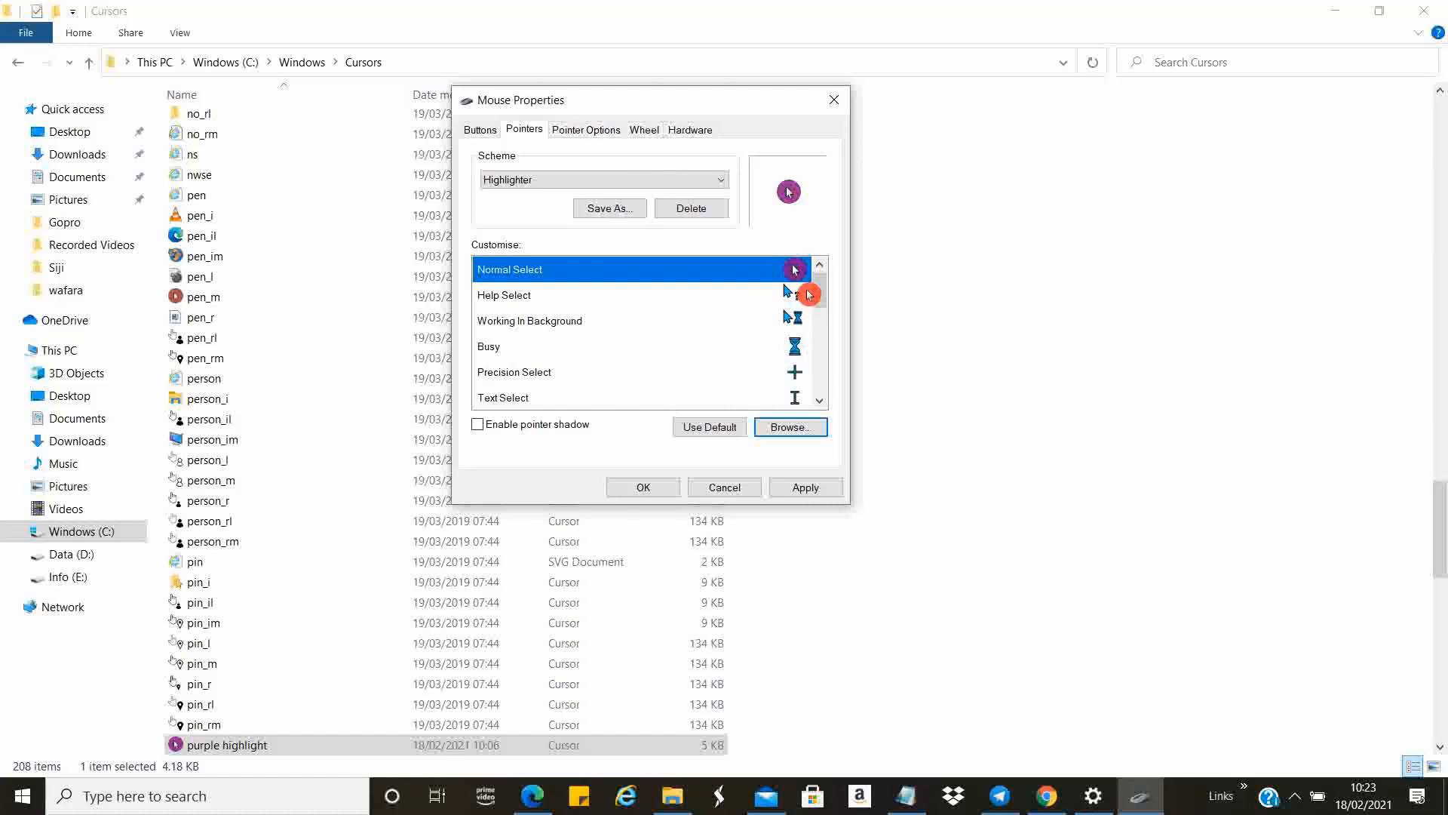
pyautogui.moveTo(584, 238)
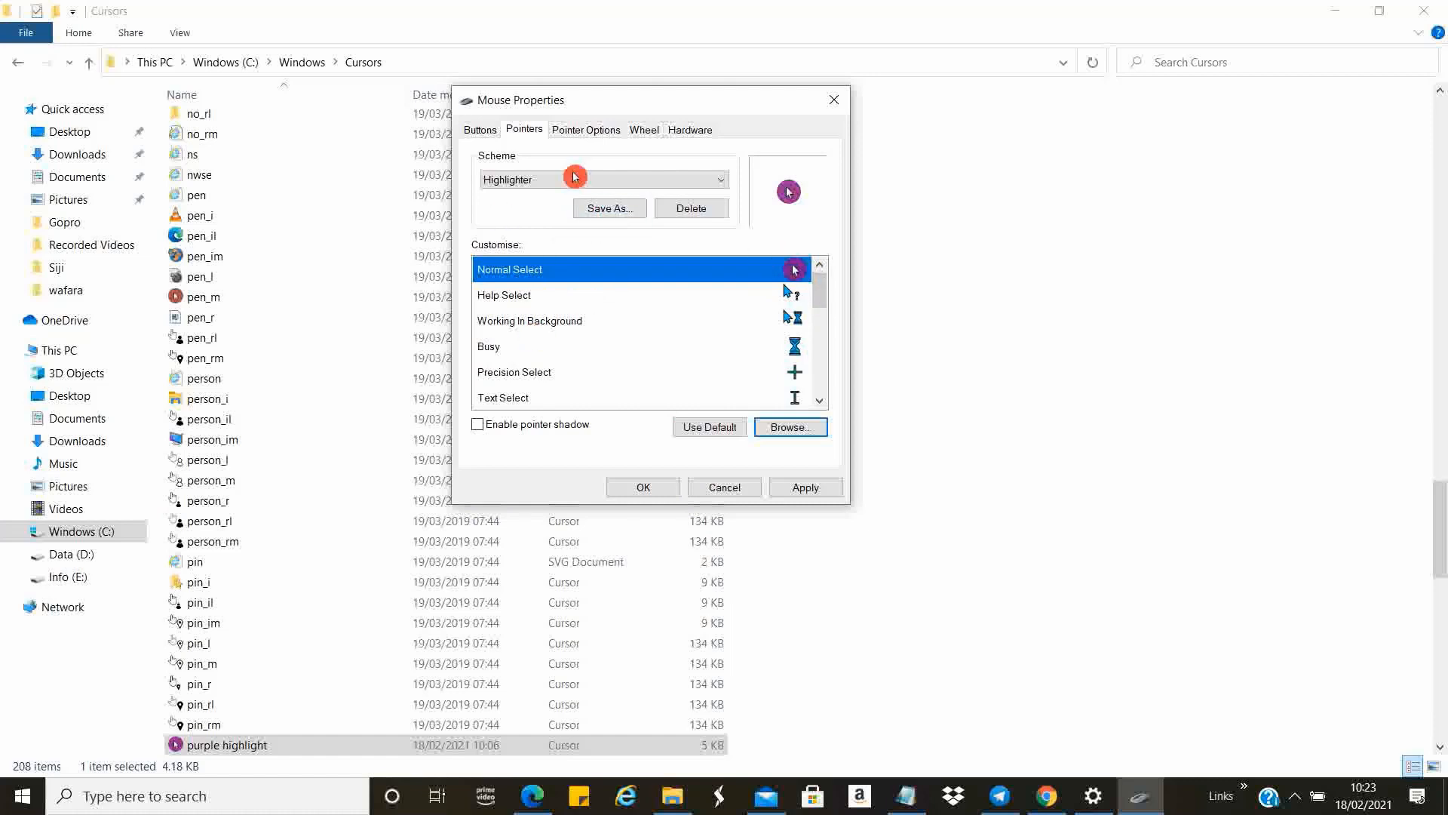
# Save the current pointers as a new scheme named 'Highlighter Purple'.
pyautogui.click(608, 207)
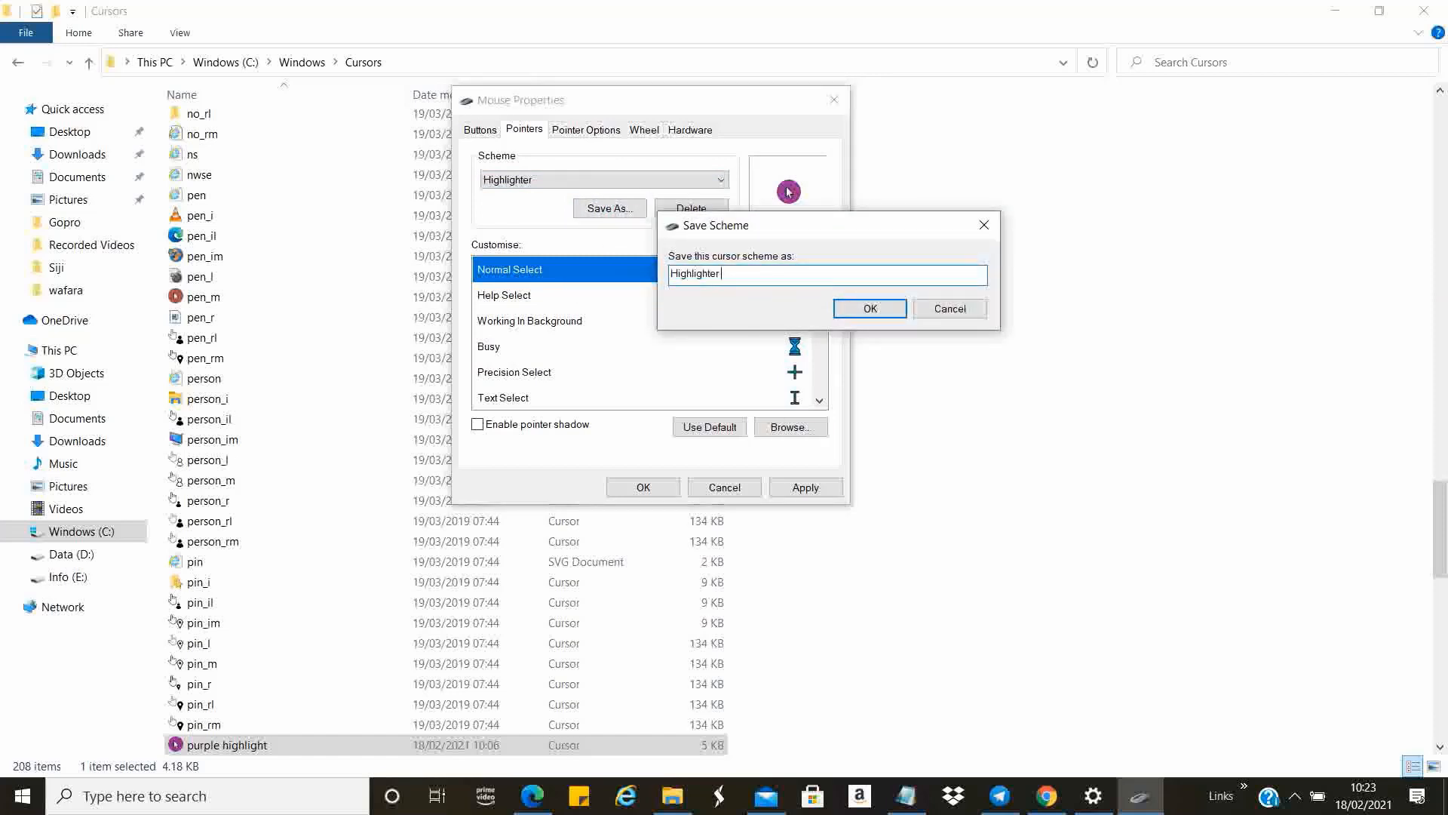
pyautogui.write('Purple')
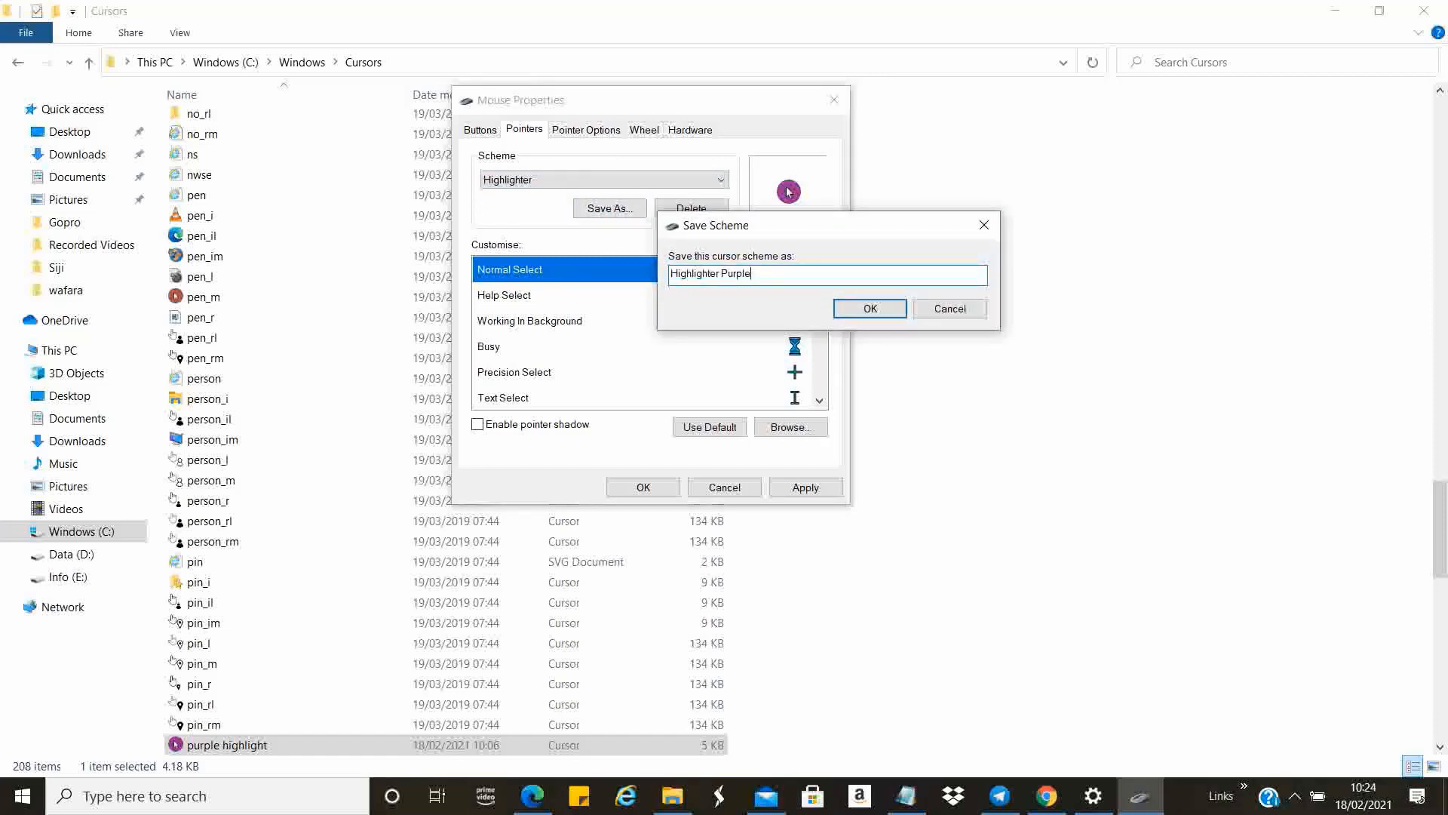
pyautogui.click(868, 308)
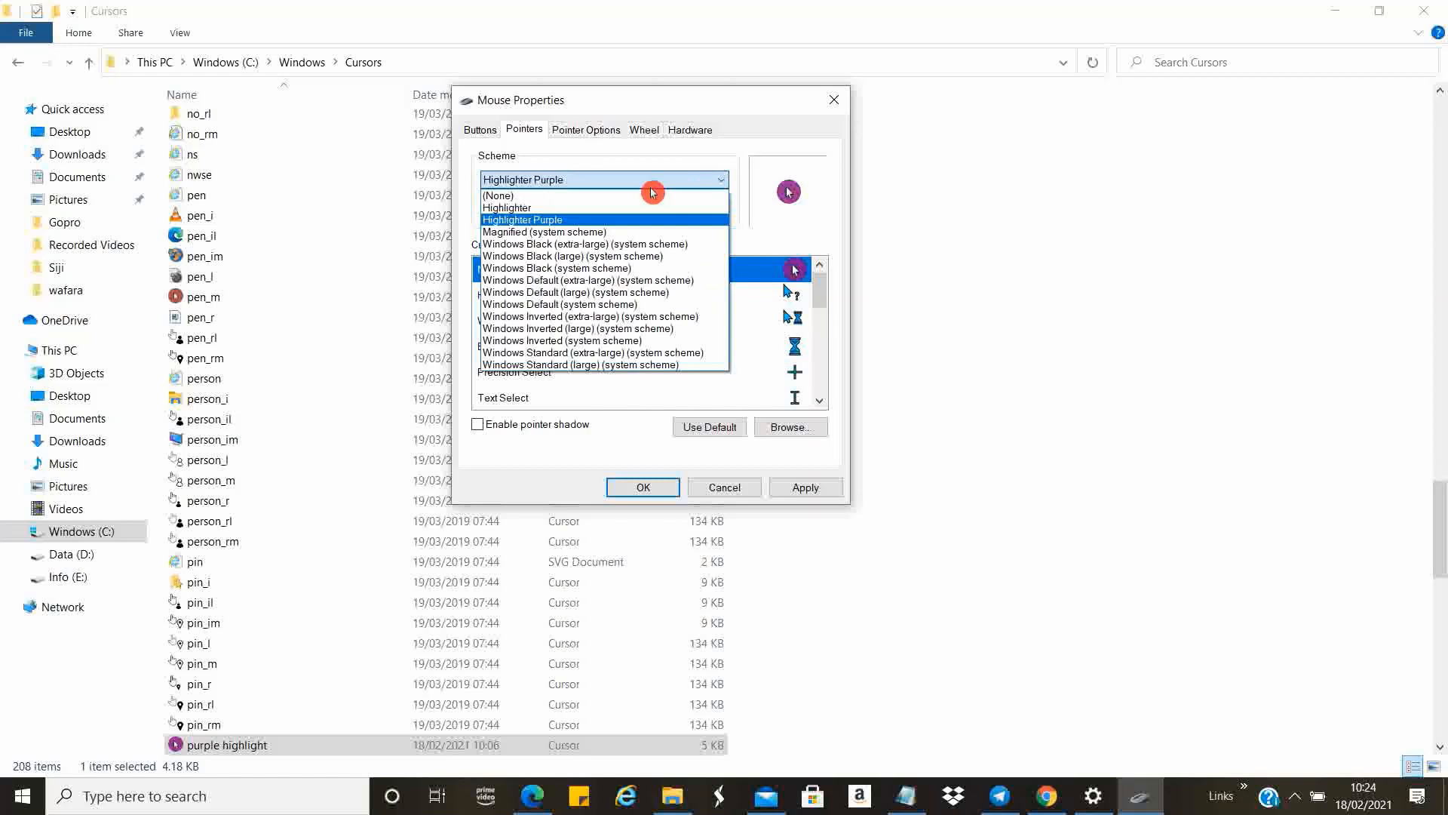
# Select Highlighter Purple in the Scheme list, apply it and close Mouse Properties with OK.
pyautogui.click(500, 195)
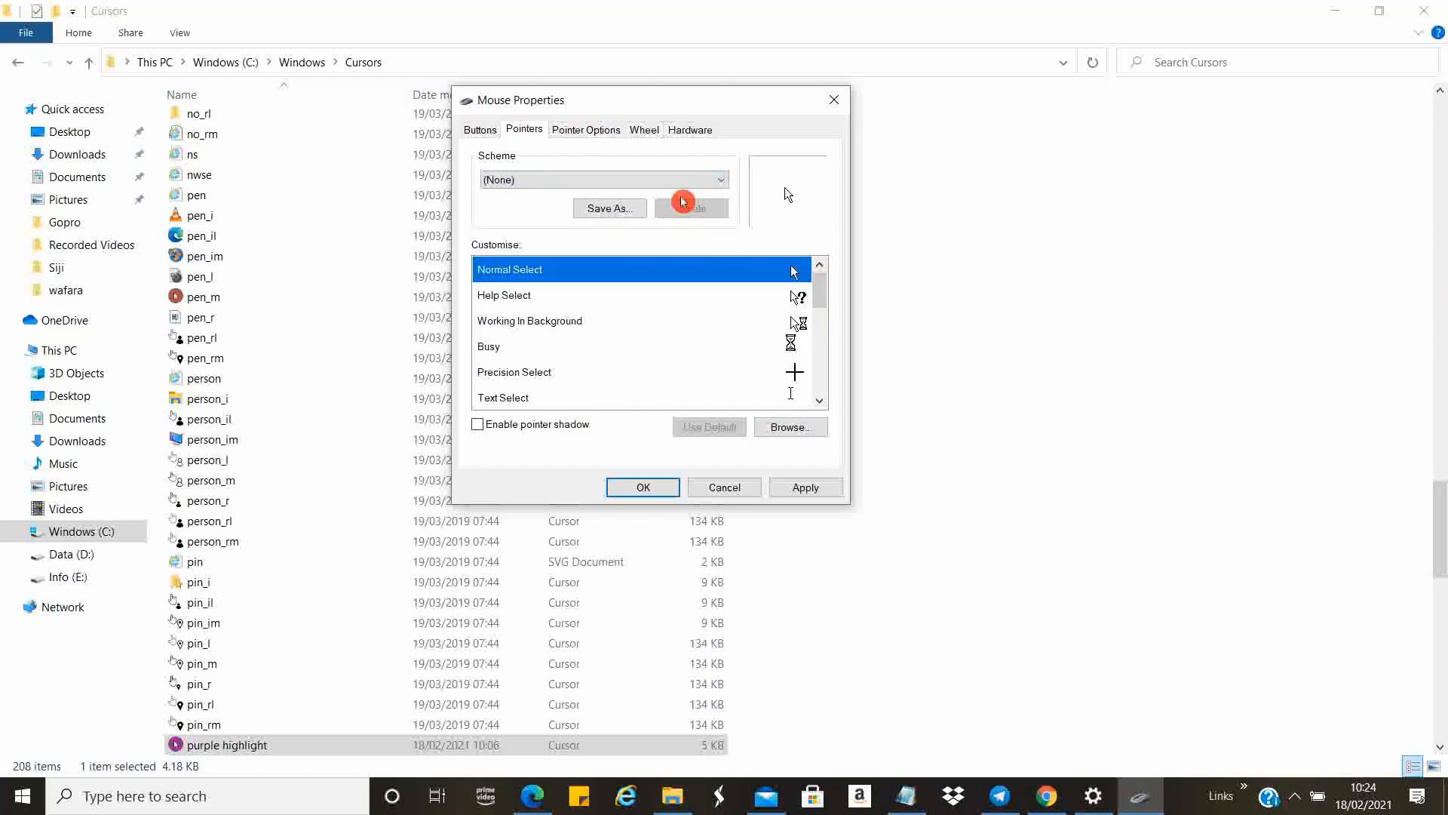
pyautogui.click(603, 180)
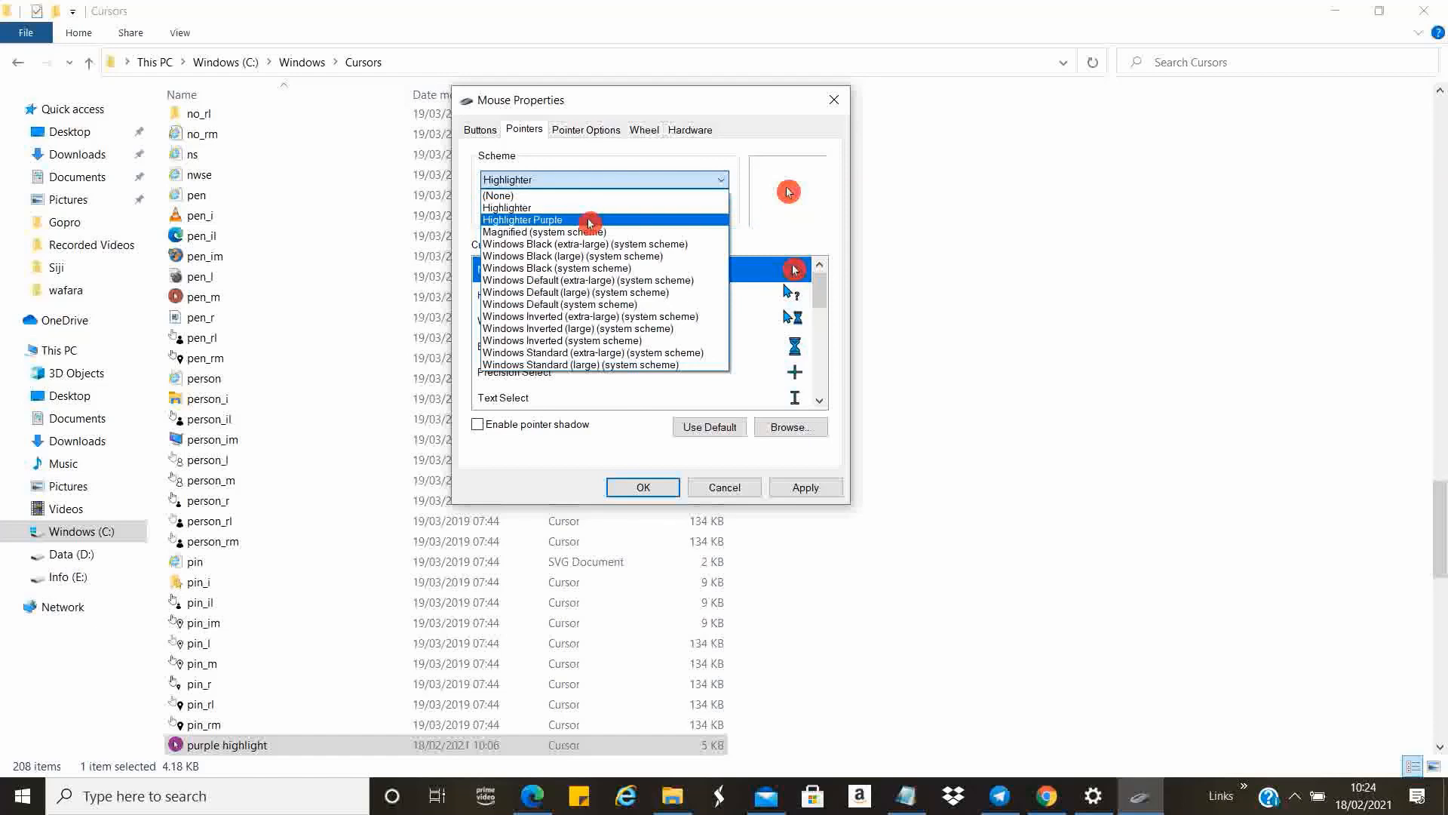
pyautogui.click(524, 220)
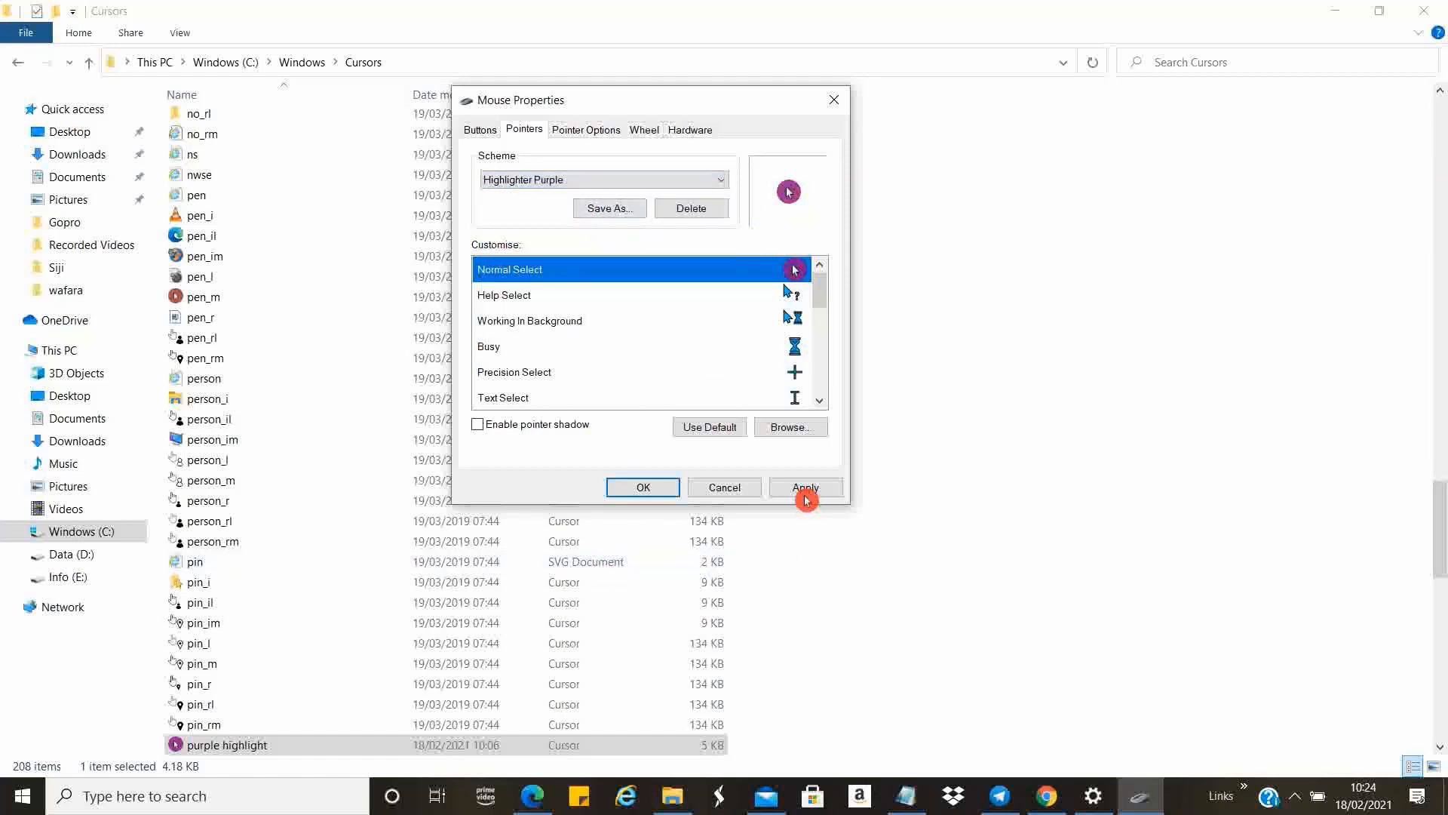
pyautogui.click(804, 488)
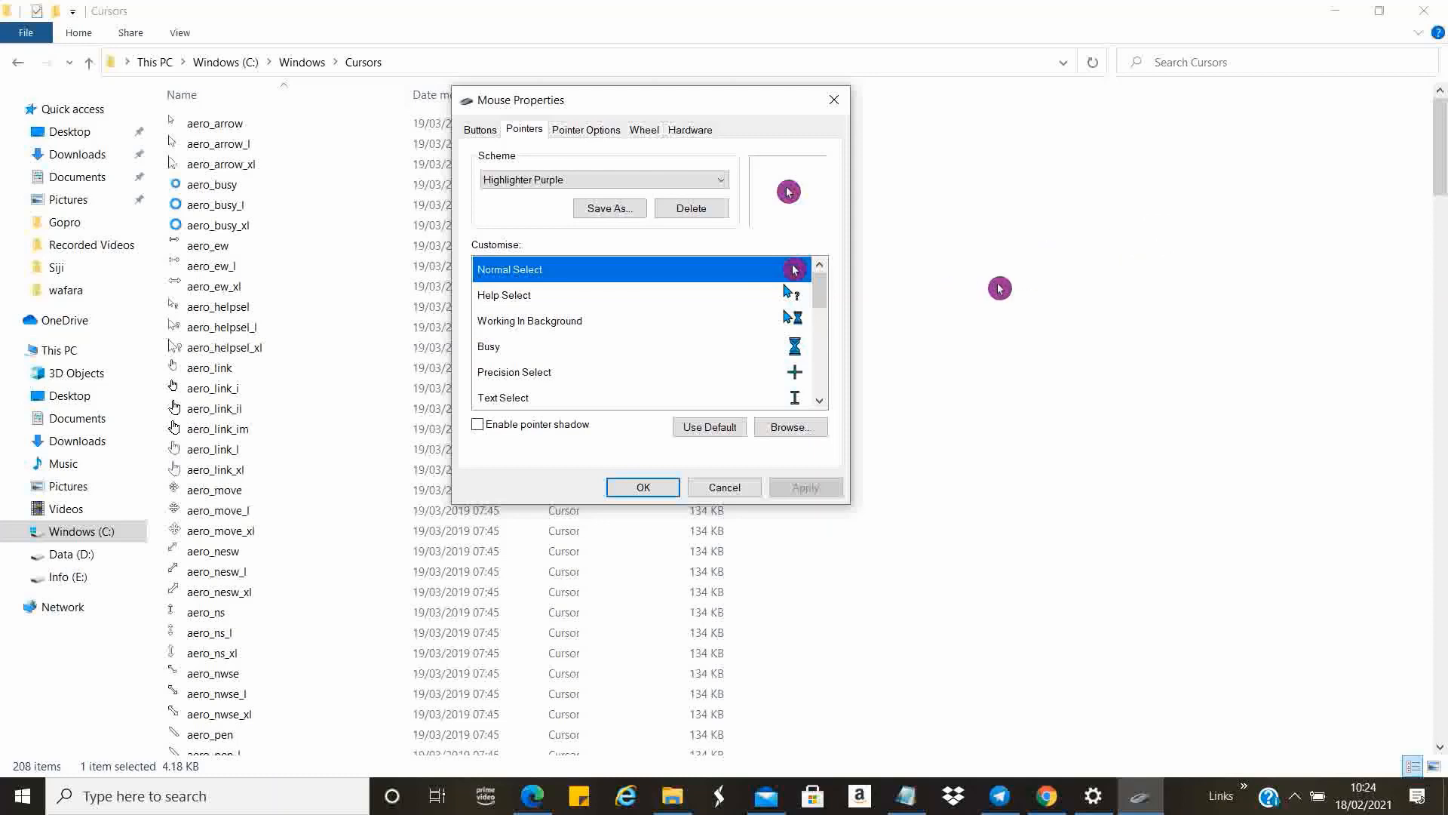
pyautogui.click(642, 488)
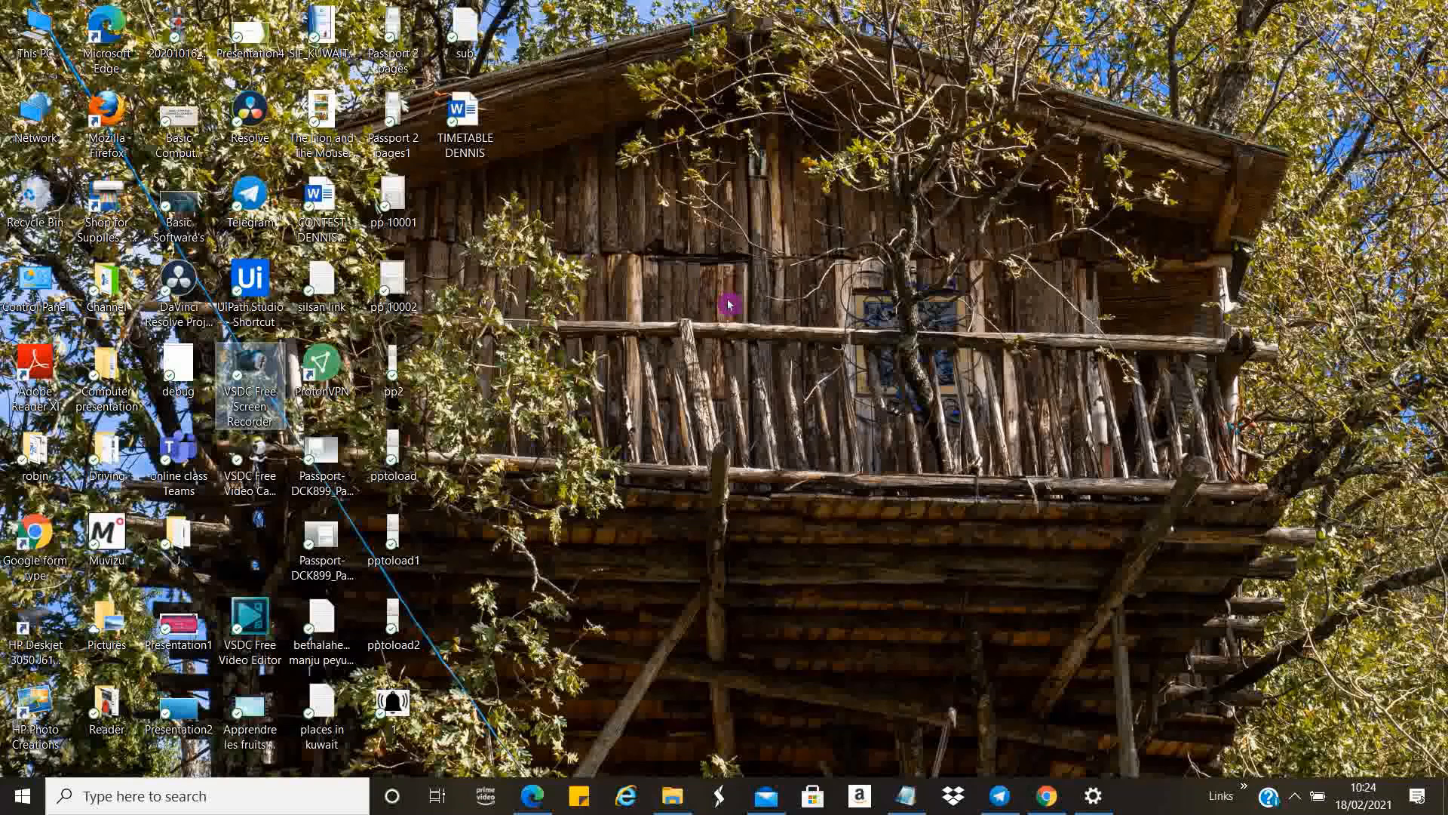
pyautogui.moveTo(619, 537)
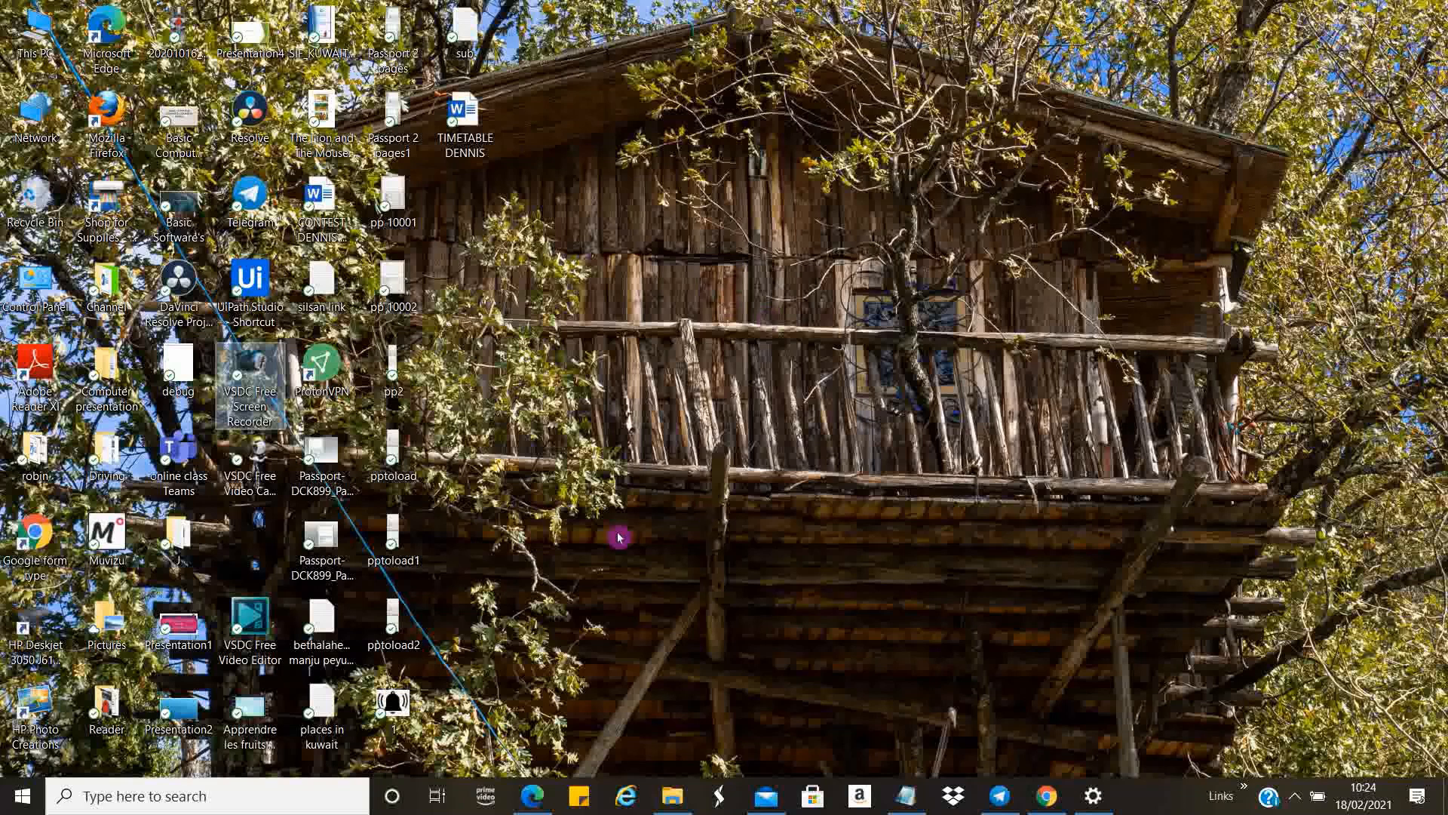
pyautogui.moveTo(765, 316)
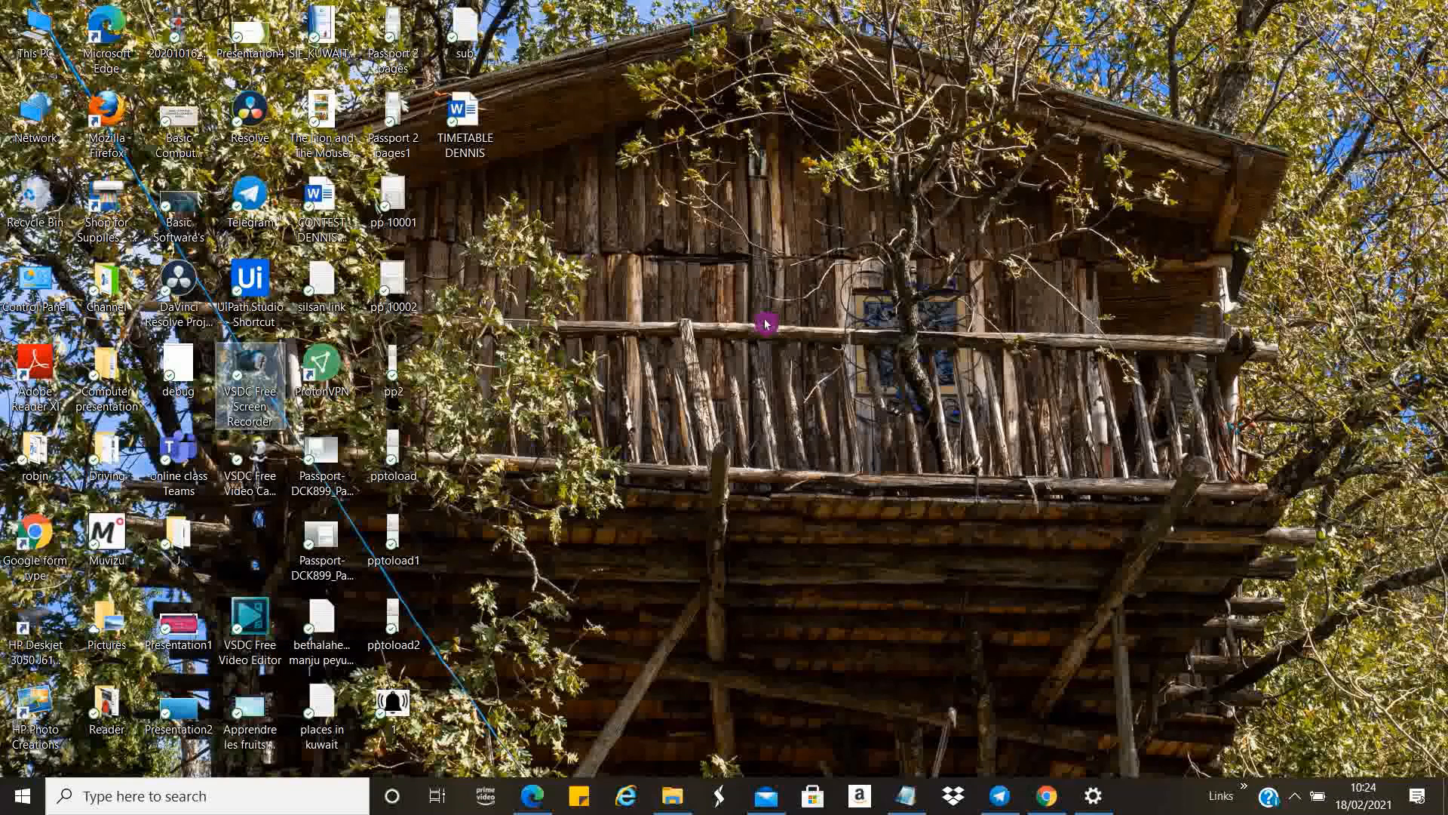
pyautogui.moveTo(750, 532)
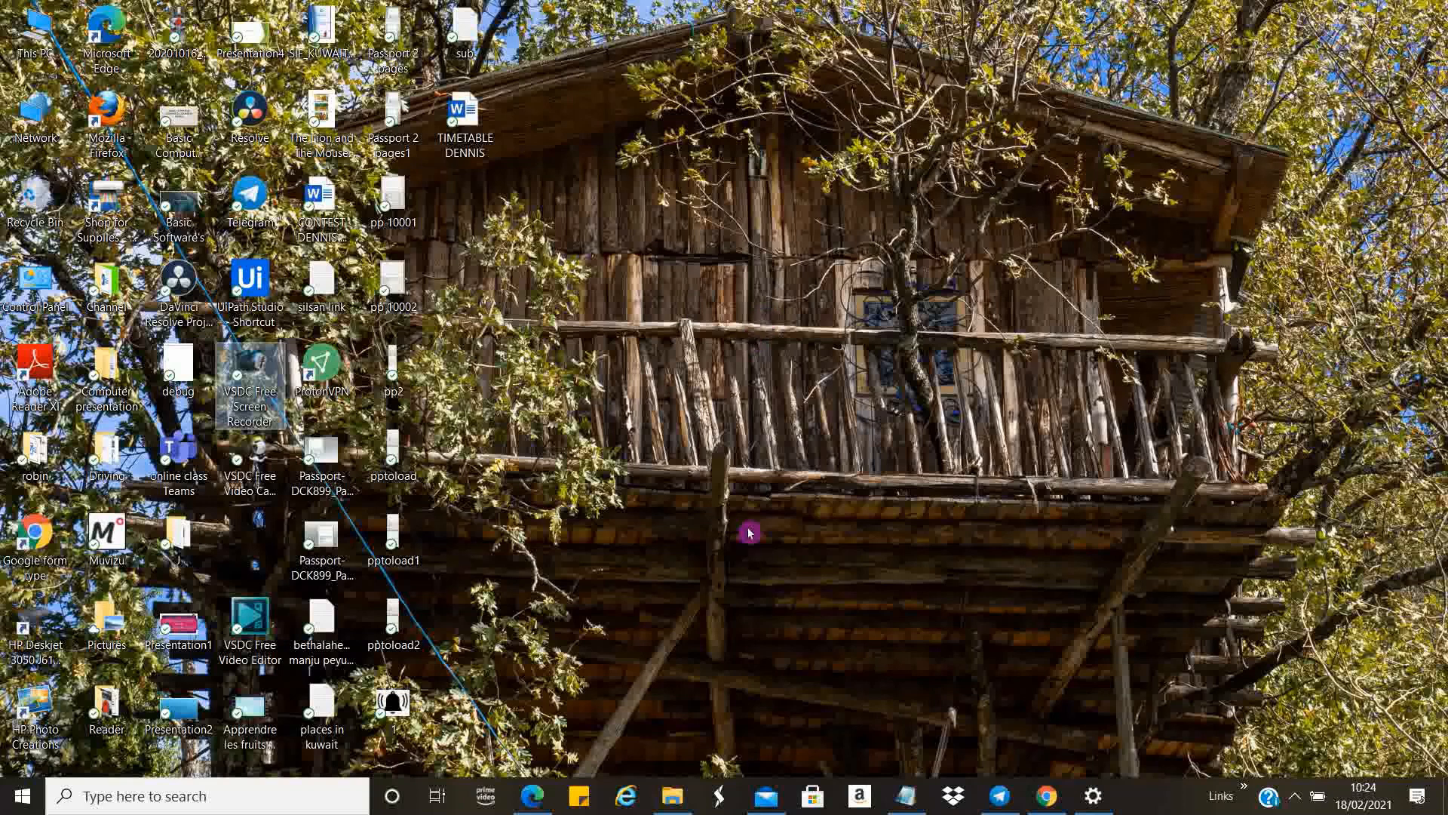
pyautogui.moveTo(702, 361)
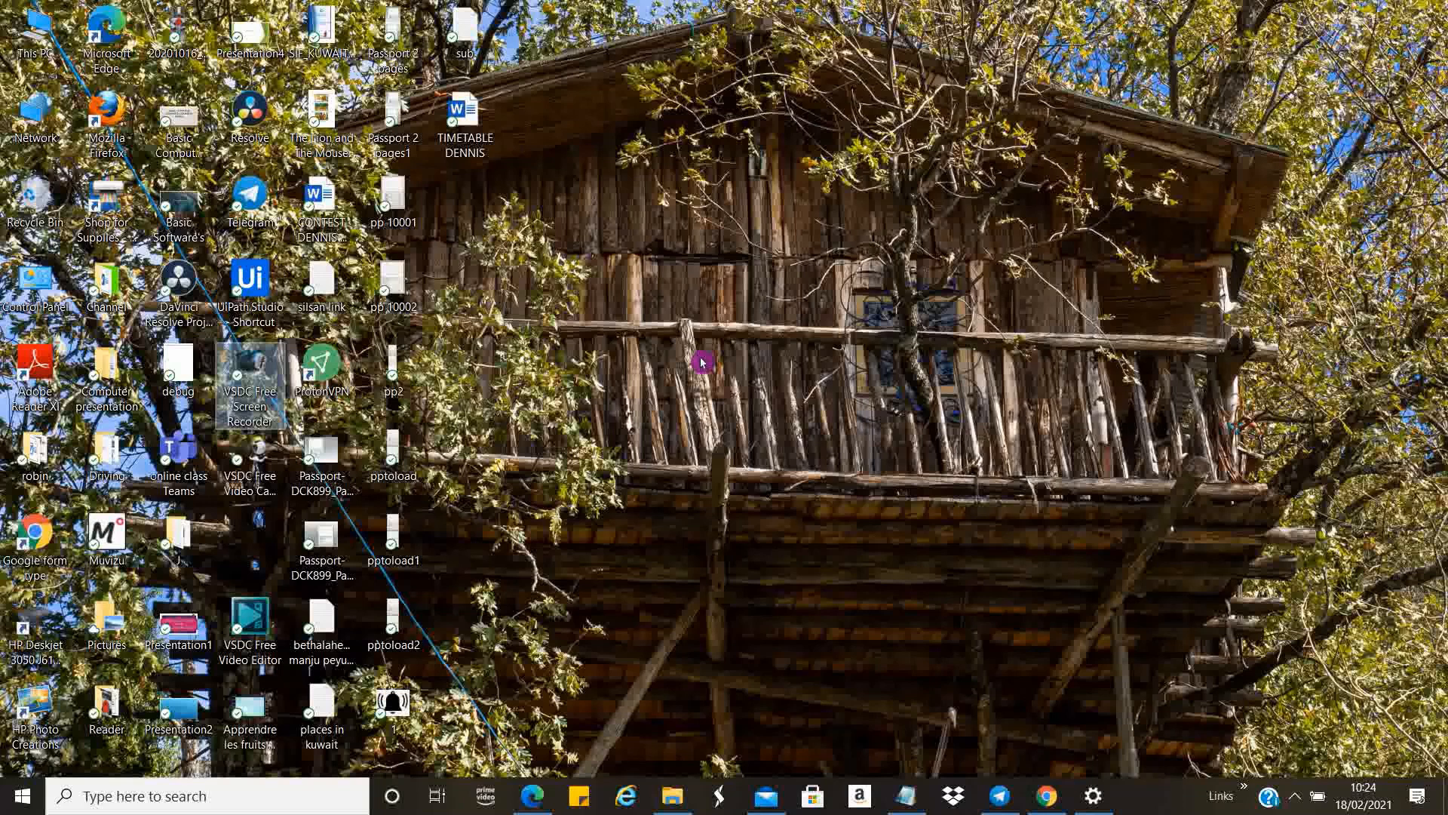
pyautogui.moveTo(688, 332)
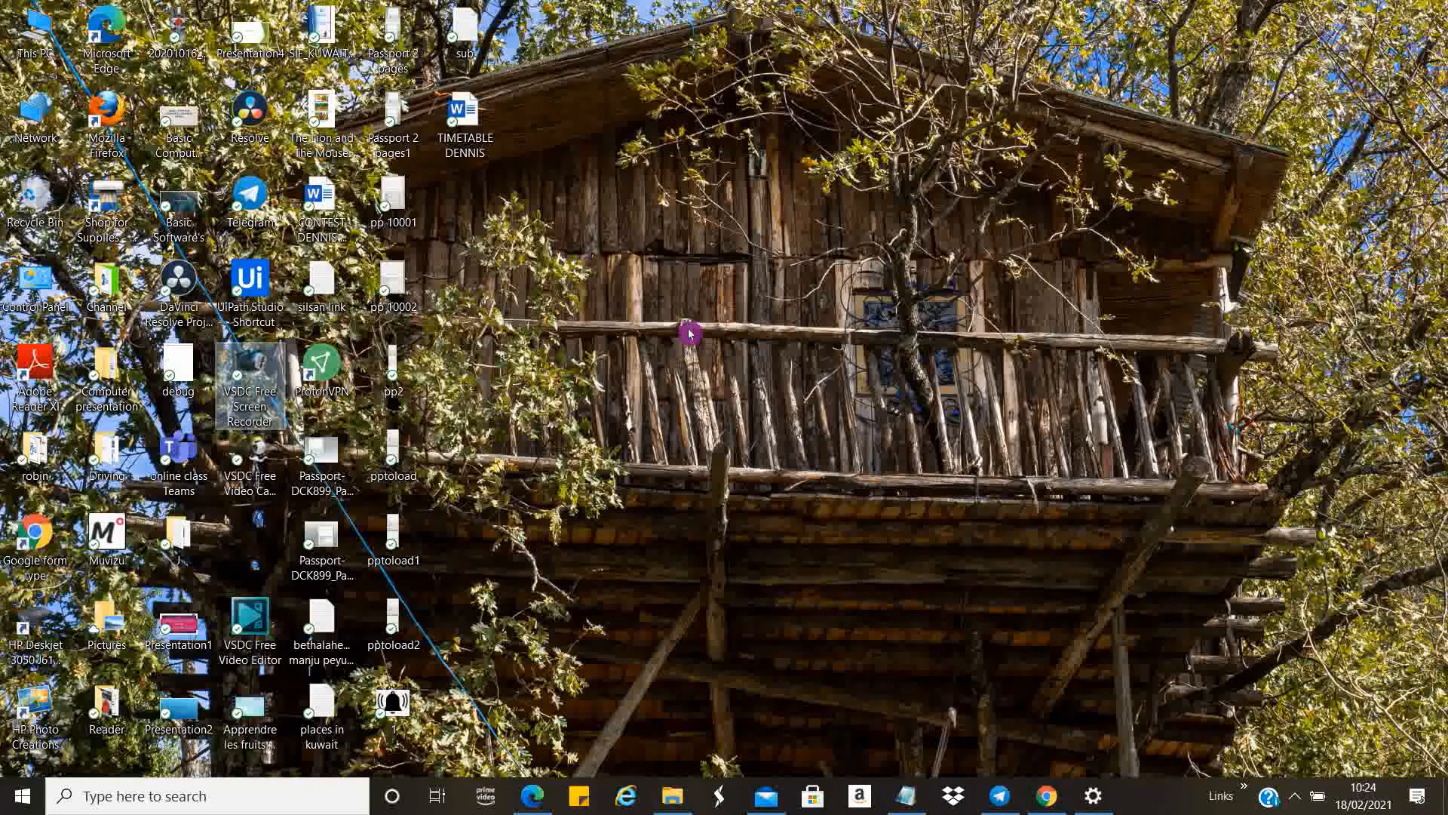